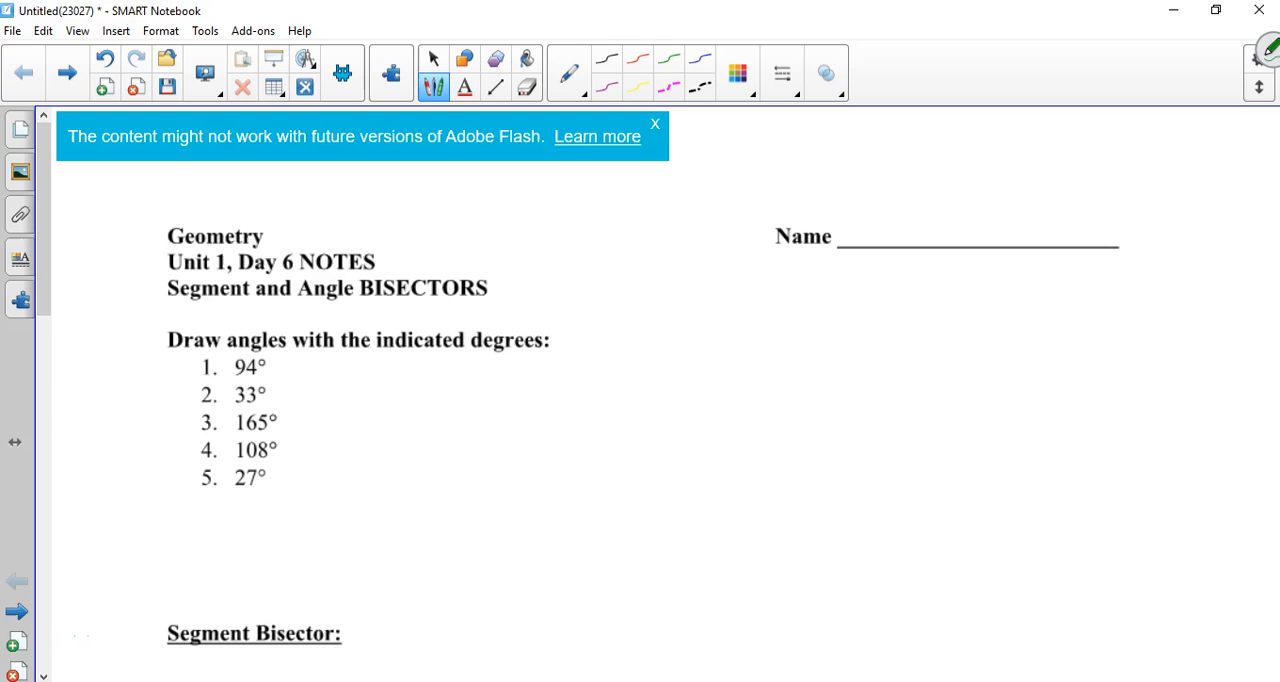
Bring a protractor onto the blank space below the list of angles
left_click(66, 72)
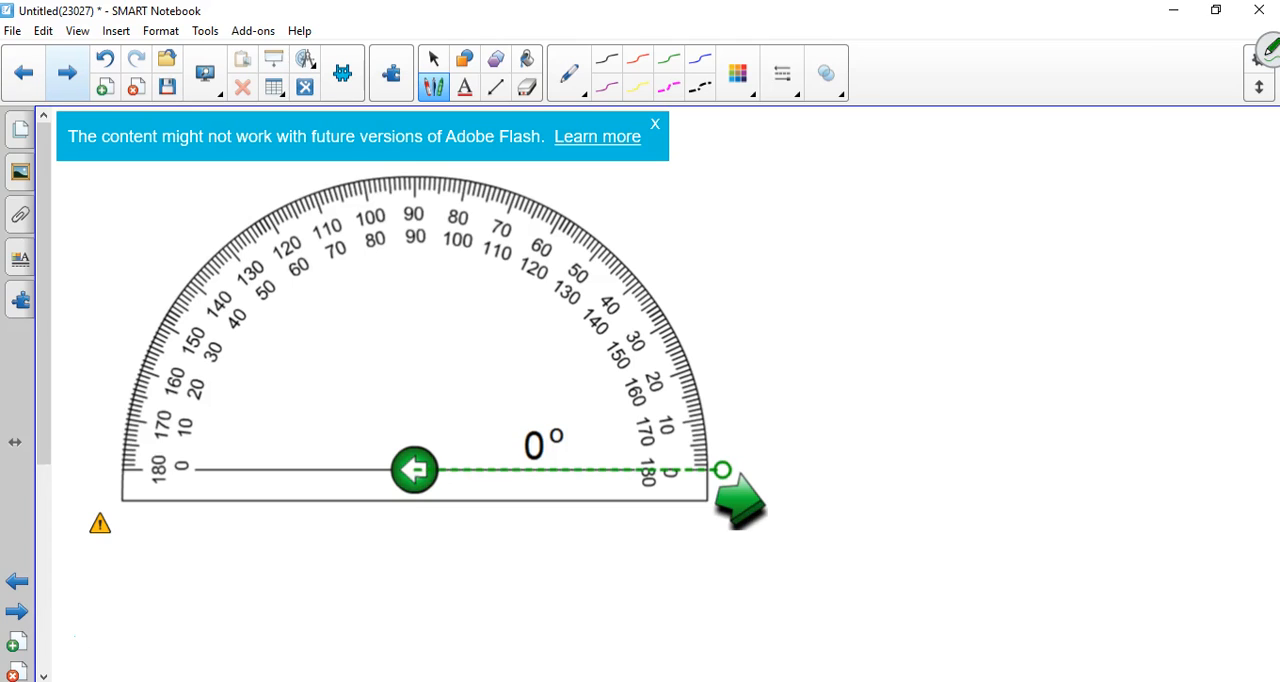
Draw a black base line and level it with the protractor's centre
left_click(496, 88)
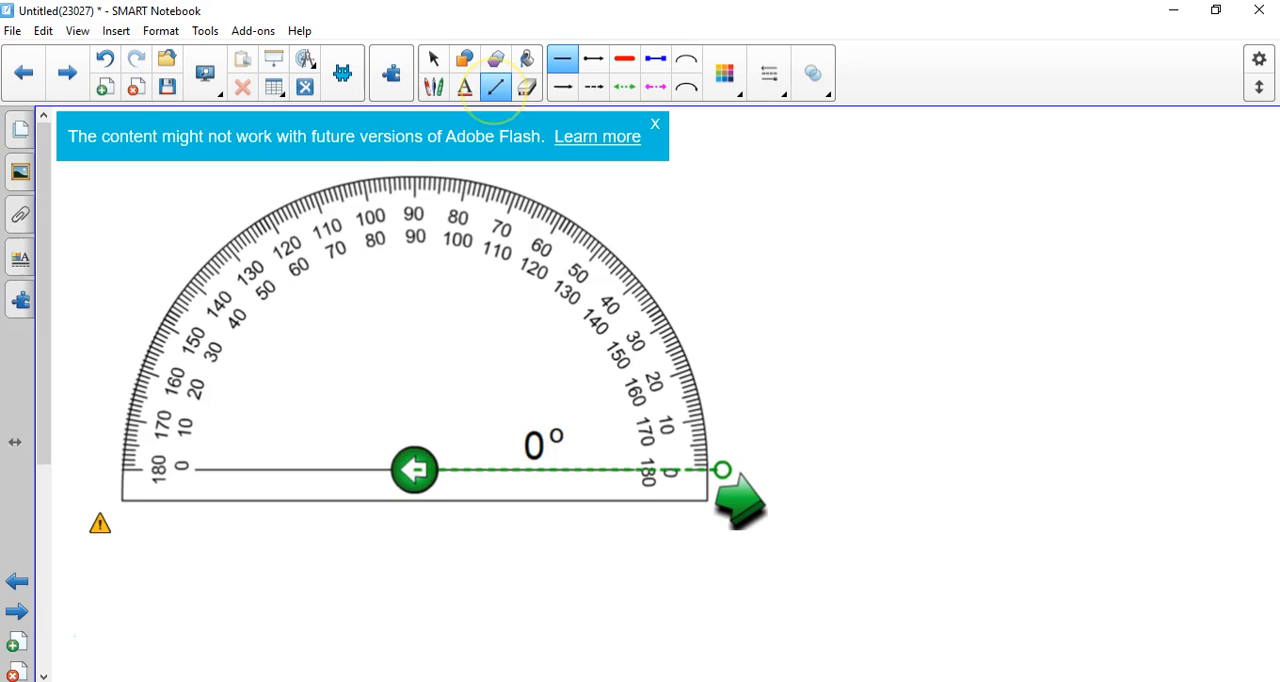
left_click_drag(790, 290, 1216, 312)
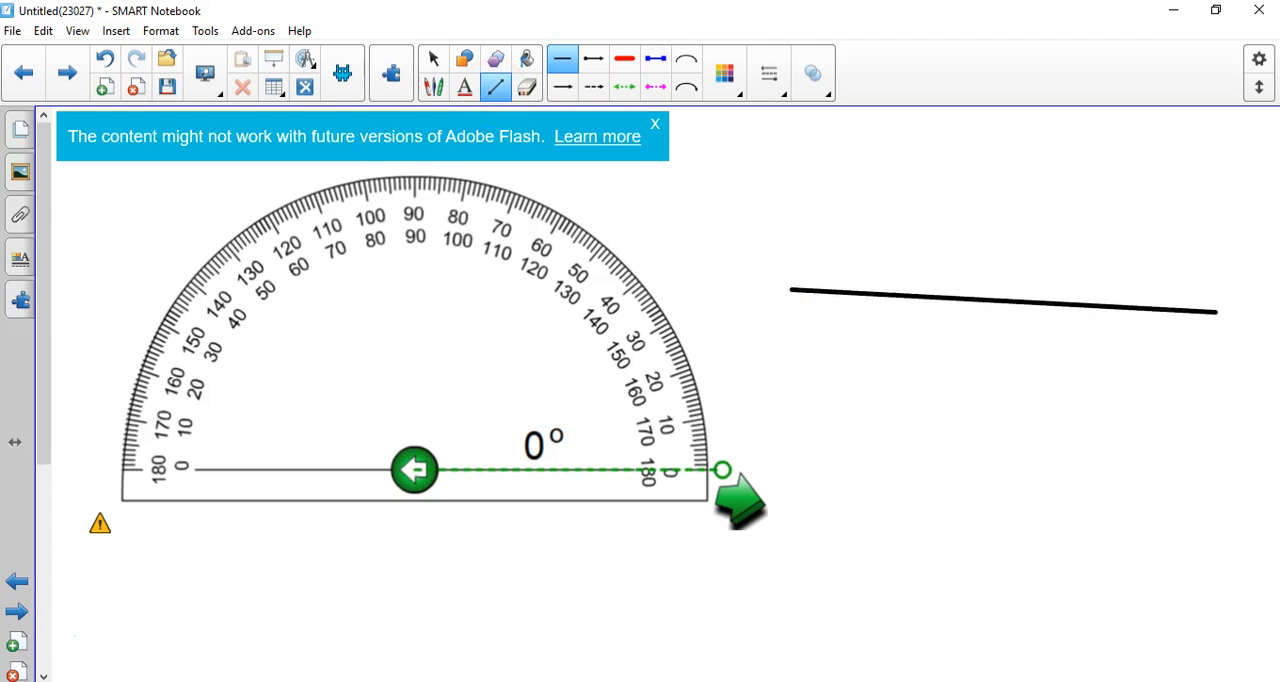
left_click_drag(1216, 312, 1230, 292)
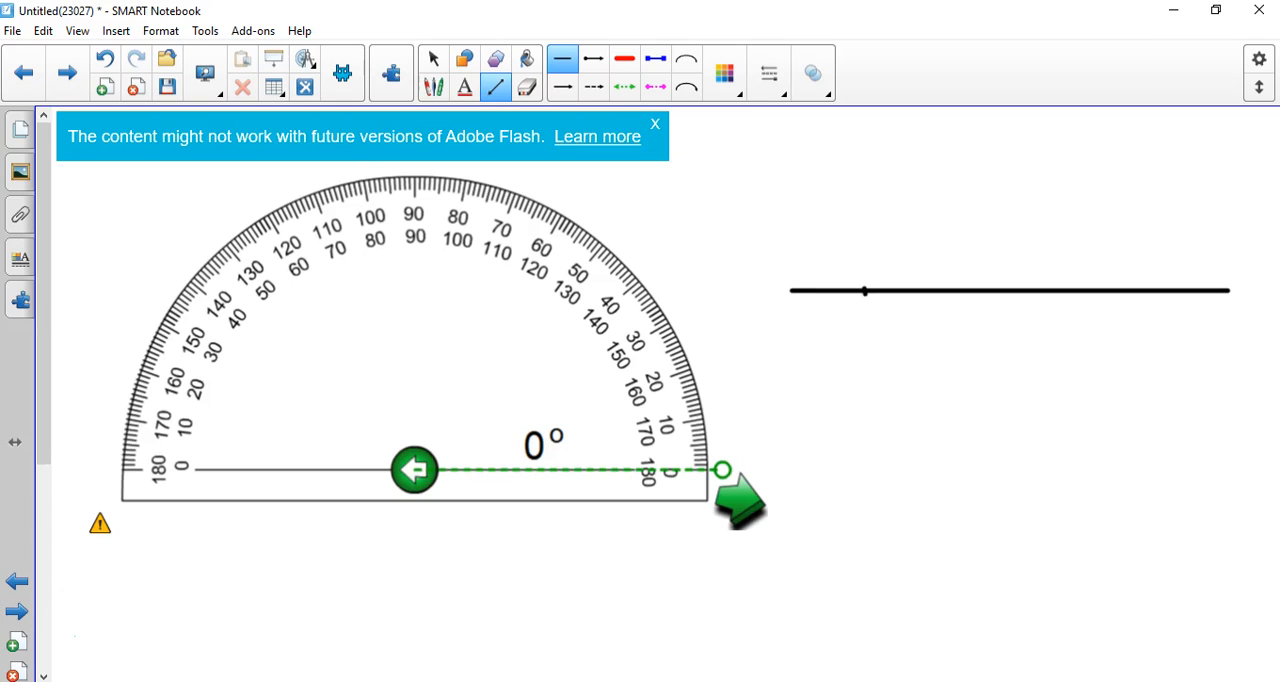
left_click(434, 58)
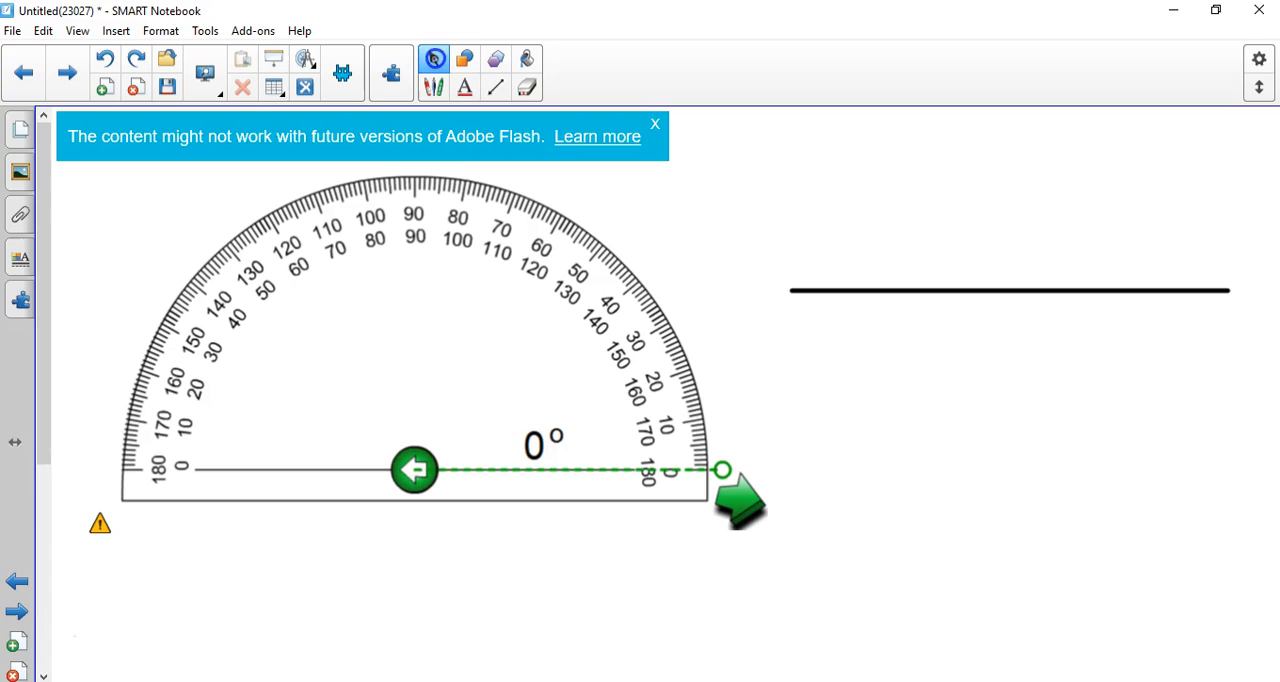
left_click_drag(1008, 292, 952, 428)
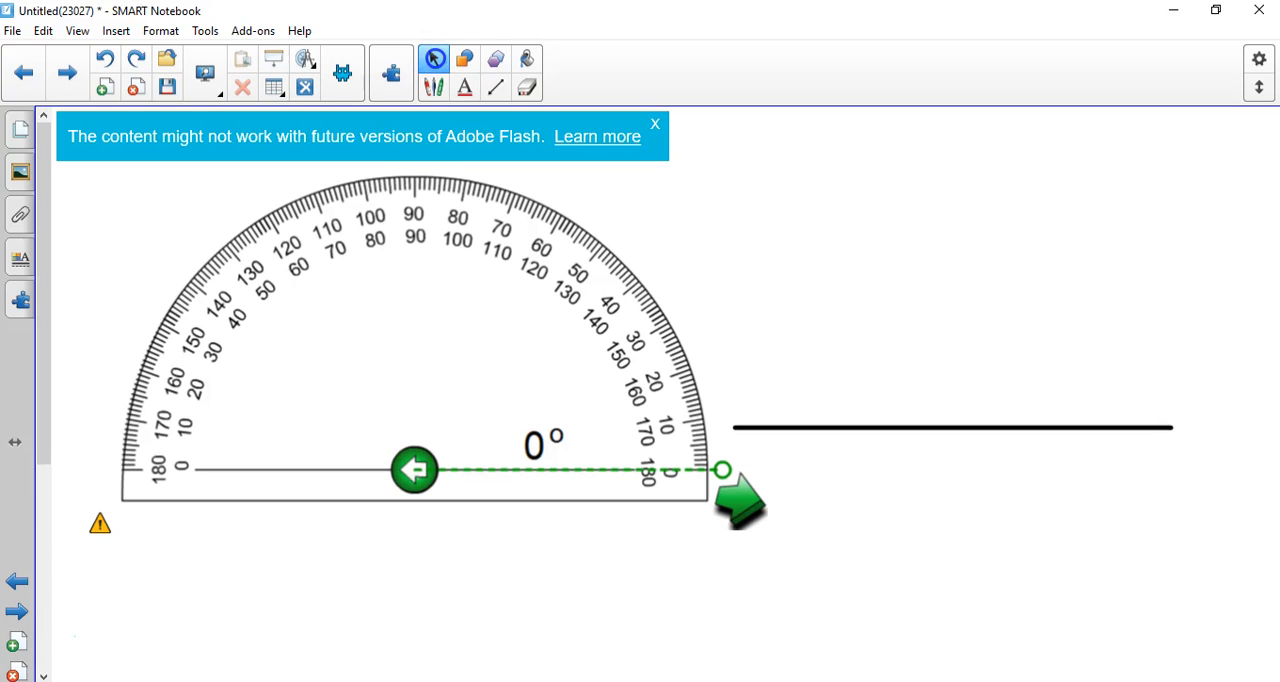
left_click(434, 60)
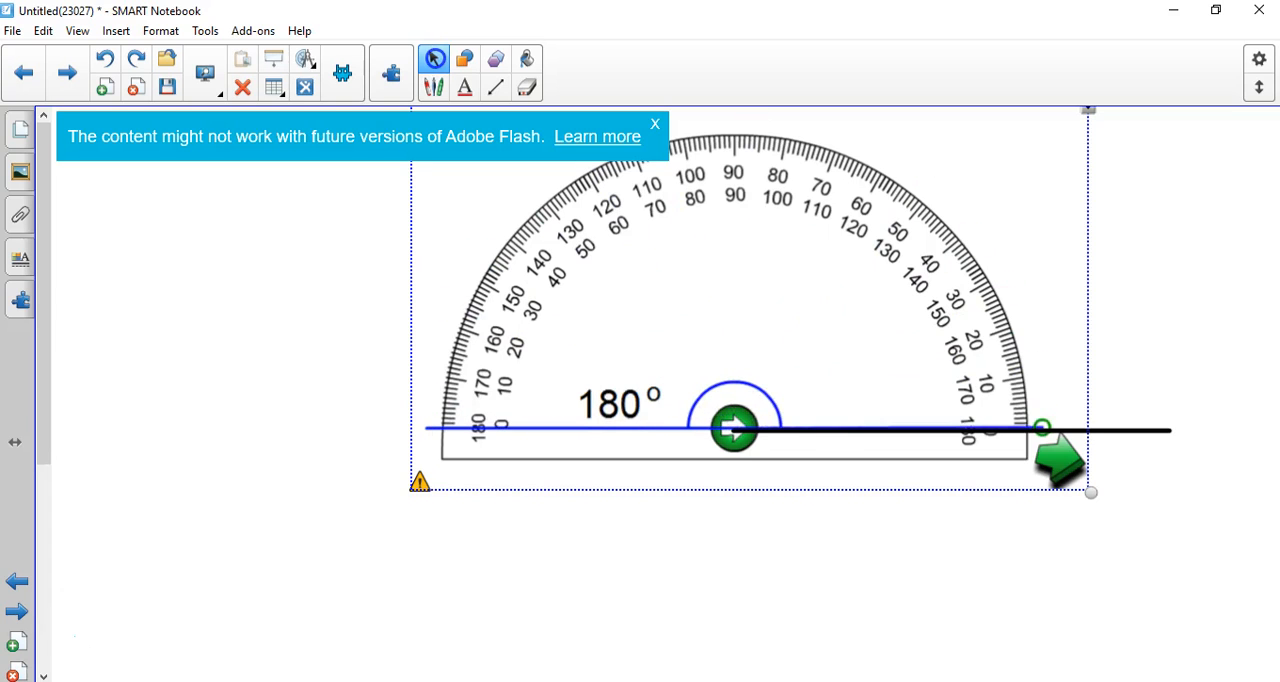
Swing the protractor's measuring arm to 94° and mark that point above it
left_click_drag(1044, 428, 428, 416)
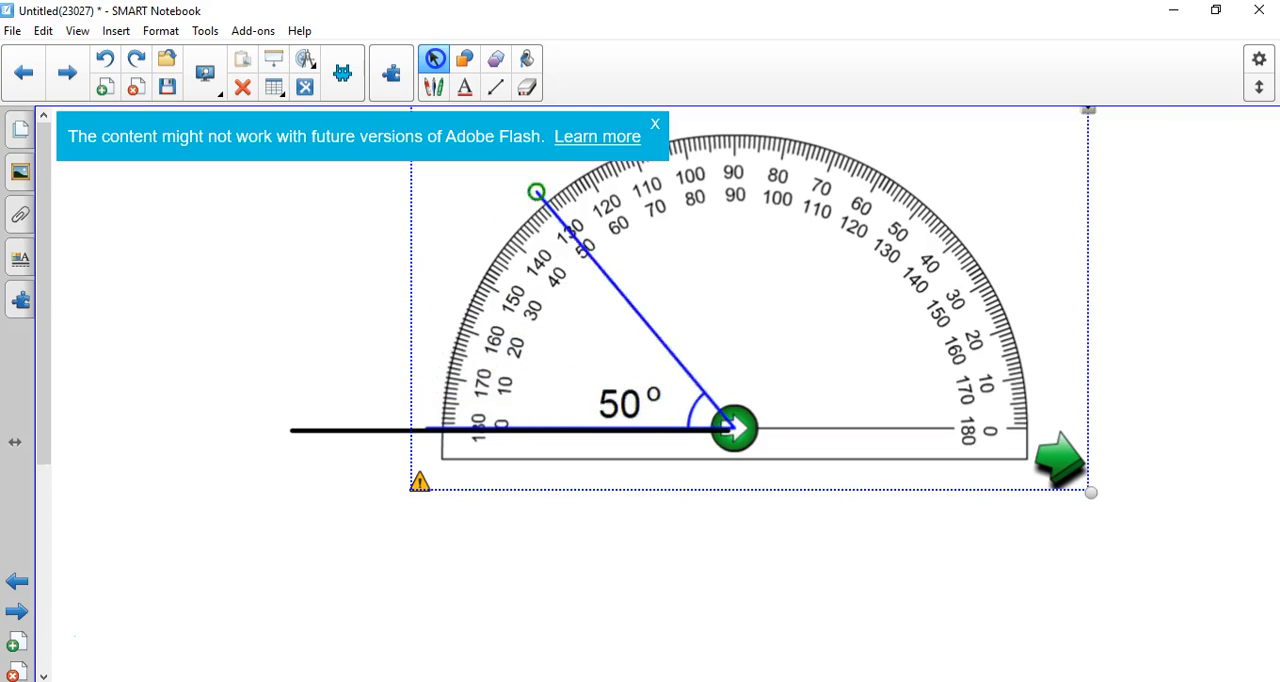
left_click_drag(536, 192, 760, 120)
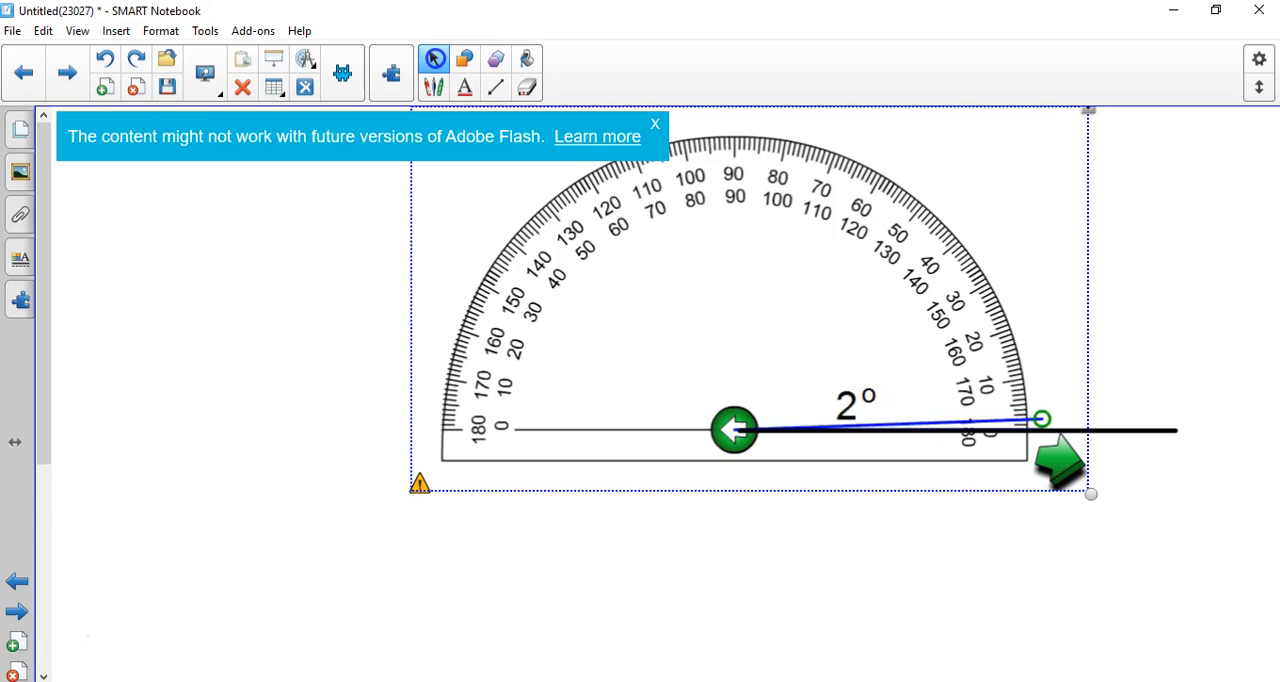
left_click_drag(1040, 418, 712, 124)
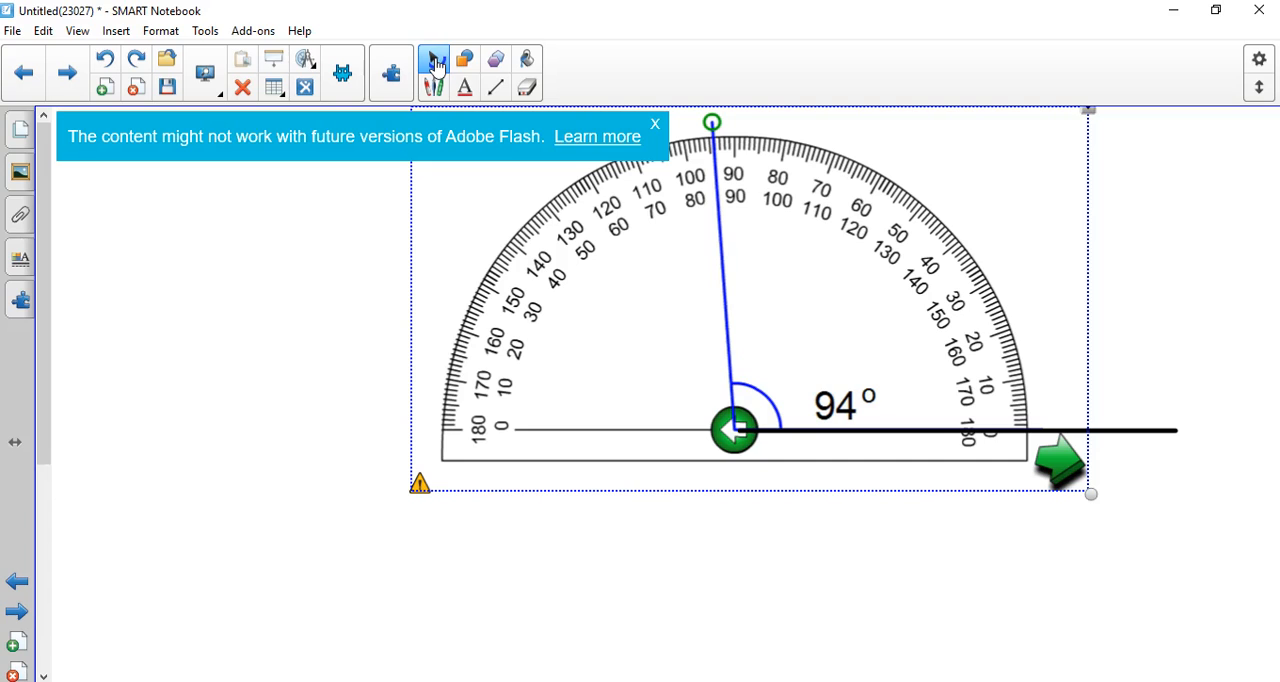
left_click_drag(712, 124, 1004, 278)
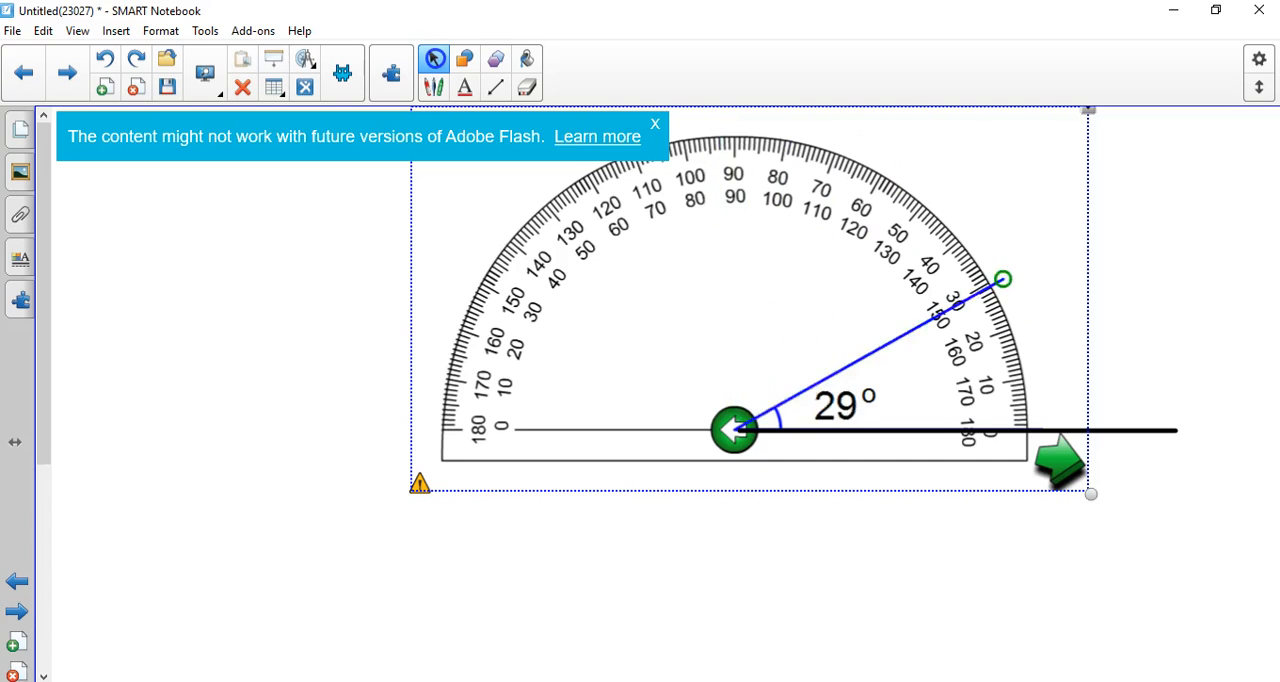
left_click_drag(1002, 280, 1040, 428)
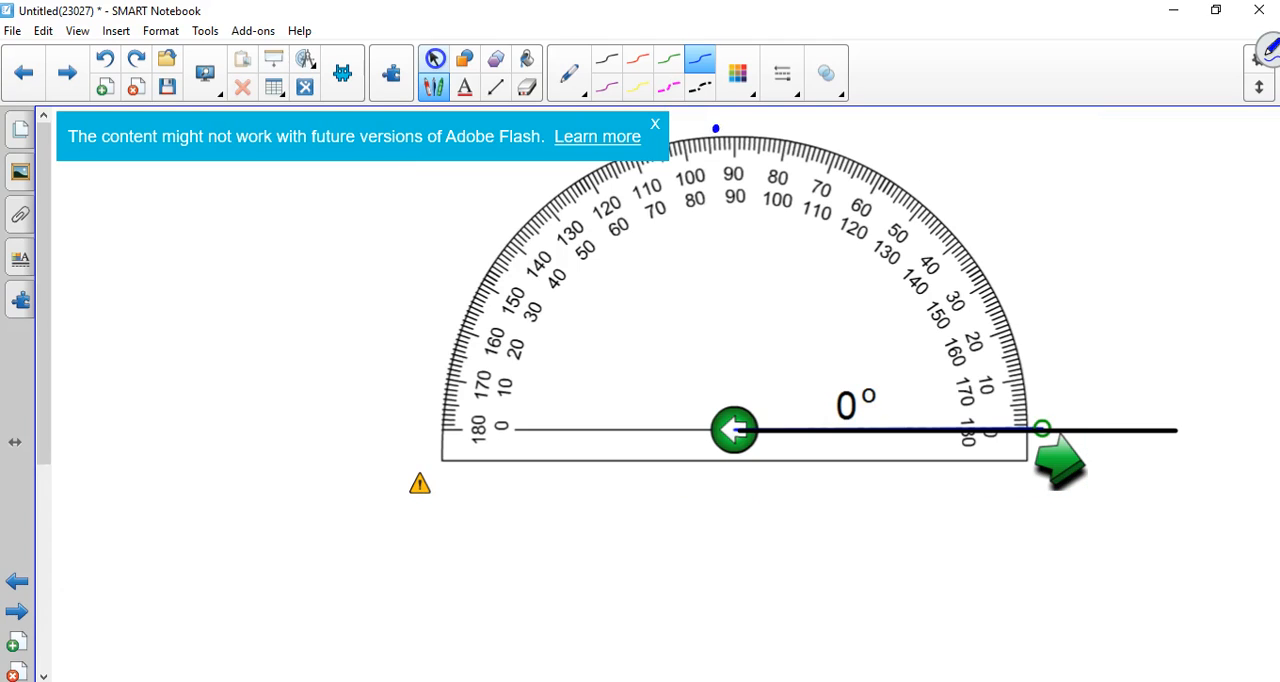
Draw the black ray from the vertex up to the 94° mark
left_click(434, 58)
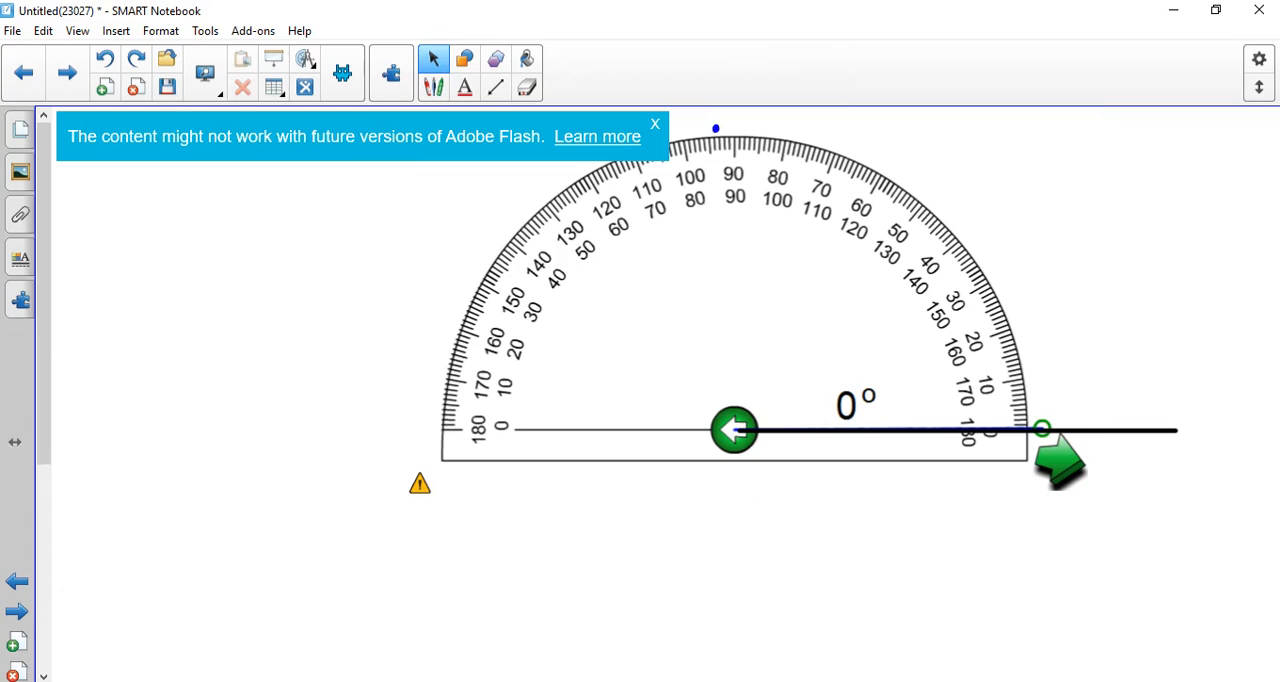
left_click(496, 88)
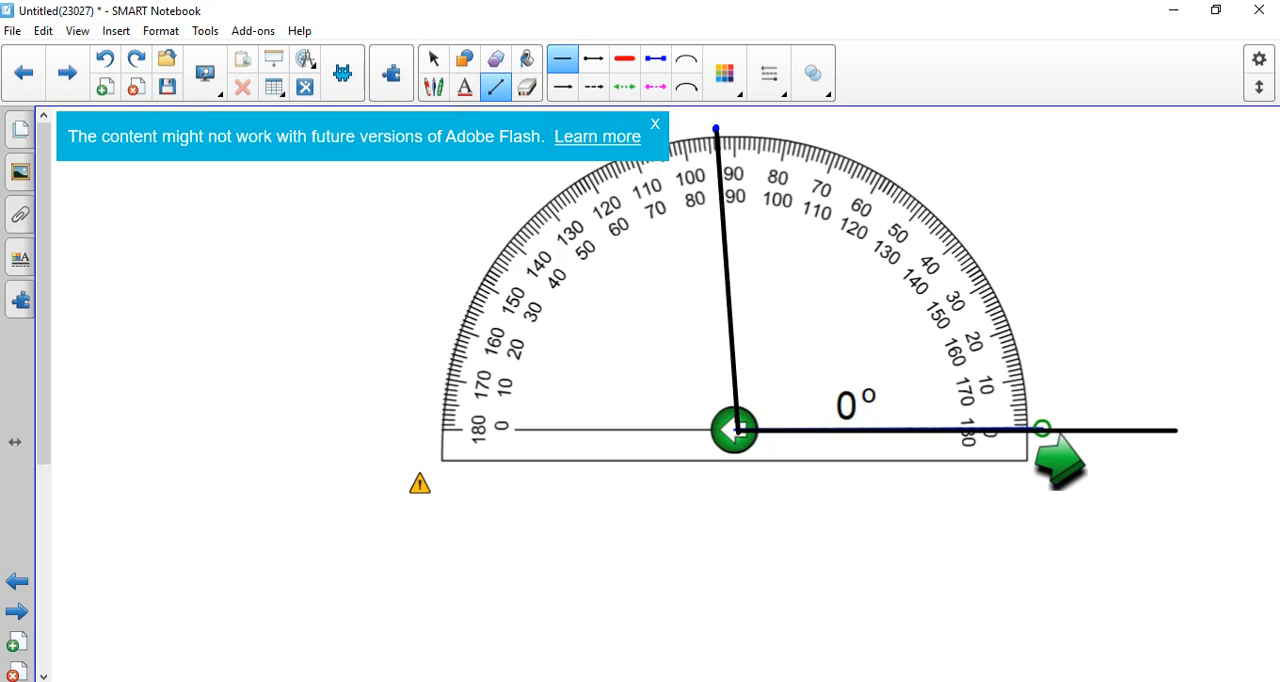
left_click(434, 60)
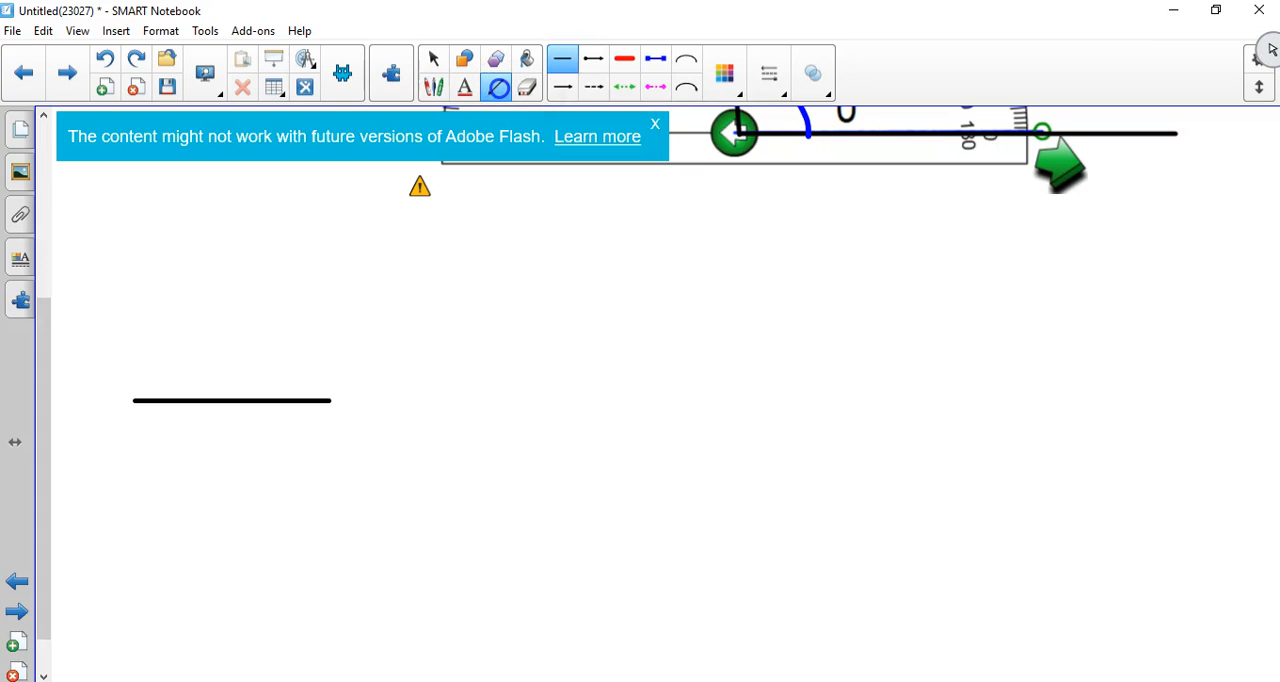
Set the protractor on a new base line at 33°, draw the ray and label it 33° in green
left_click_drag(332, 400, 592, 400)
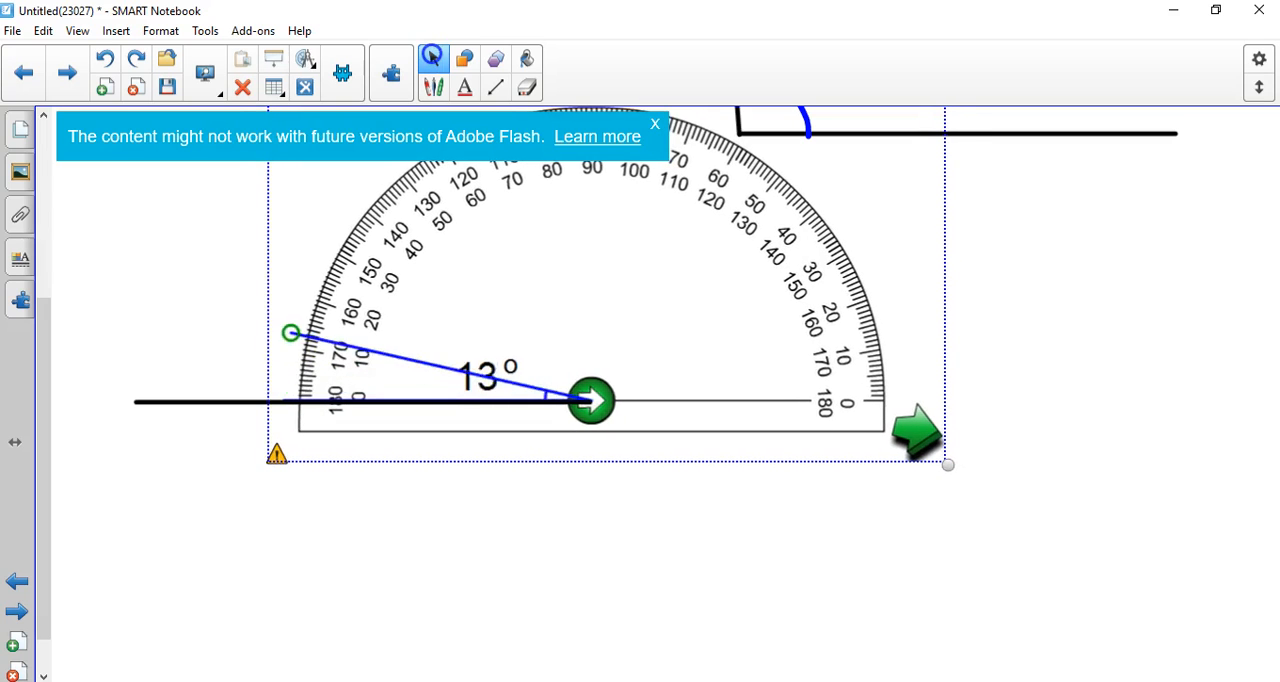
left_click_drag(290, 332, 330, 240)
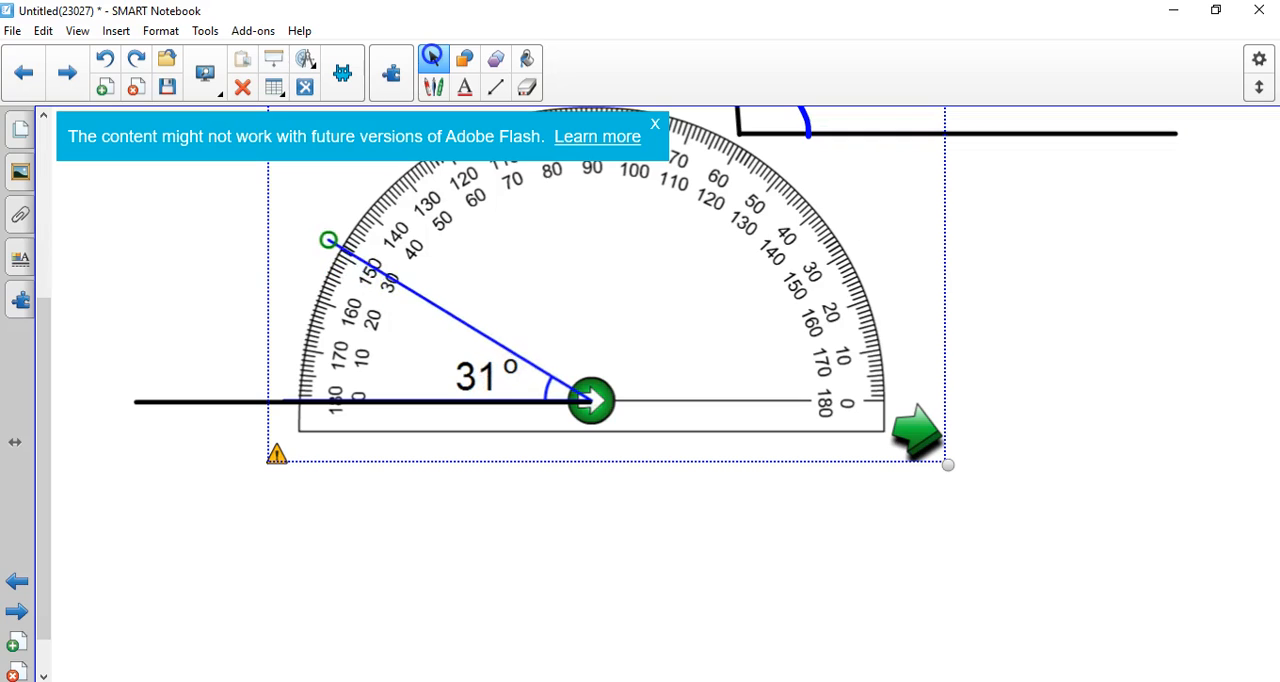
left_click_drag(328, 240, 332, 234)
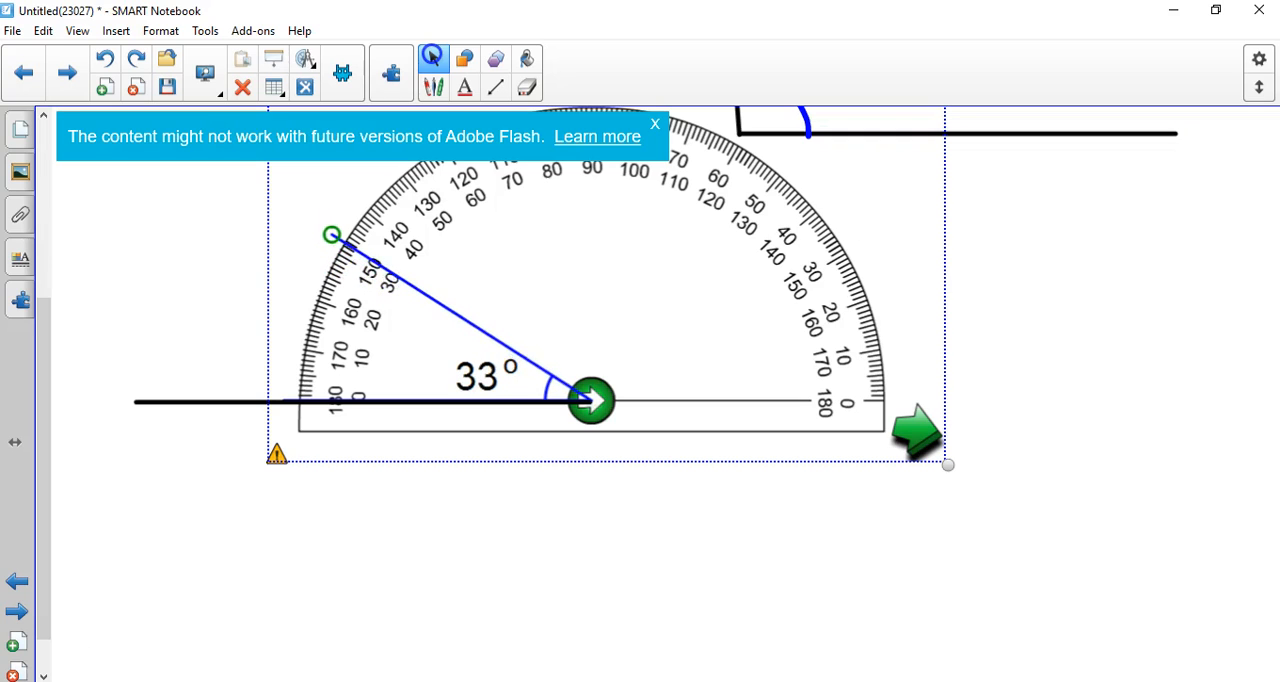
left_click_drag(332, 236, 284, 390)
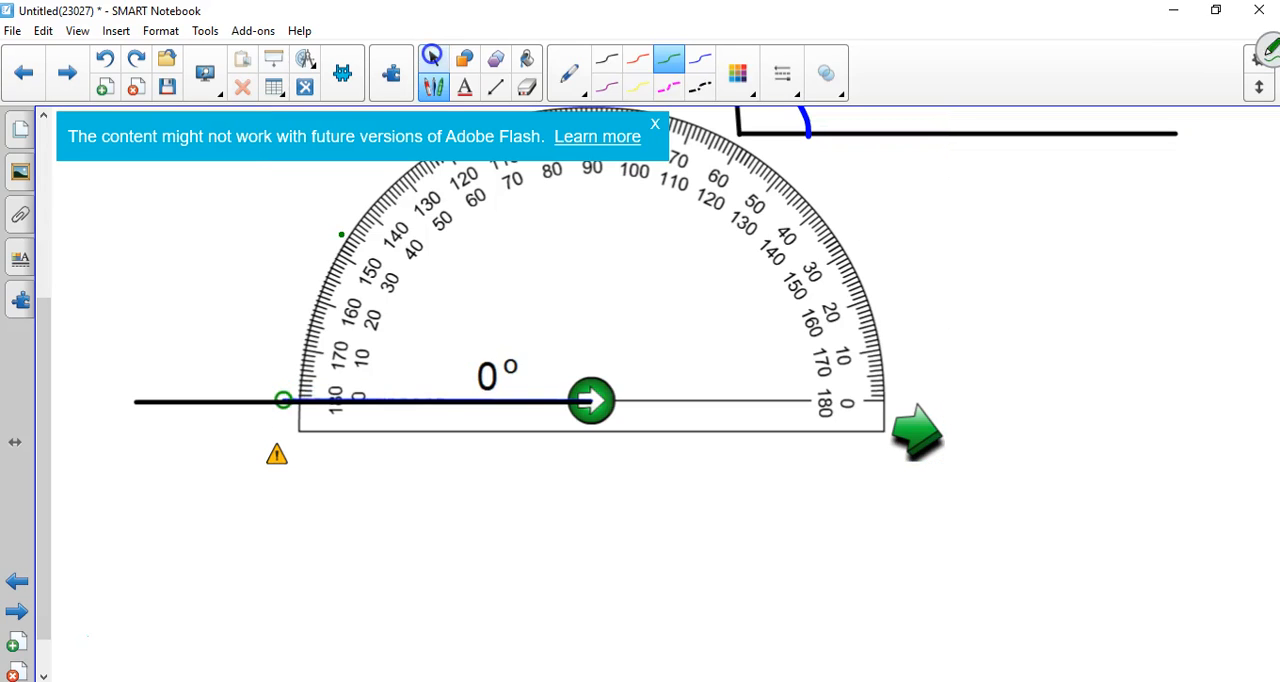
left_click(432, 58)
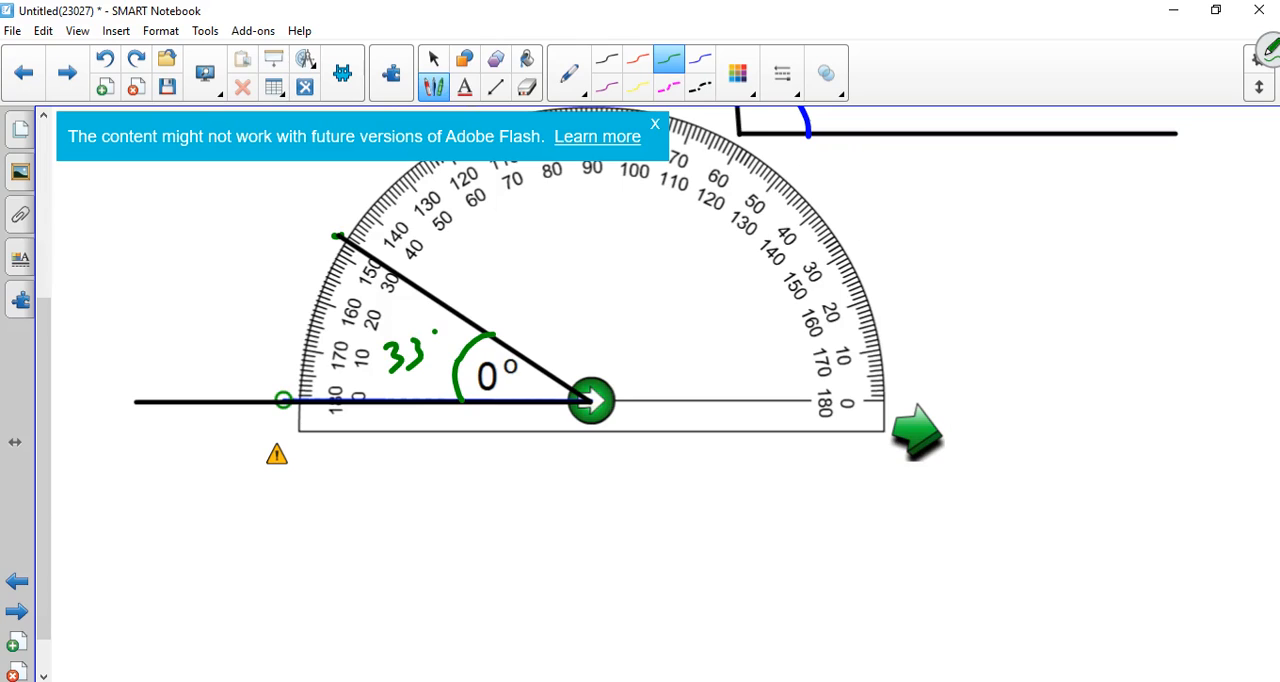
scroll("down", 3)
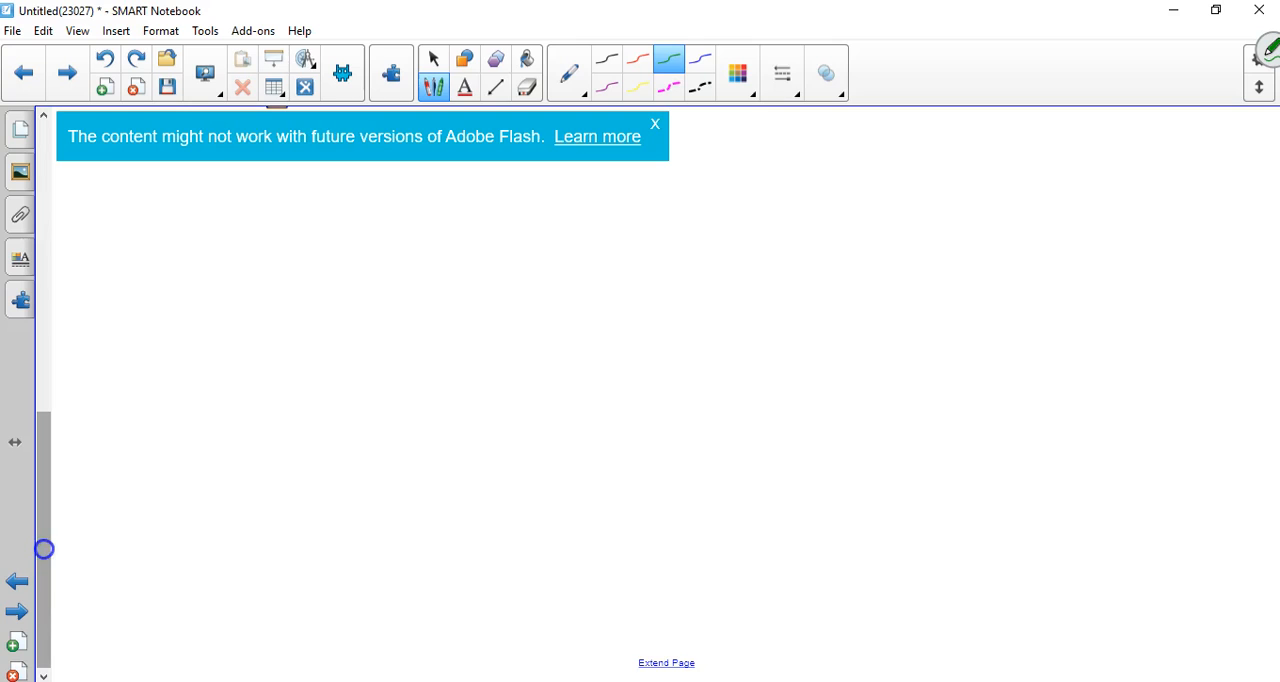
Draw a lower base line and fine-tune the protractor's arm to 165°
left_click(496, 88)
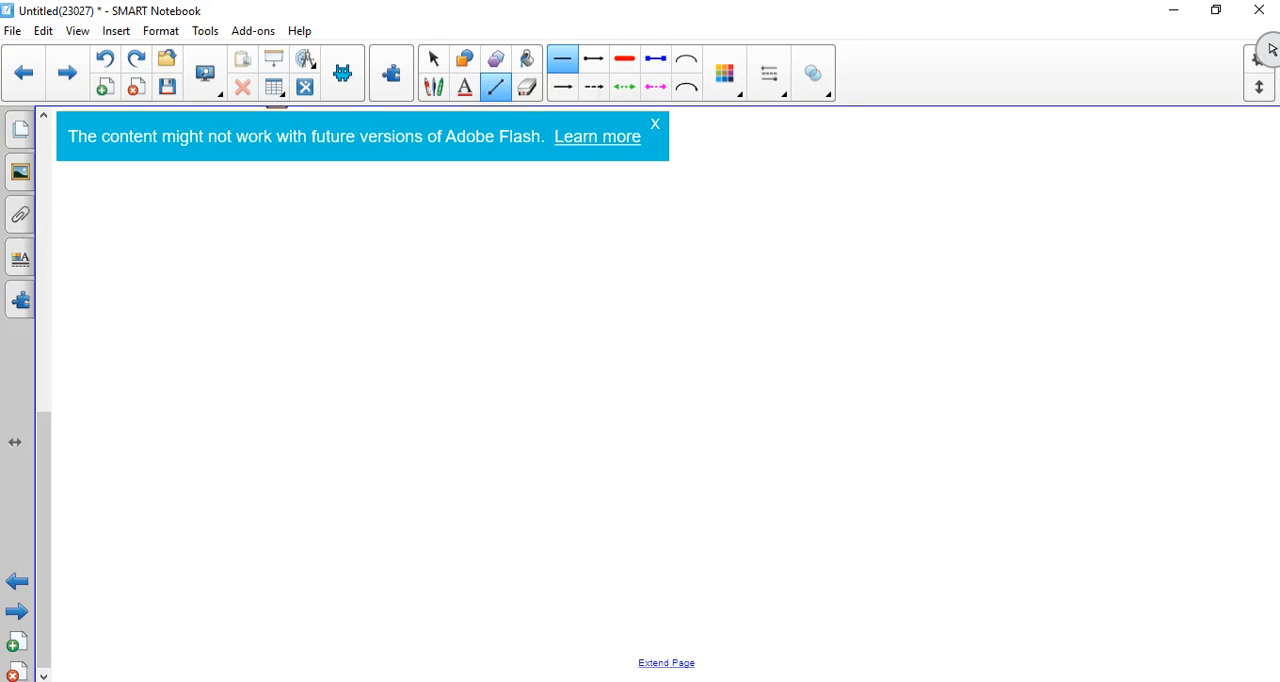
left_click_drag(604, 336, 1116, 336)
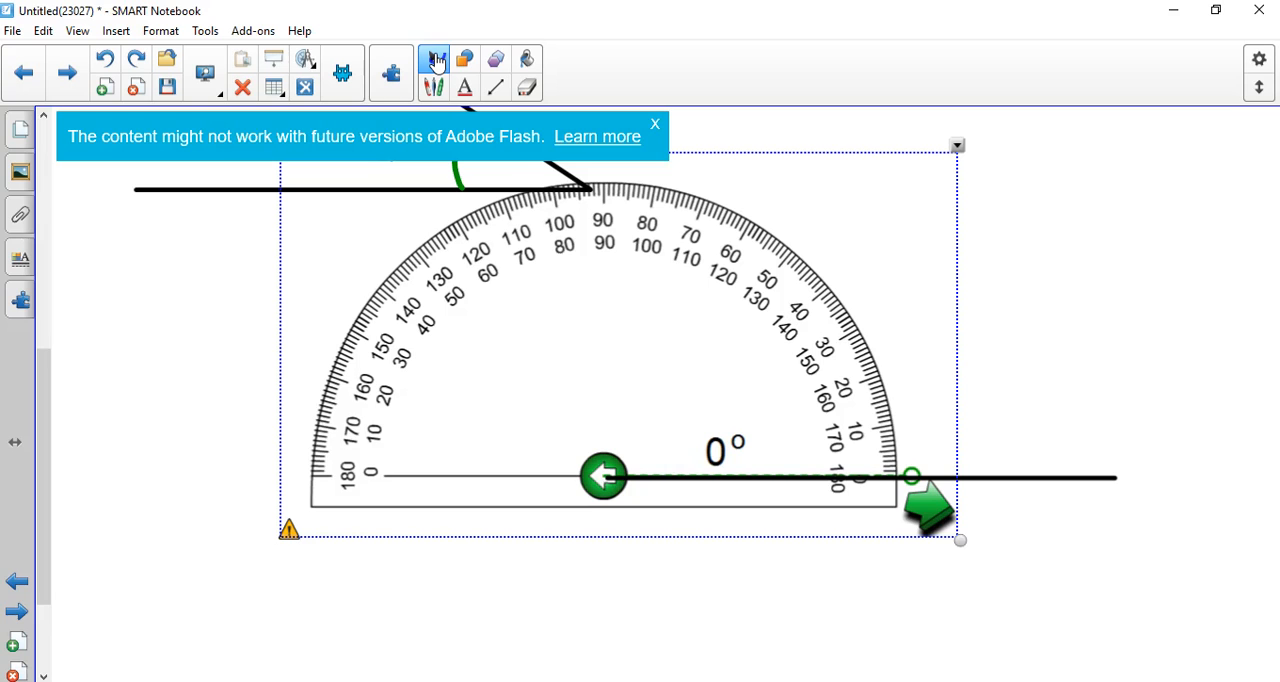
left_click_drag(910, 476, 848, 288)
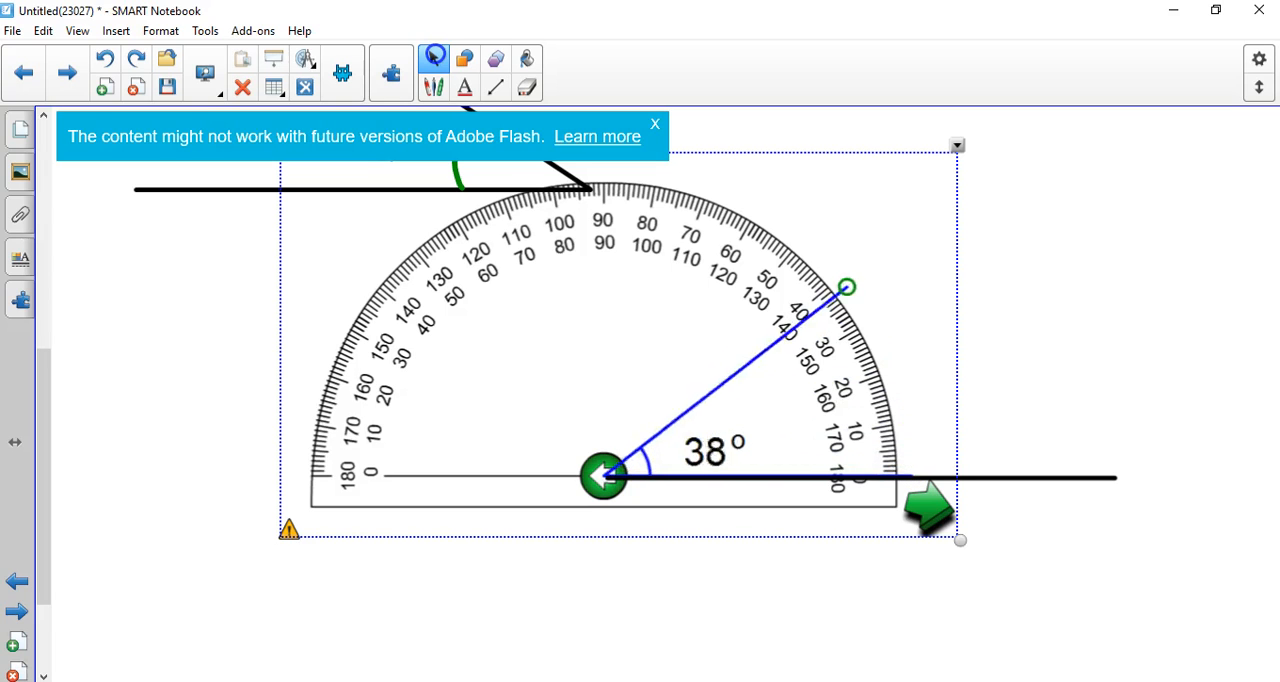
left_click_drag(848, 288, 388, 256)
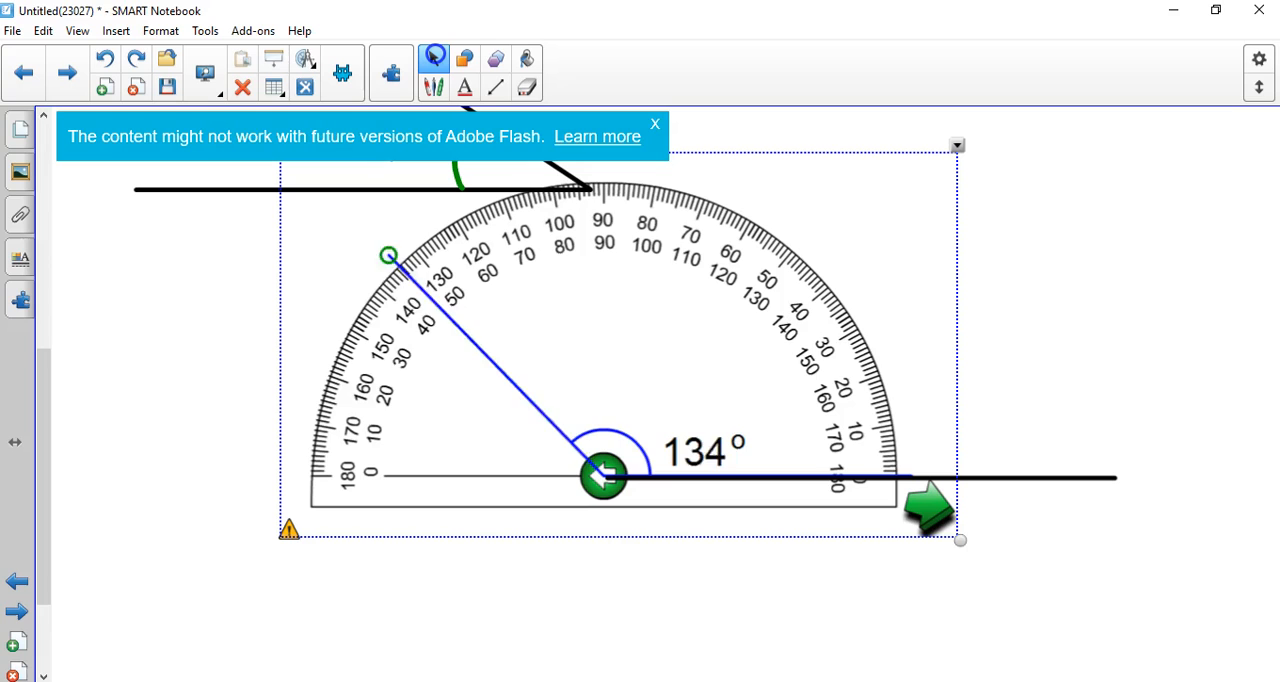
left_click_drag(388, 256, 300, 416)
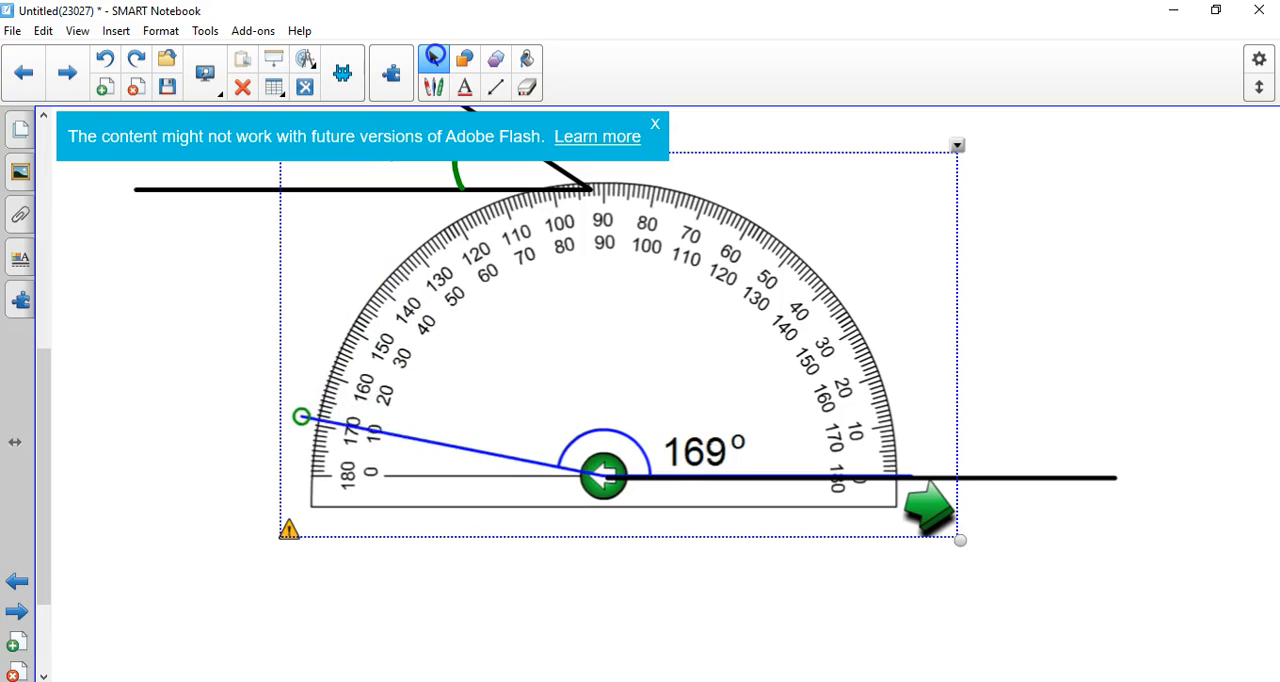
left_click_drag(300, 416, 308, 398)
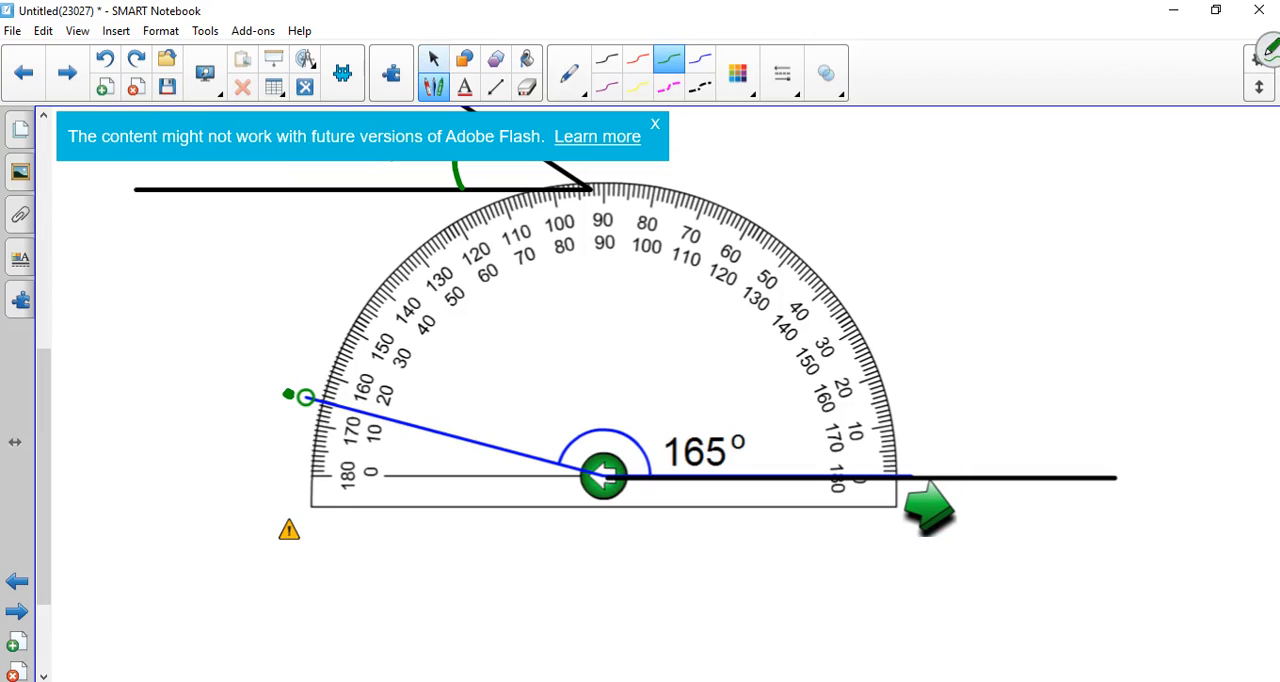
Trace the 165° ray in black, then add a green arc and handwritten 165° label
left_click(496, 88)
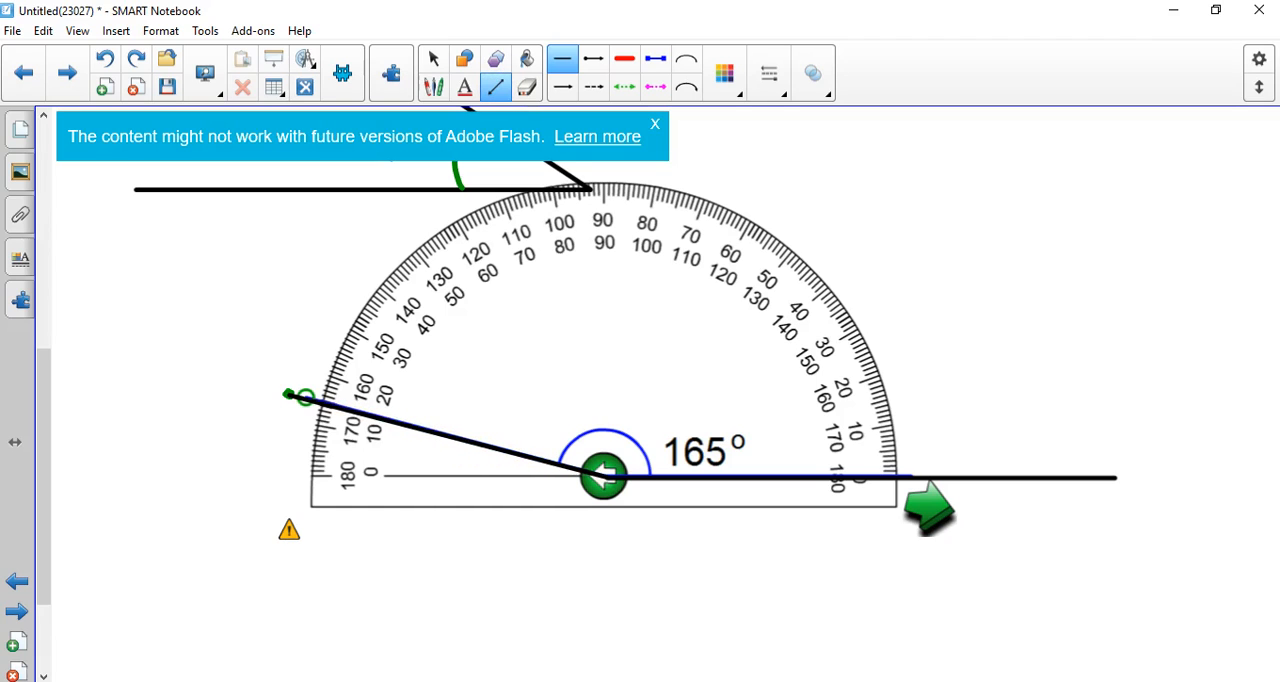
left_click(434, 88)
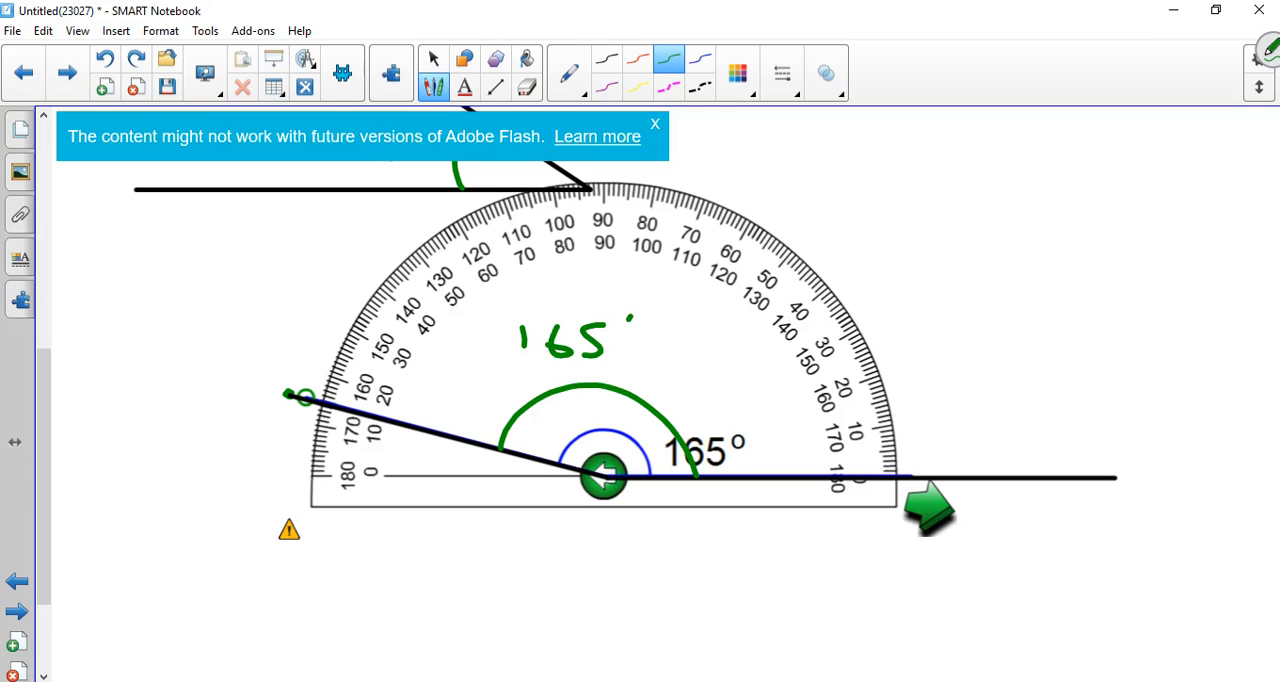
Set the protractor ray to 108° on another base line and trace it as a black ray
scroll("down", 3)
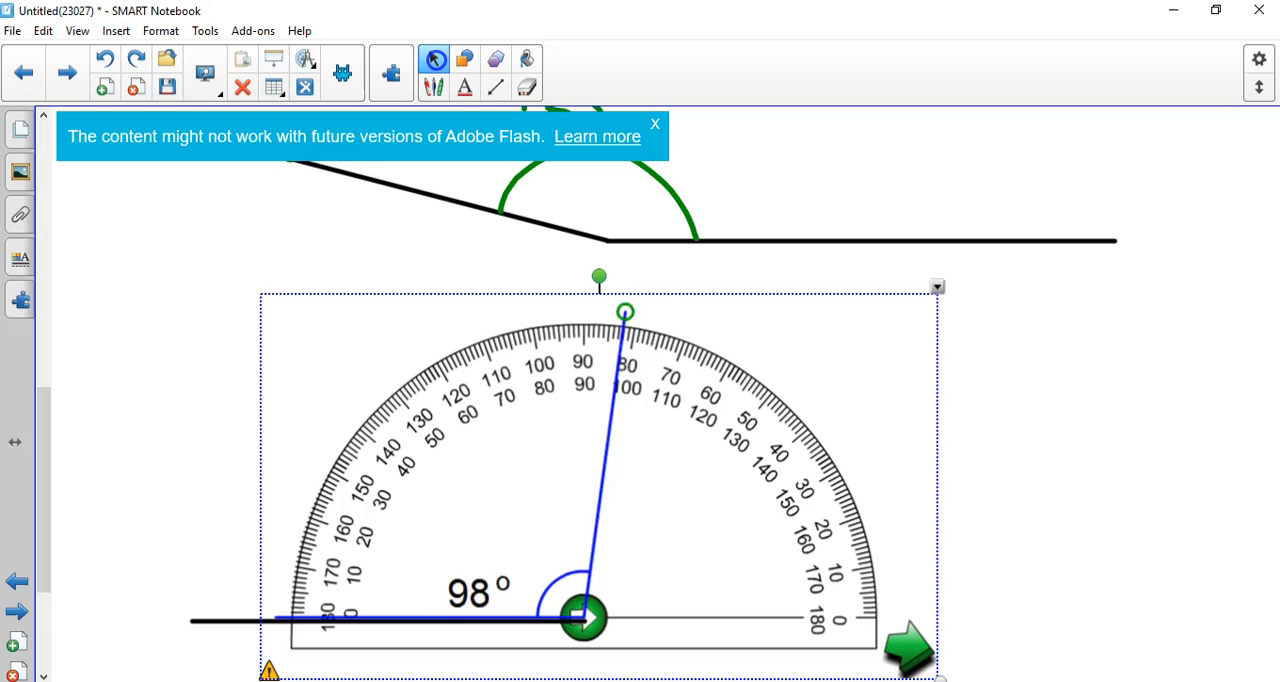
left_click_drag(624, 312, 688, 328)
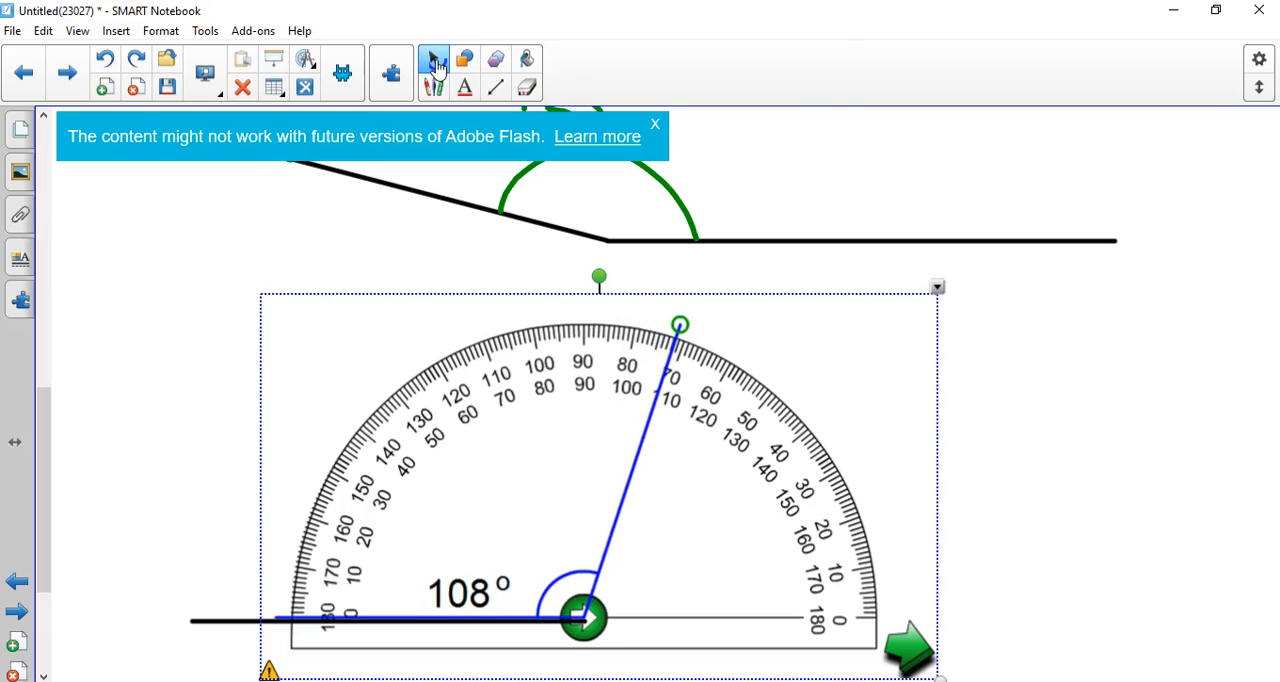
left_click(434, 58)
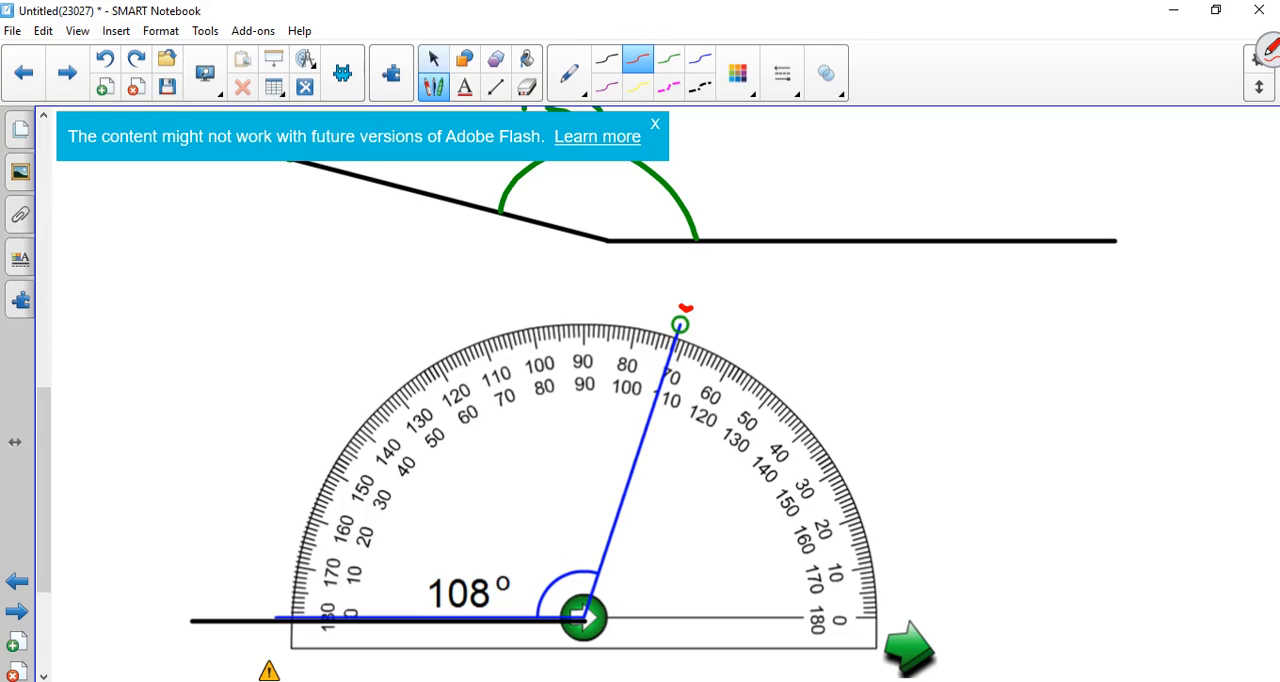
left_click(496, 88)
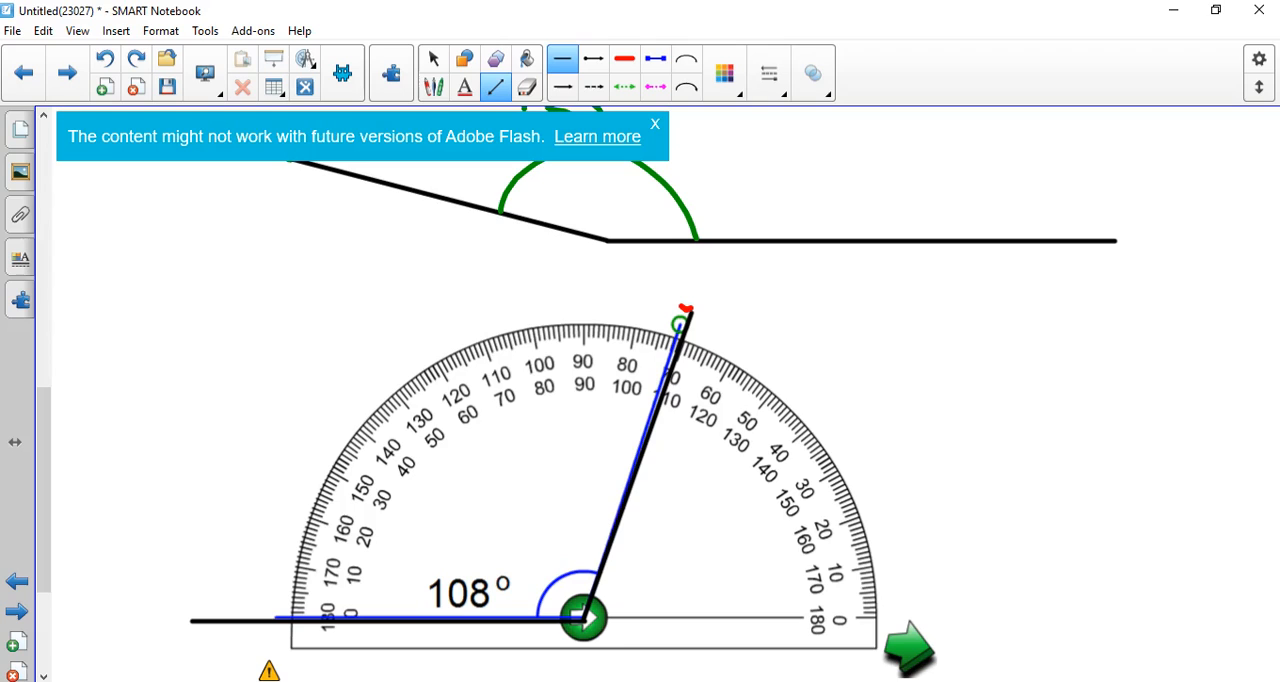
left_click(432, 60)
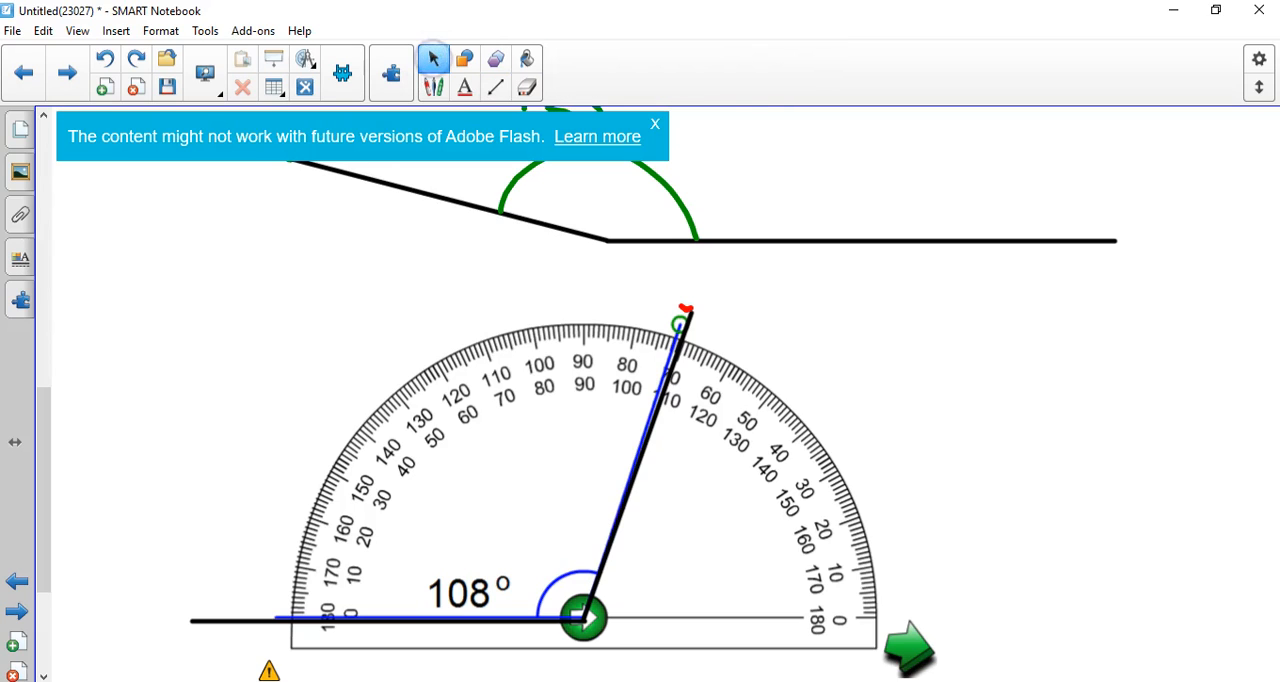
left_click(680, 312)
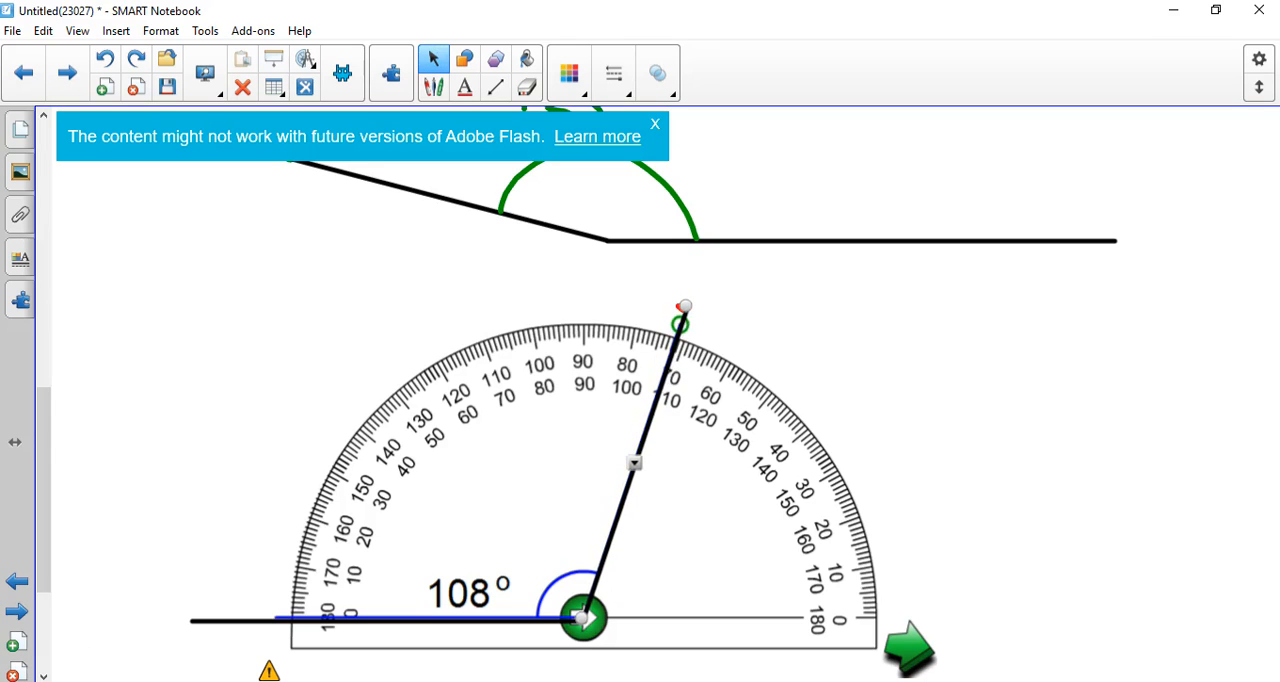
left_click(434, 88)
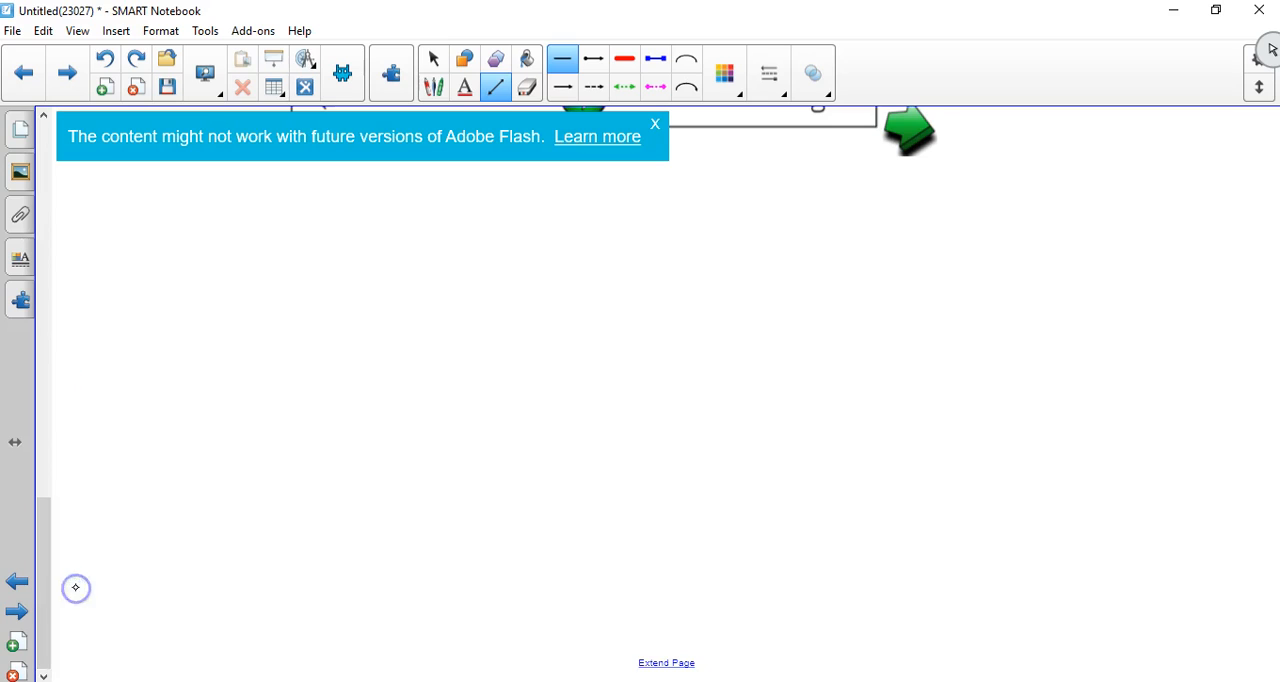
Draw a base line, set the protractor to 27°, trace the ray and add a green arc with 27° label
left_click_drag(560, 448, 1090, 448)
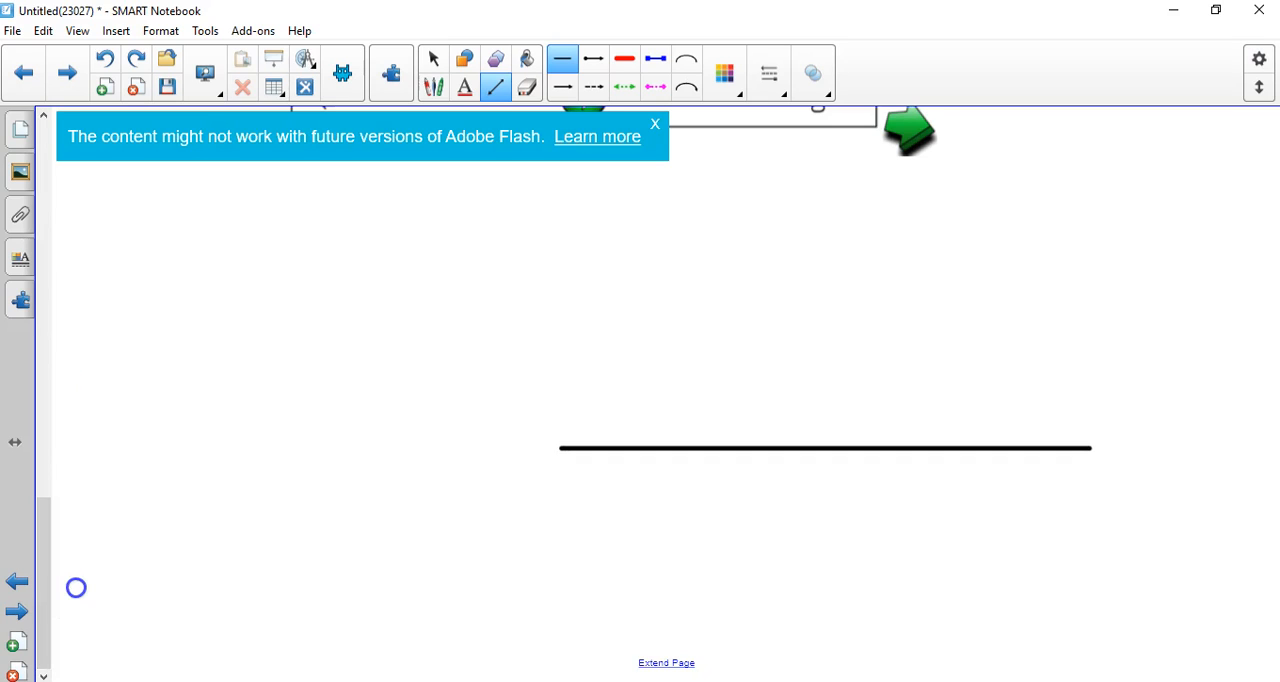
left_click(434, 60)
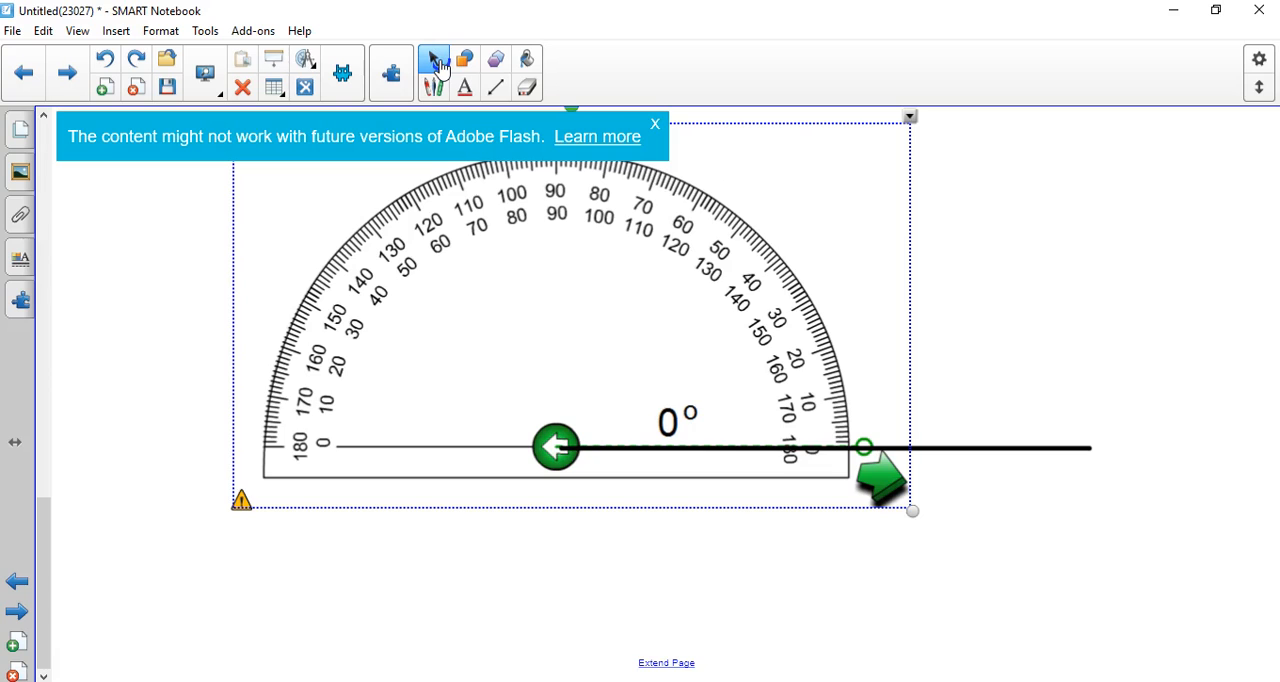
left_click_drag(864, 448, 856, 382)
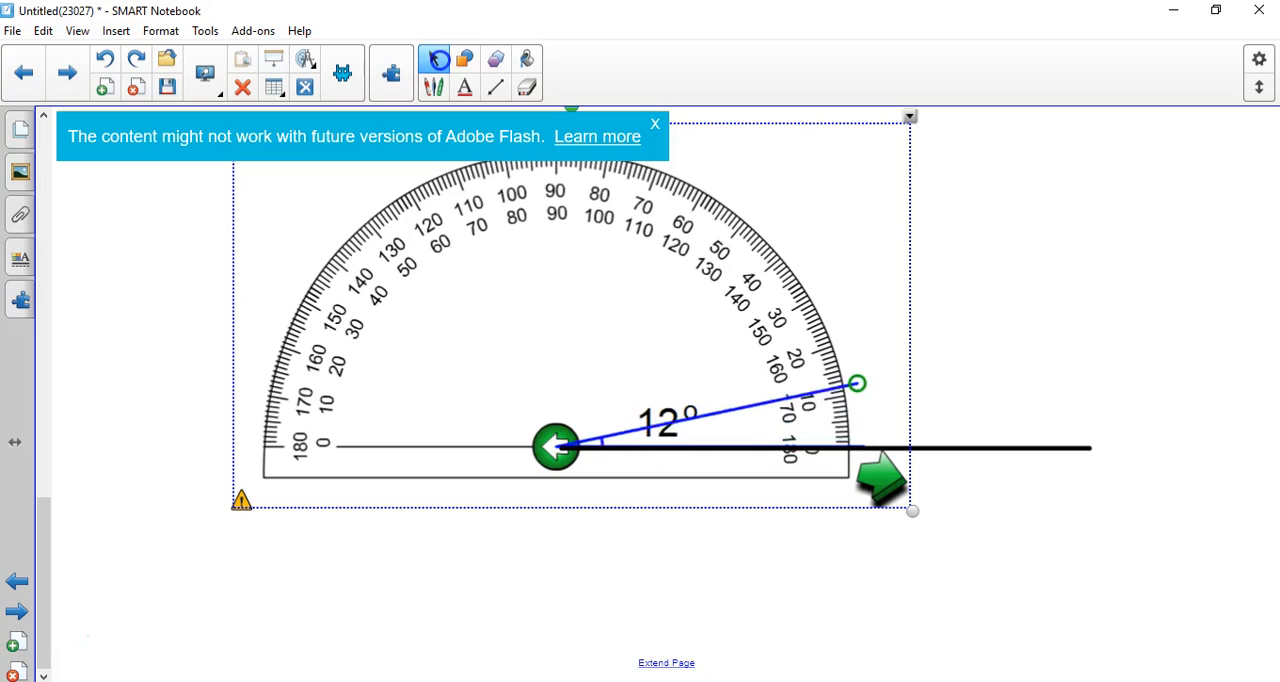
left_click_drag(856, 382, 832, 312)
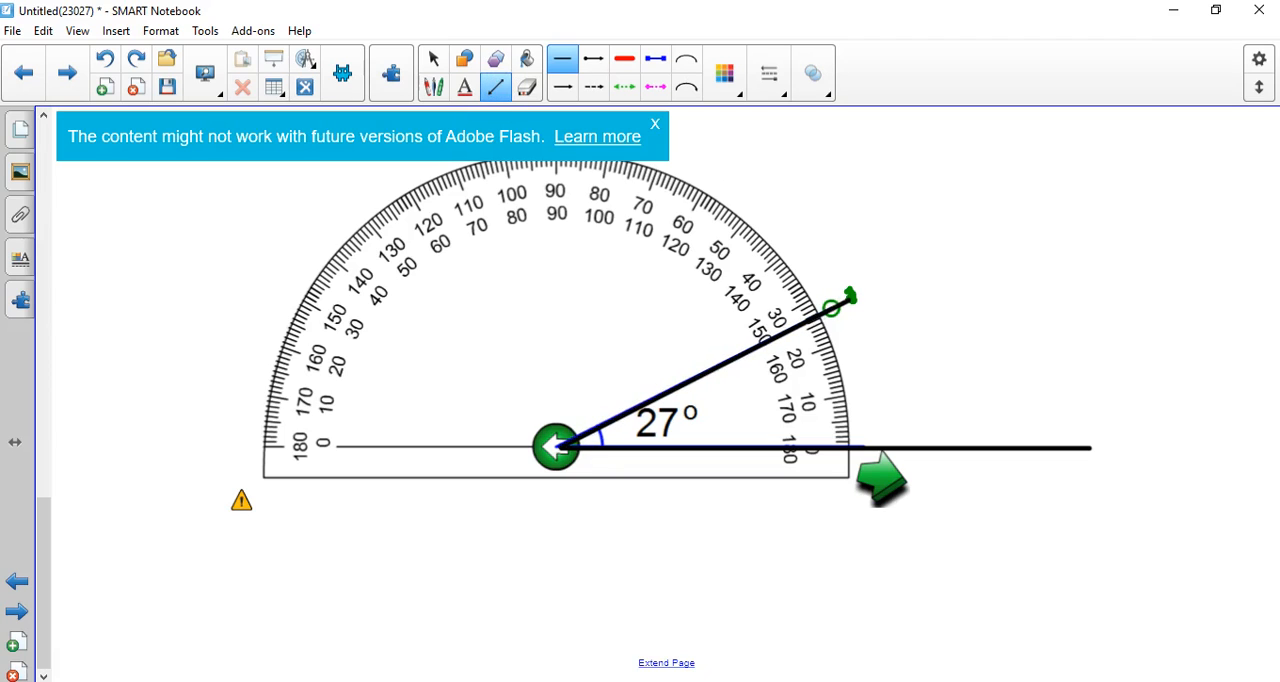
left_click(432, 58)
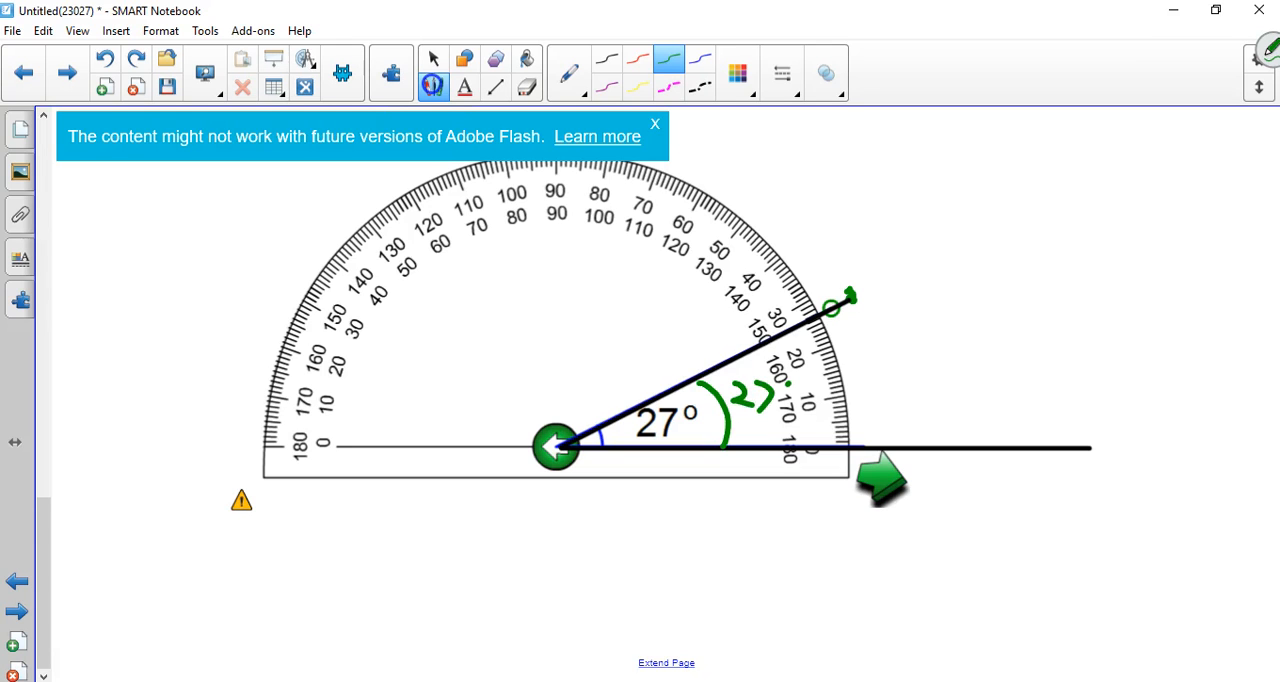
left_click(432, 58)
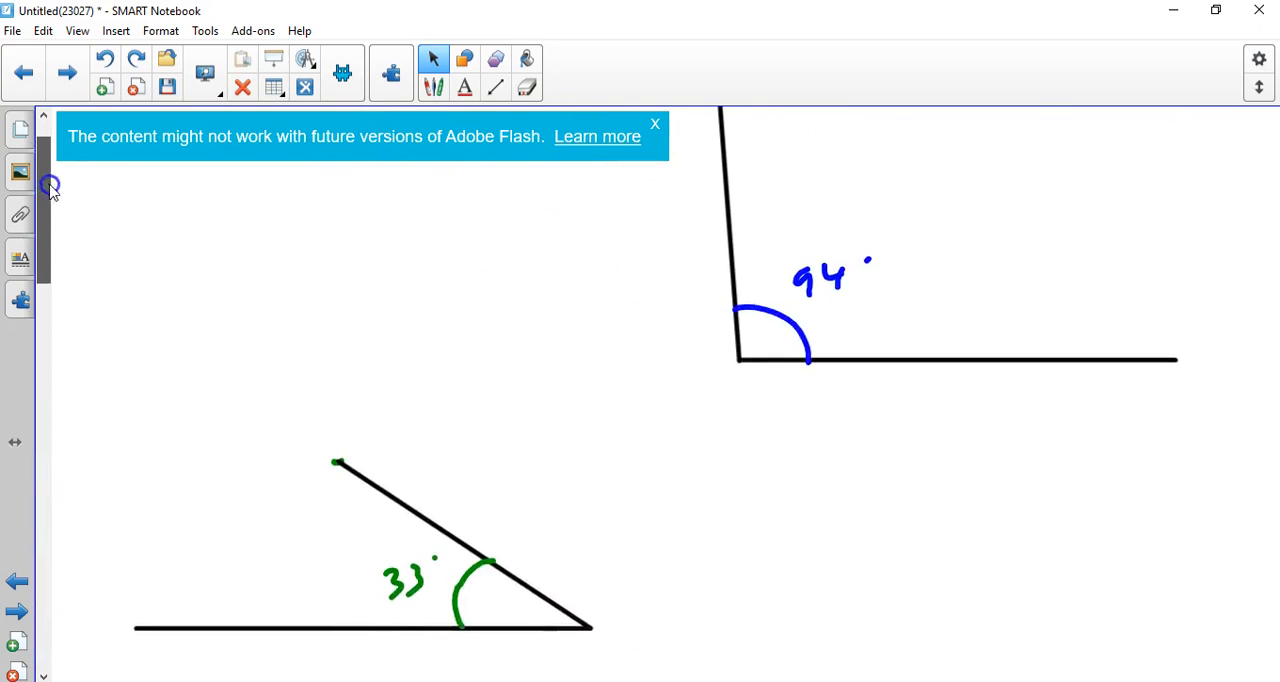
Return to the top of the notes where the list of five angles sits
scroll("down", 3)
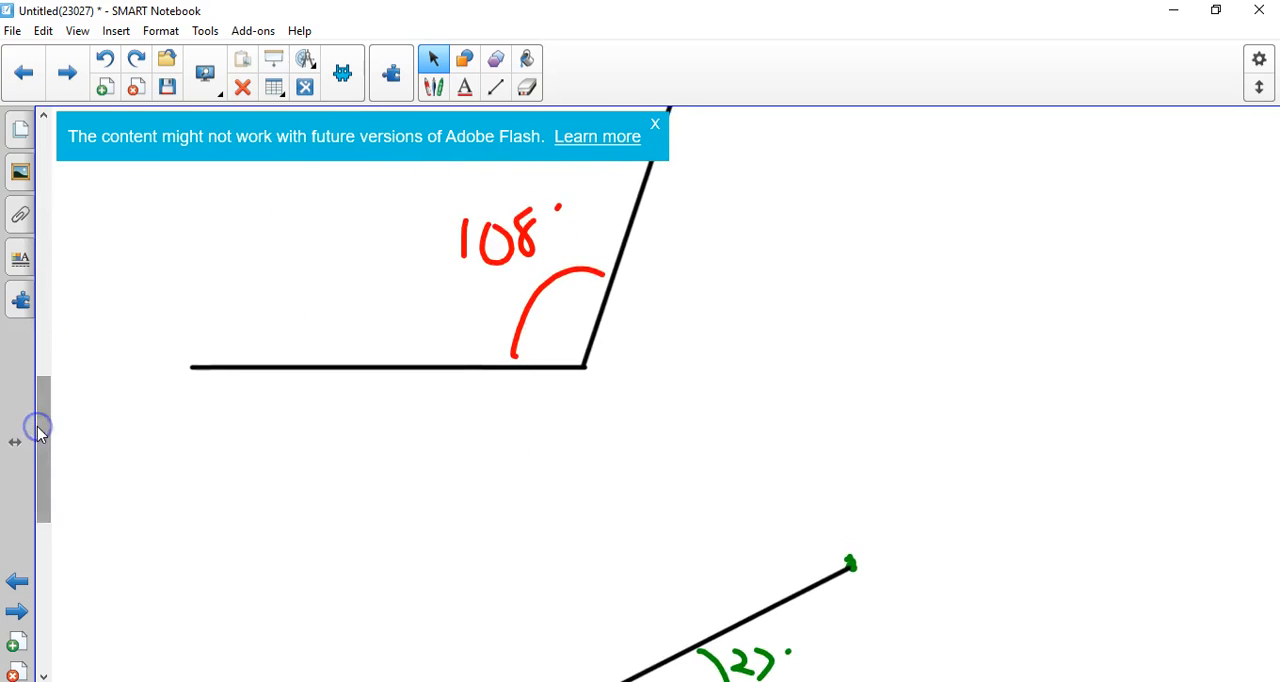
left_click(24, 72)
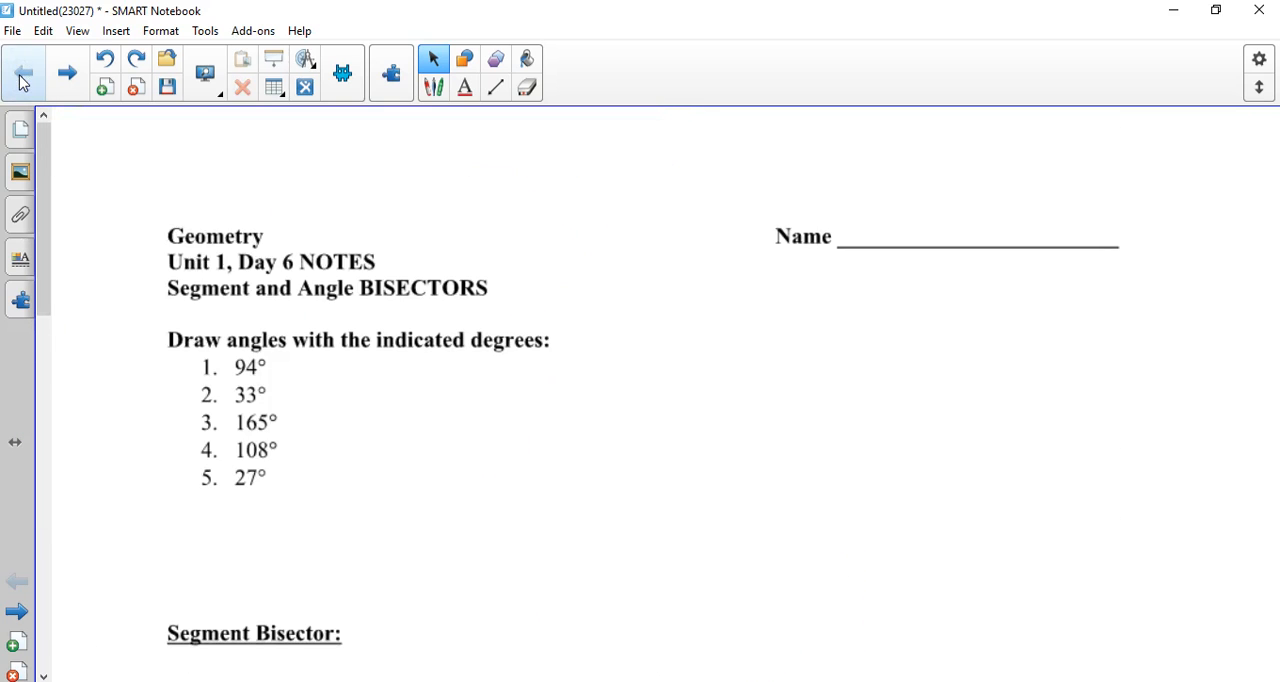
scroll("down", 3)
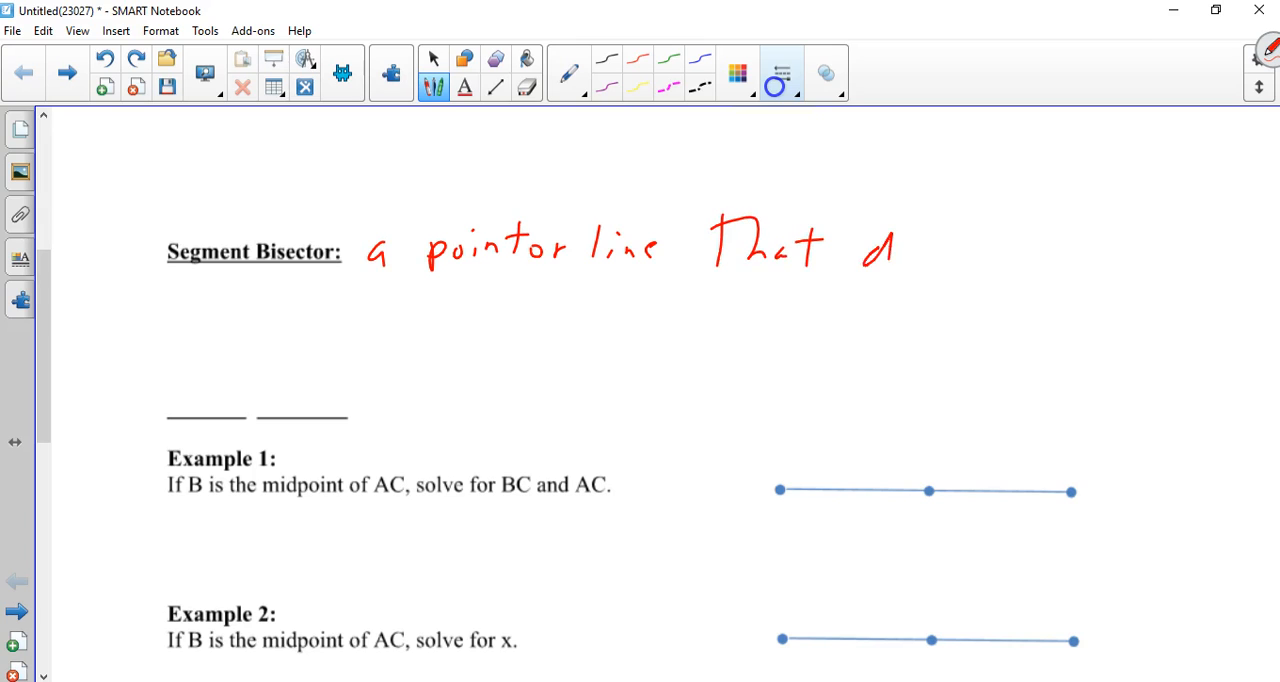
Handwrite in red that a segment bisector divides a segment into 2 equal parts, underlining 'equal'
left_click_drag(864, 260, 1024, 244)
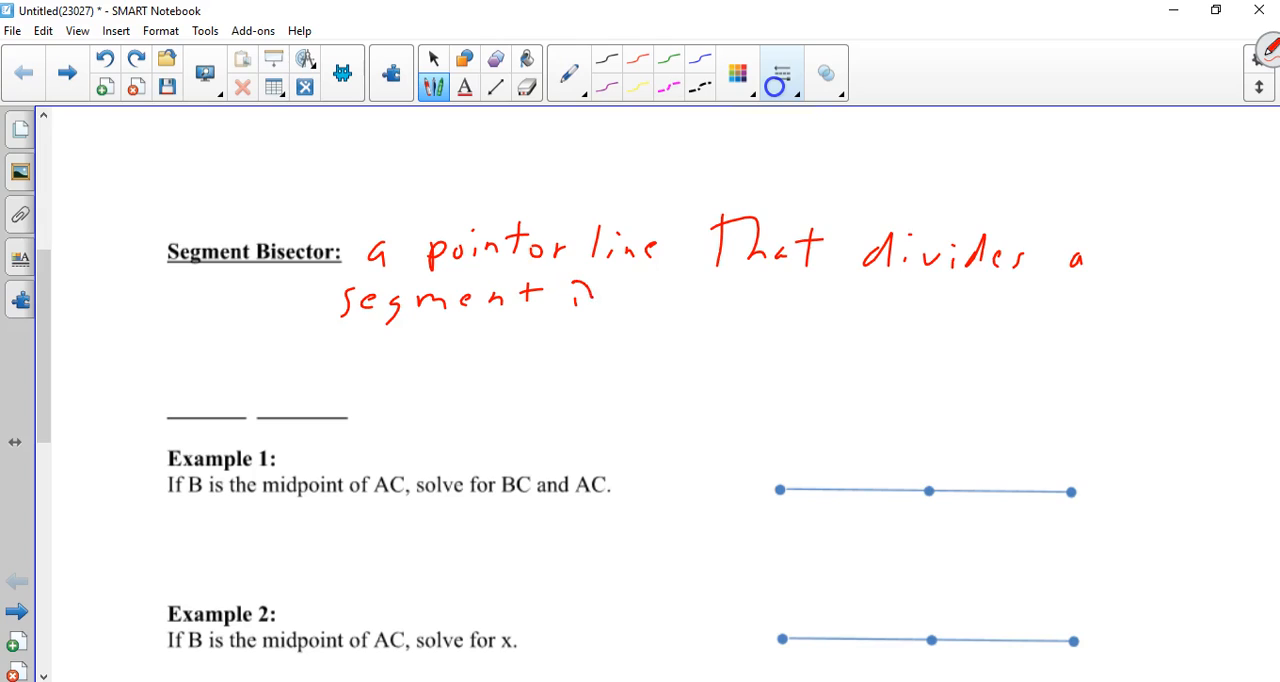
left_click_drag(600, 296, 740, 300)
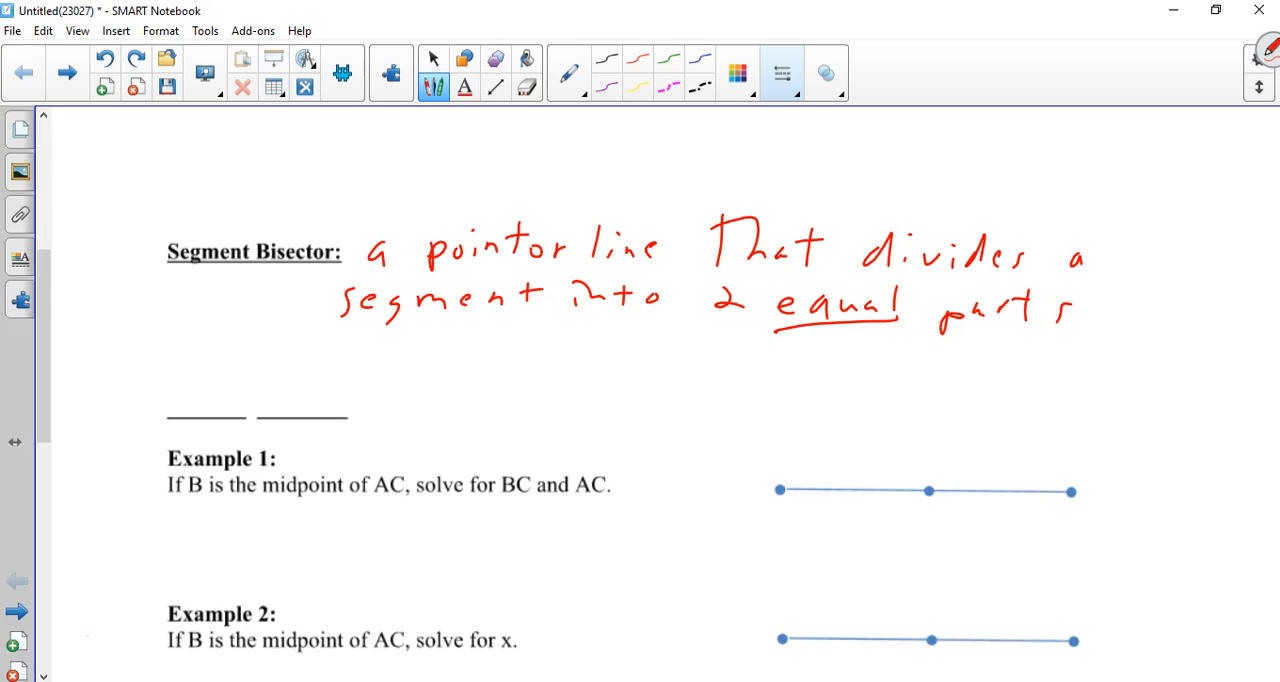
left_click_drag(470, 416, 498, 416)
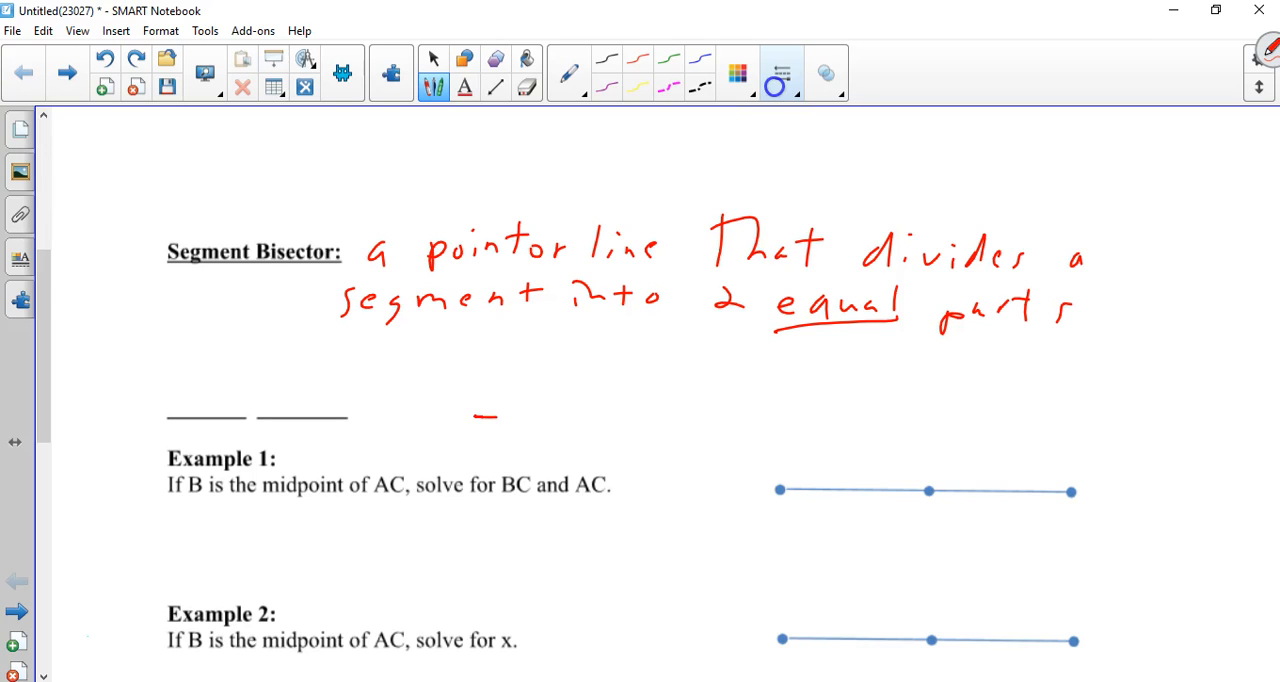
Draw red segment AC with midpoint B and tick marks showing AB ≅ BC
left_click_drag(478, 416, 852, 404)
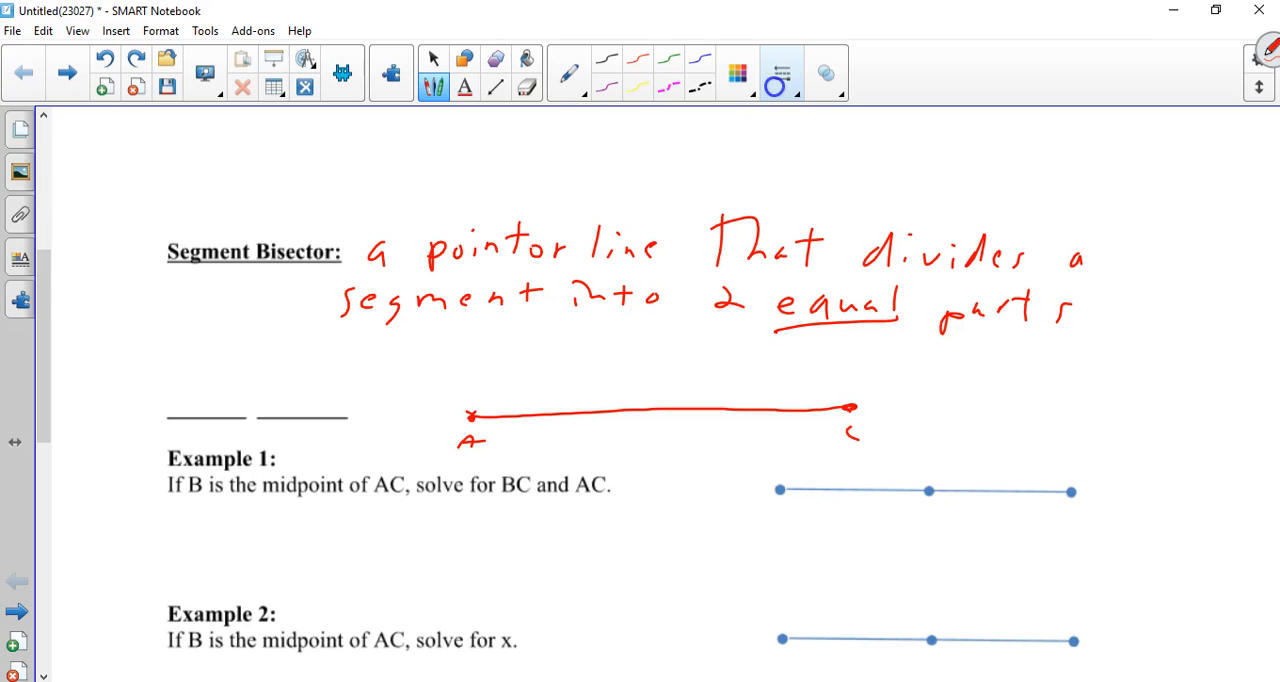
left_click(658, 412)
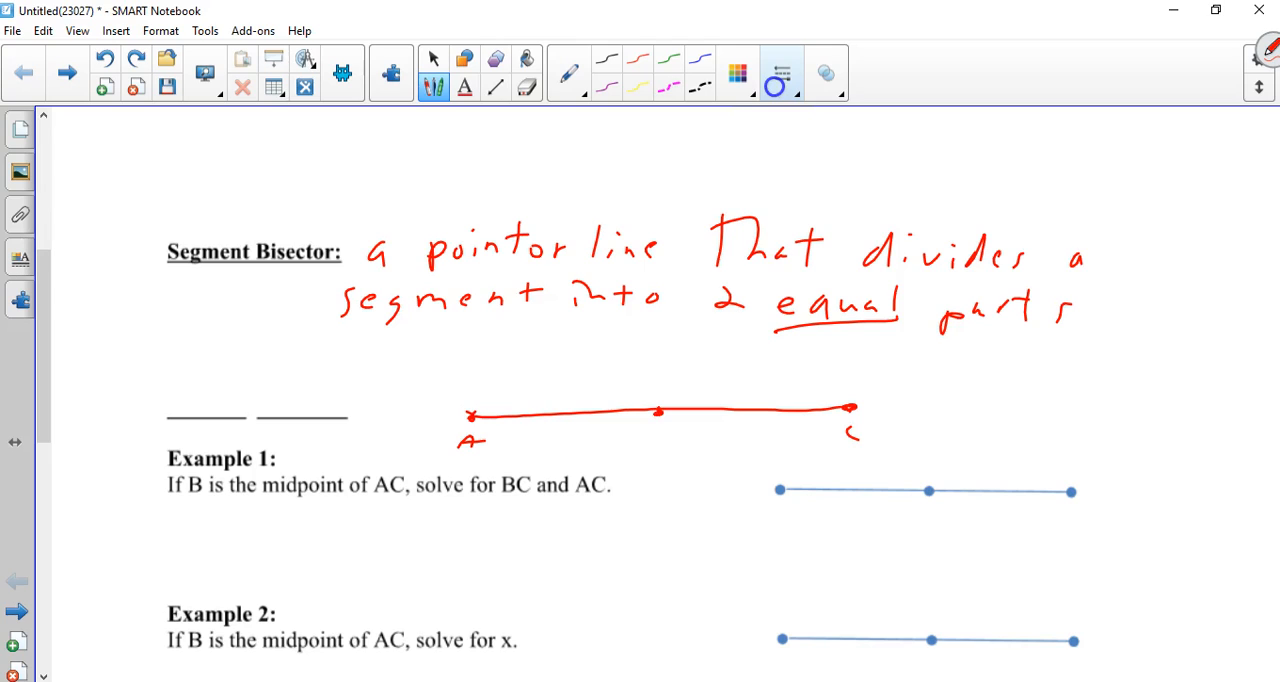
left_click_drag(656, 430, 670, 456)
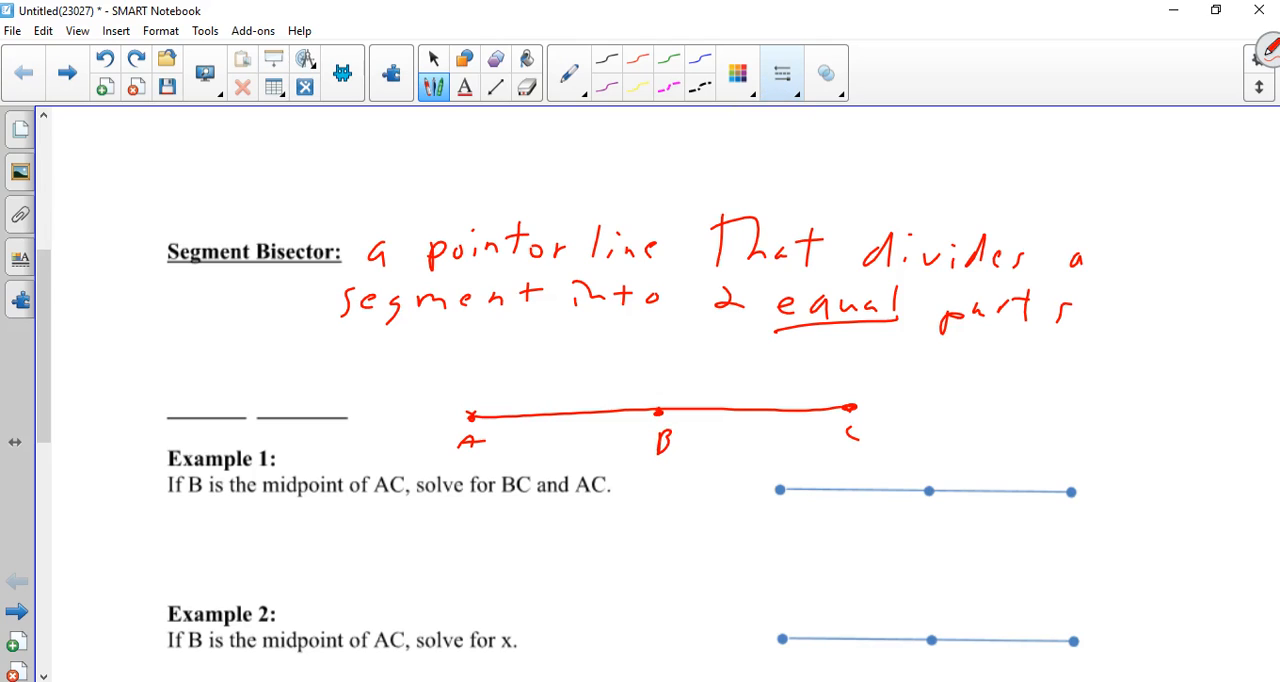
left_click_drag(564, 404, 564, 436)
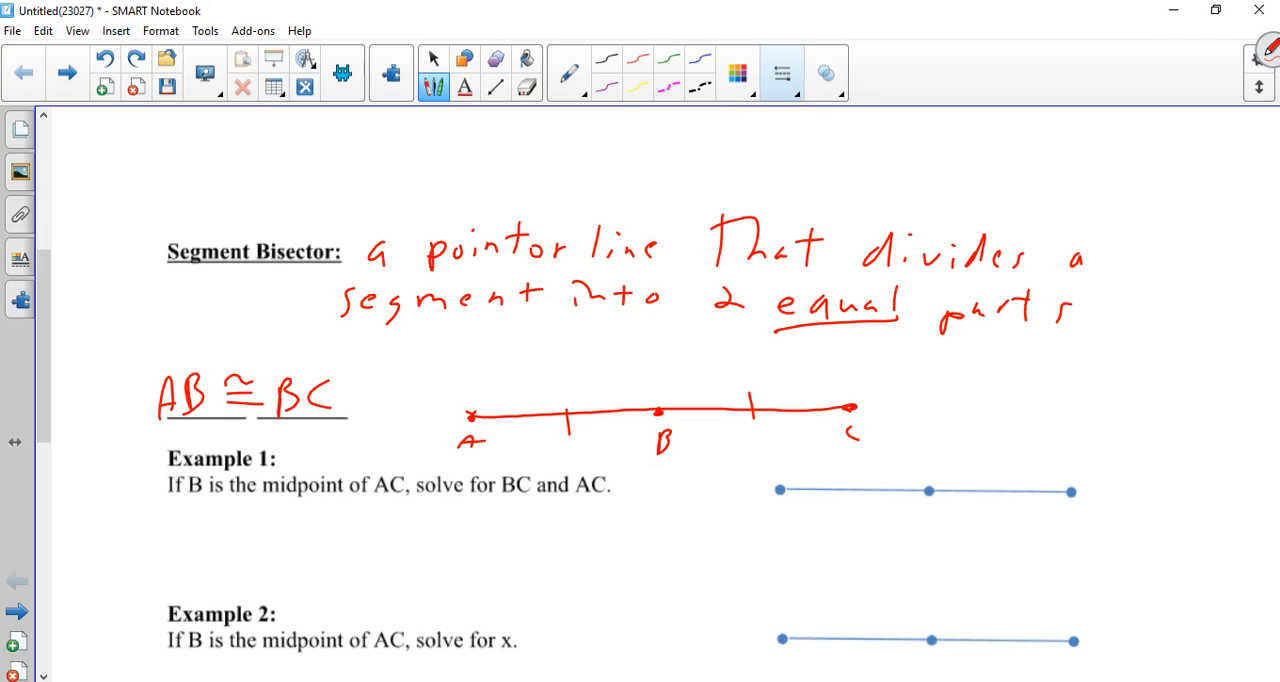
left_click(782, 88)
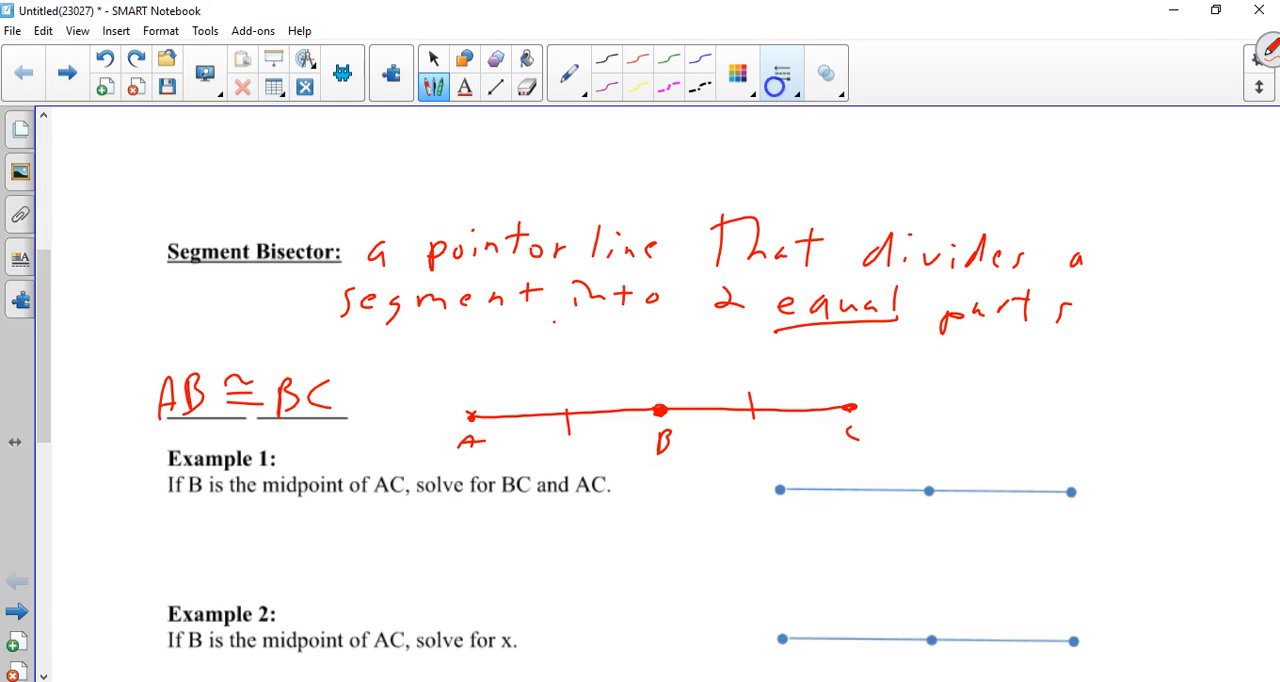
Draw a line crossing the segment at B, then undo it
left_click_drag(552, 322, 700, 450)
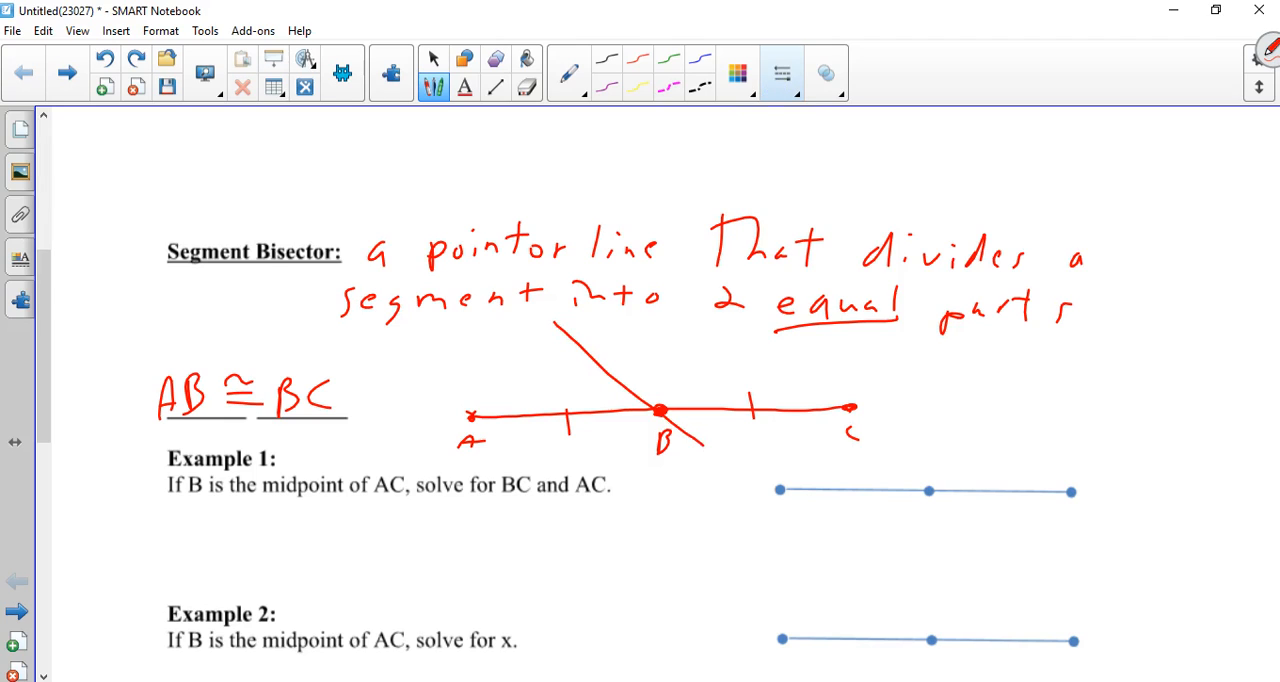
left_click(104, 58)
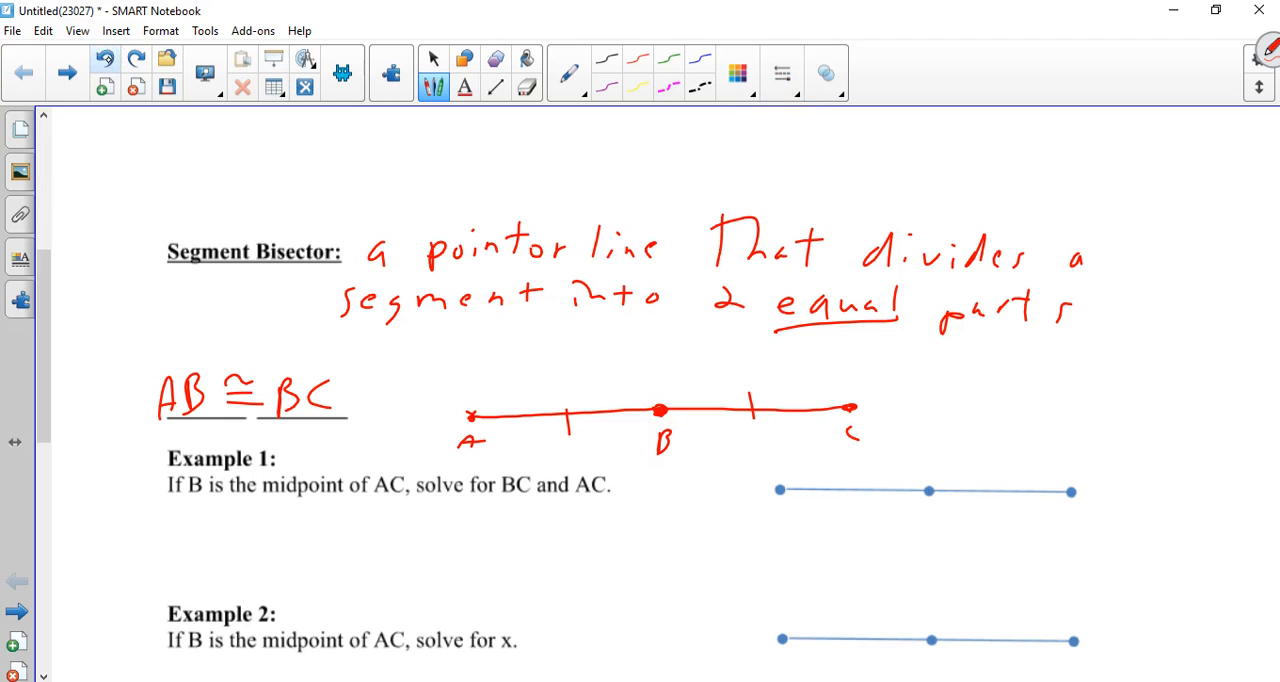
Label Example 1's segment A, B, C with 21 on each half and write BC = 21, AC = 42
scroll("down", 3)
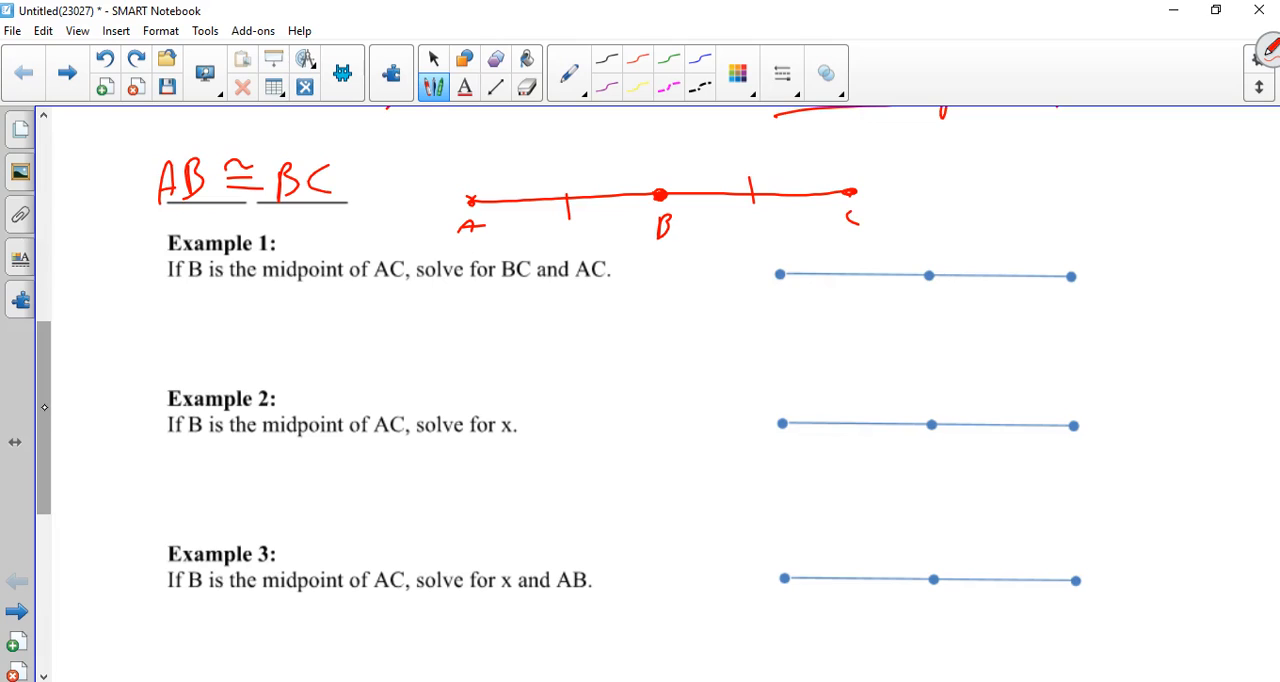
left_click_drag(770, 300, 930, 300)
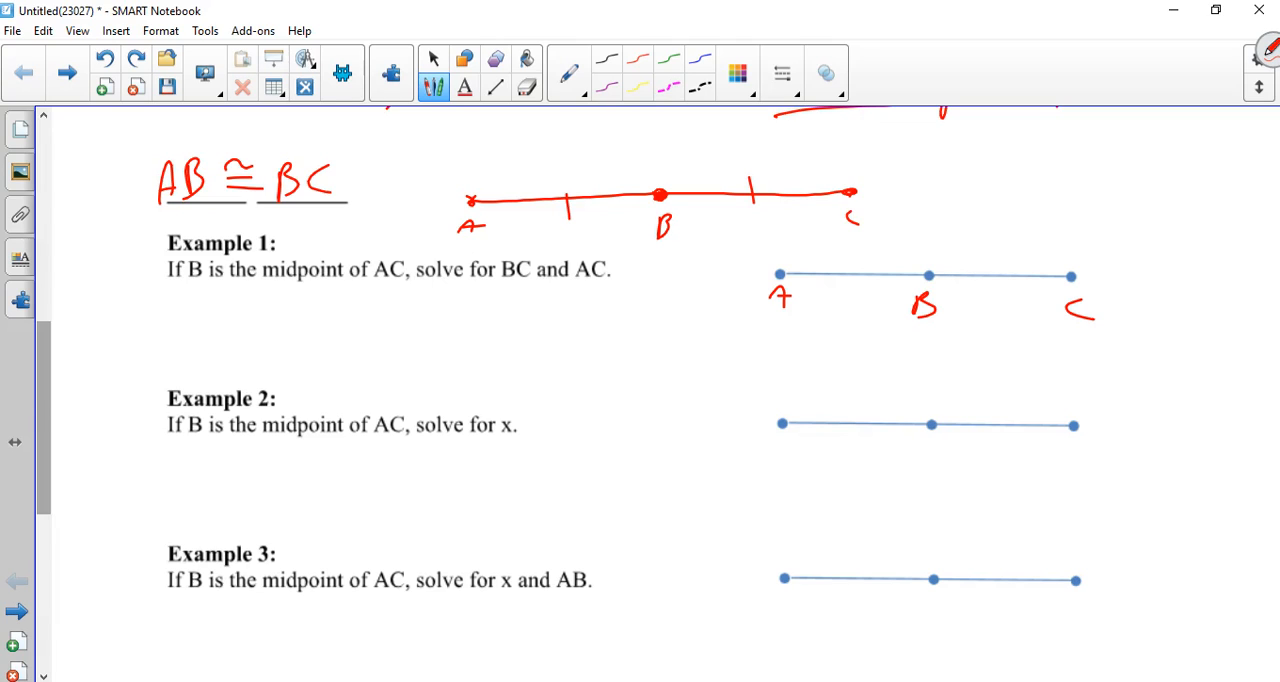
left_click_drag(200, 304, 270, 320)
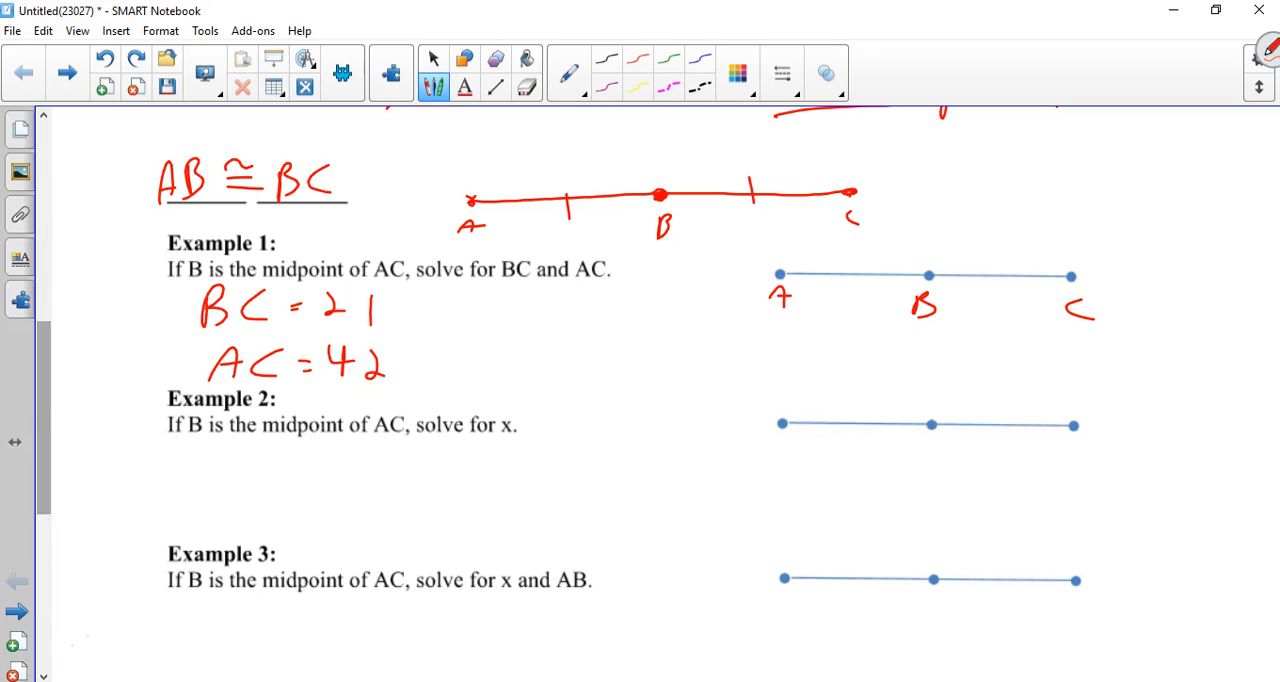
left_click_drag(836, 264, 870, 260)
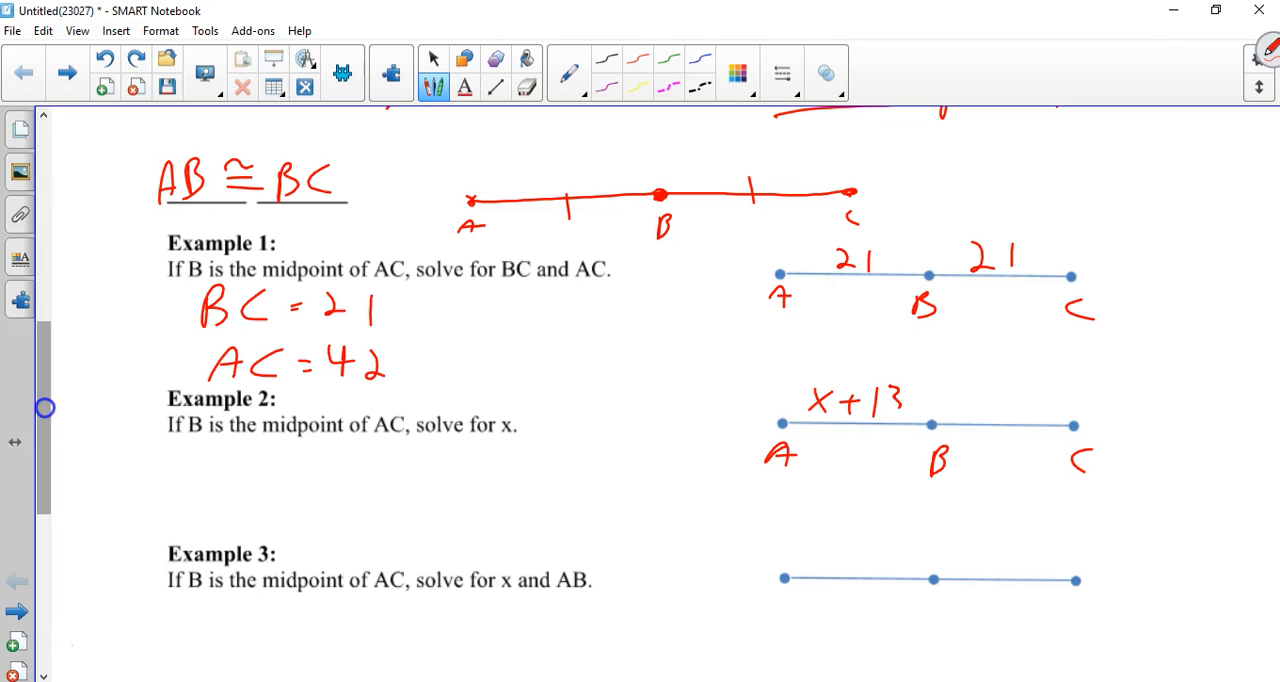
Label Example 2's right half 3x−9 and trace both halves of the segment in red
left_click_drag(970, 374, 956, 416)
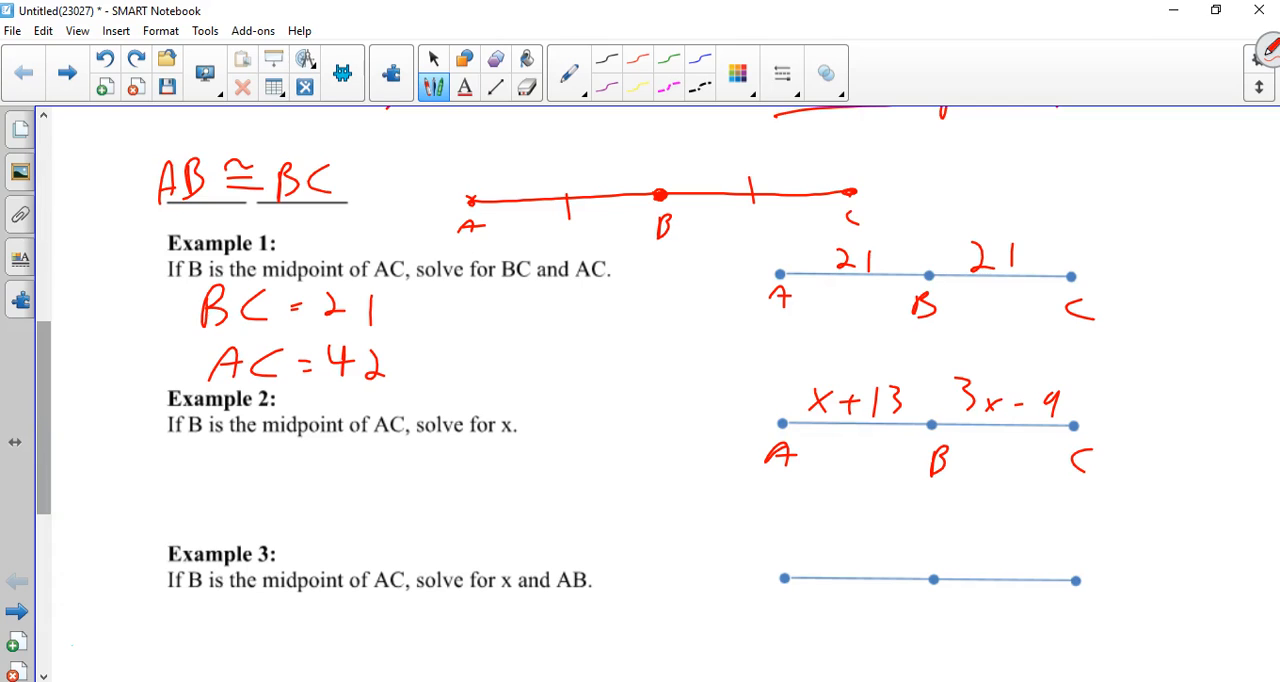
left_click_drag(930, 424, 784, 424)
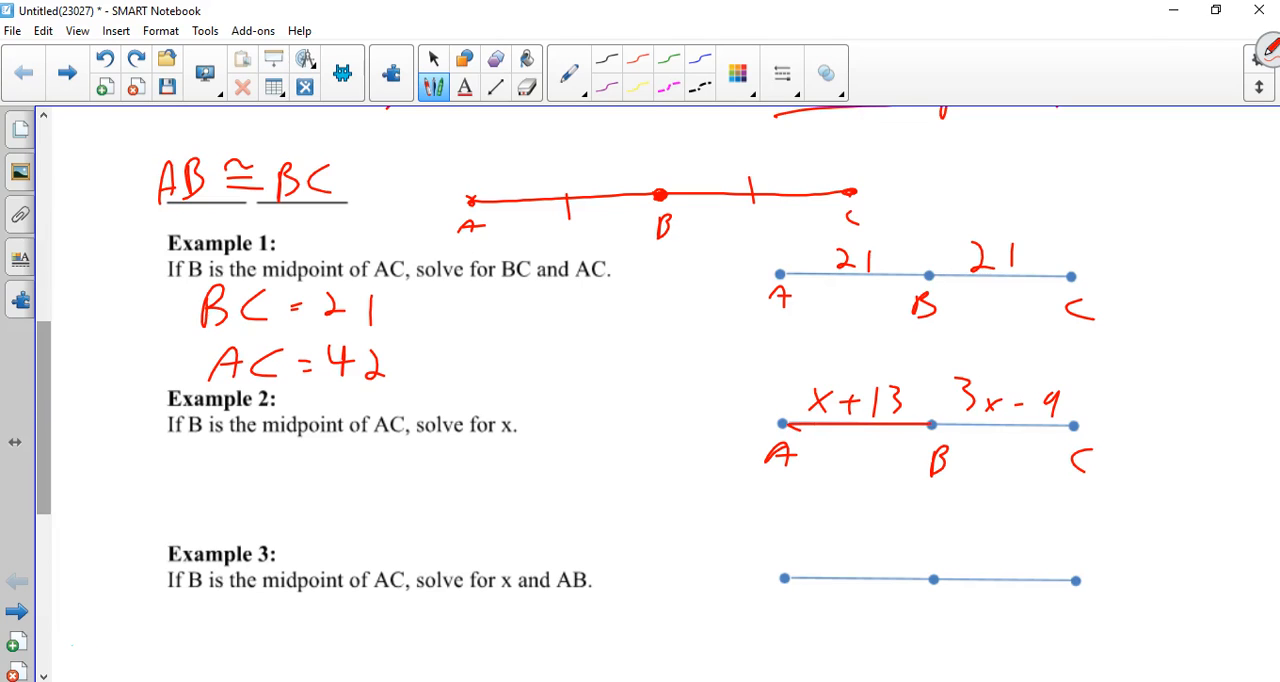
left_click_drag(936, 424, 1076, 424)
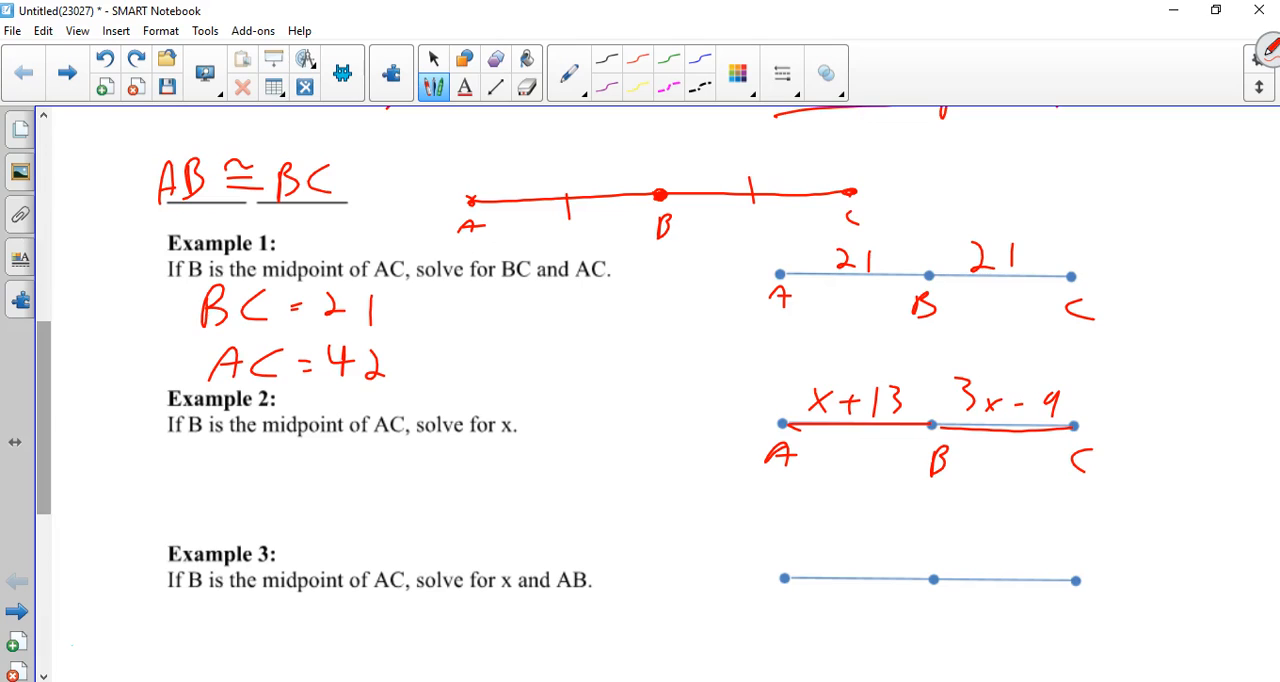
Write x+13 = 3x−9, subtract x and add 9 to both sides, reaching 22 = 2x
left_click_drag(196, 460, 244, 460)
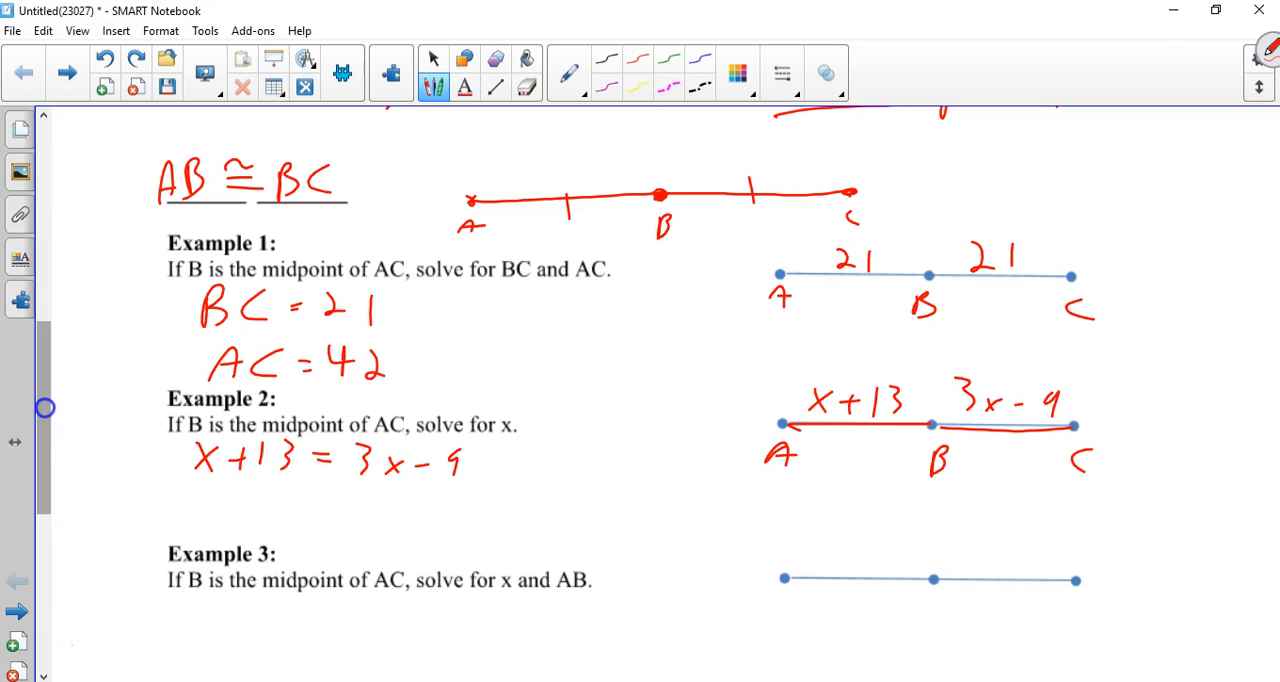
left_click_drag(180, 484, 210, 490)
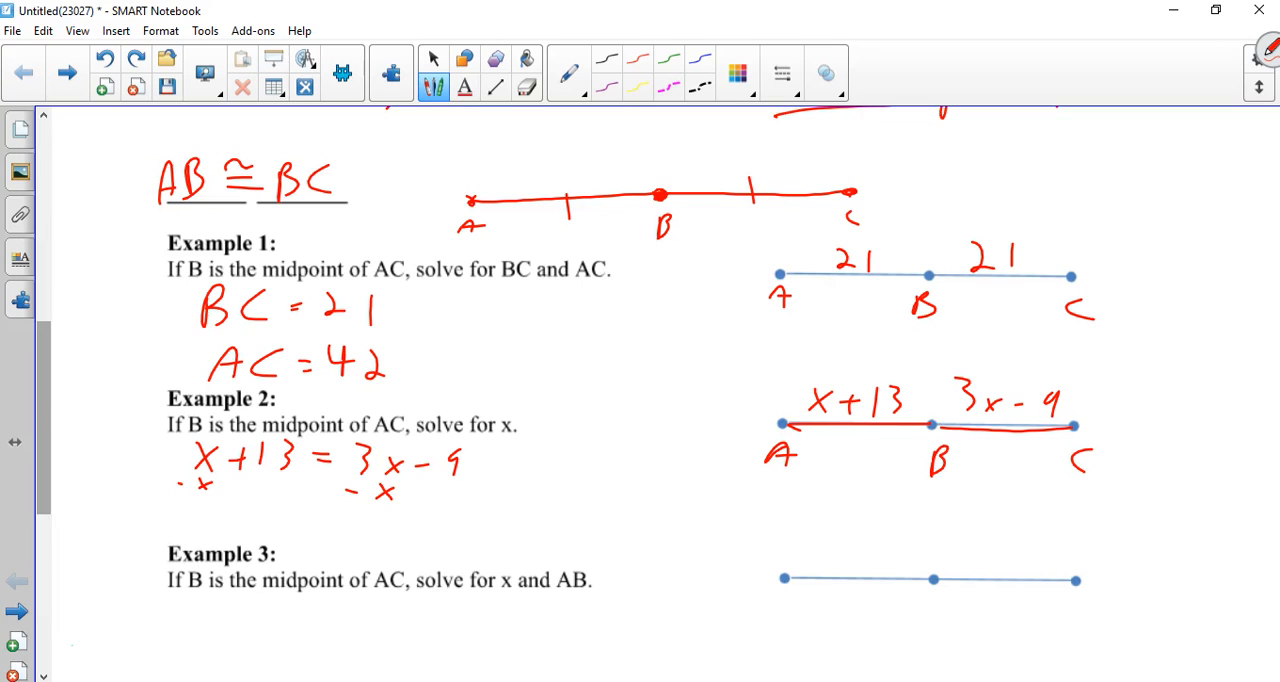
left_click_drag(420, 496, 456, 490)
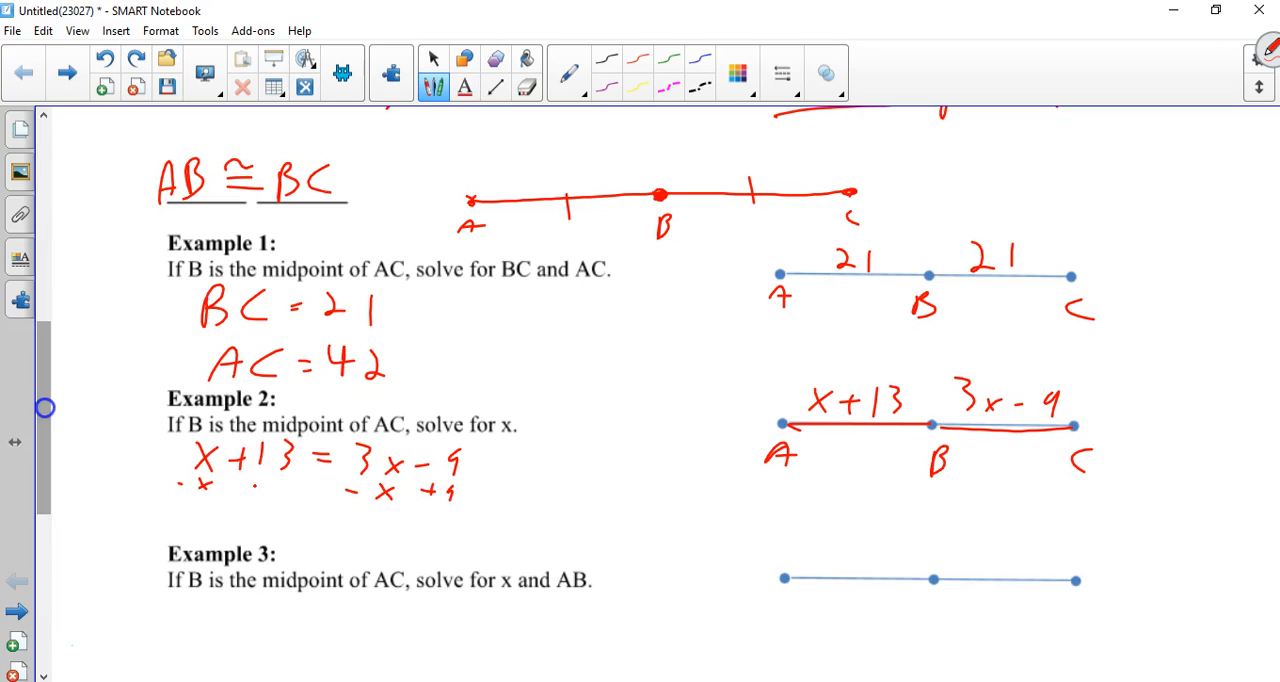
left_click_drag(180, 510, 490, 512)
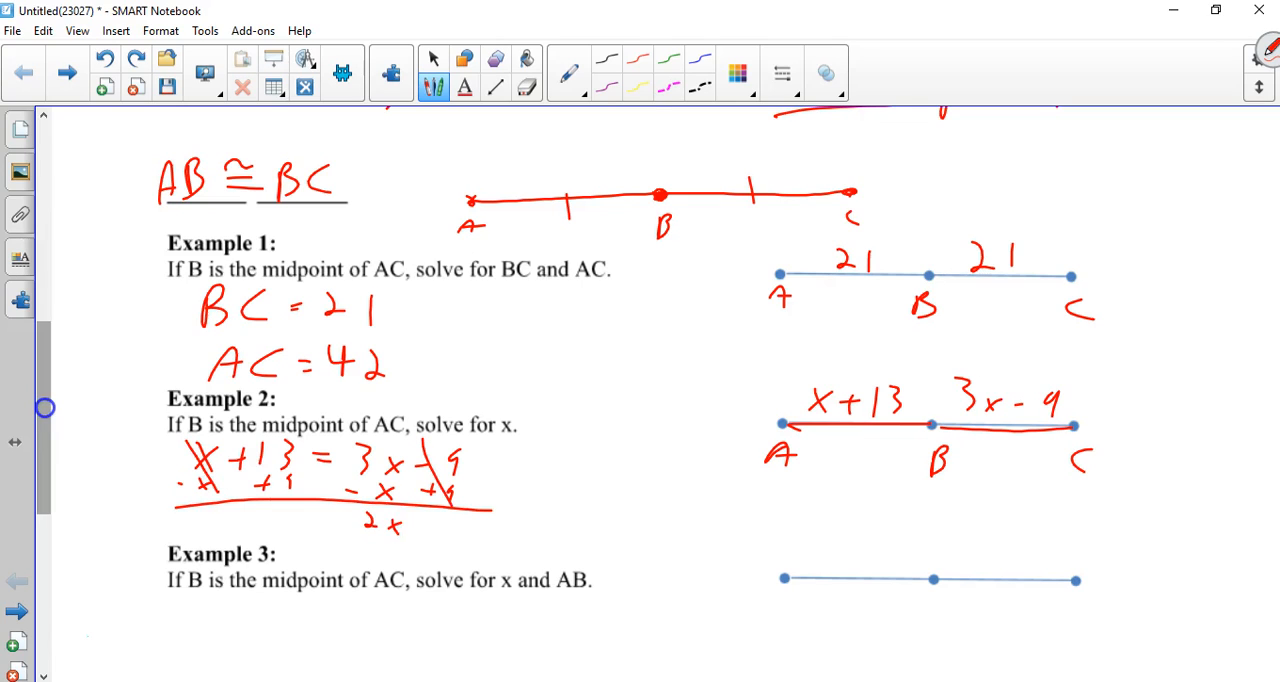
left_click_drag(270, 510, 320, 530)
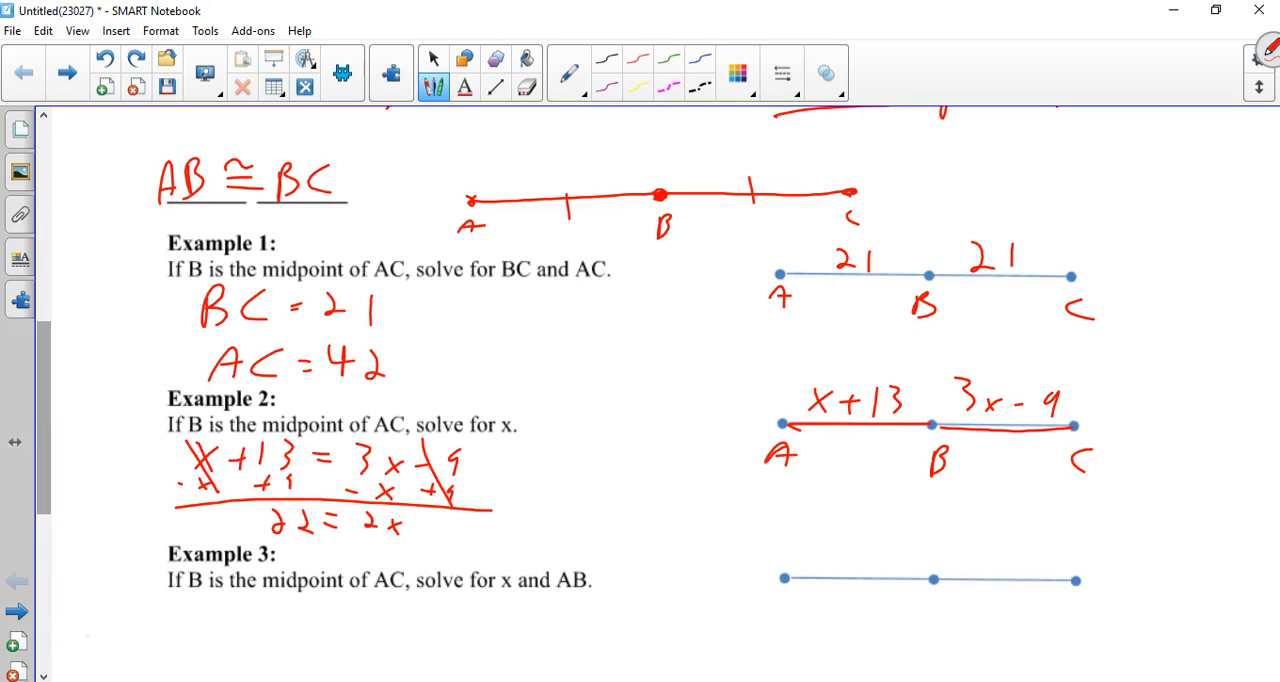
Write the answer x = 11, box it, and draw an arrow linking it to the diagram
left_click_drag(500, 528, 590, 528)
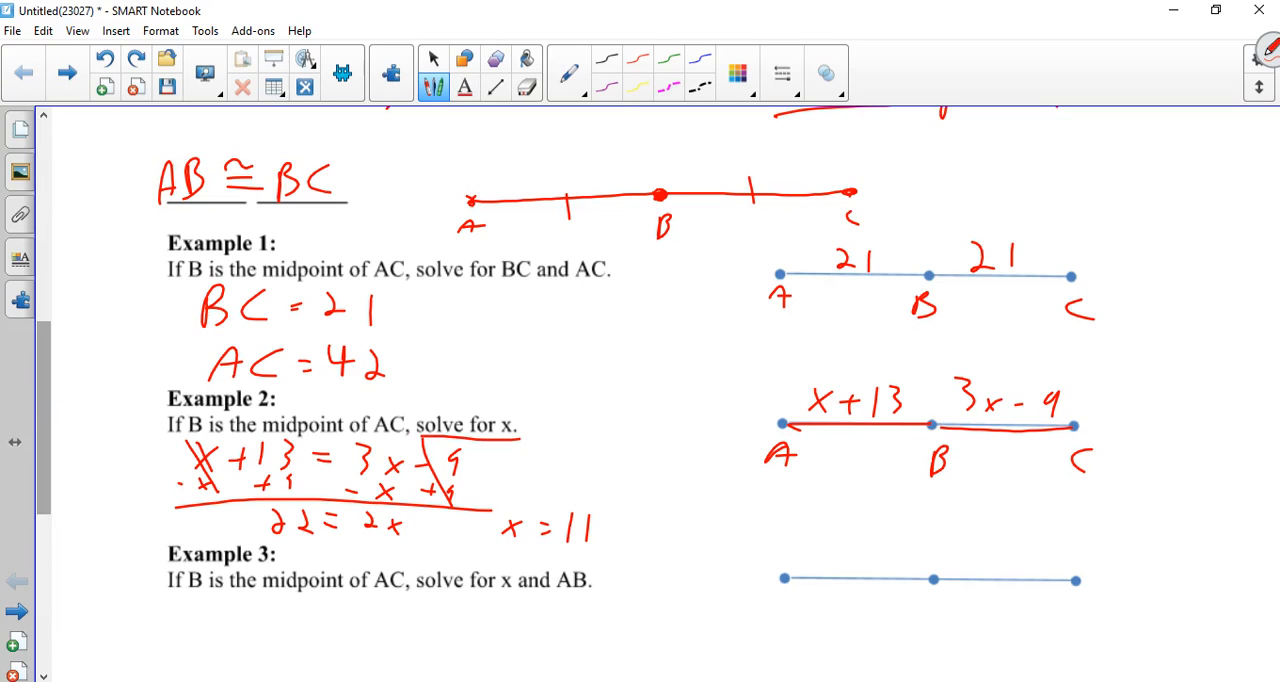
left_click_drag(484, 490, 610, 556)
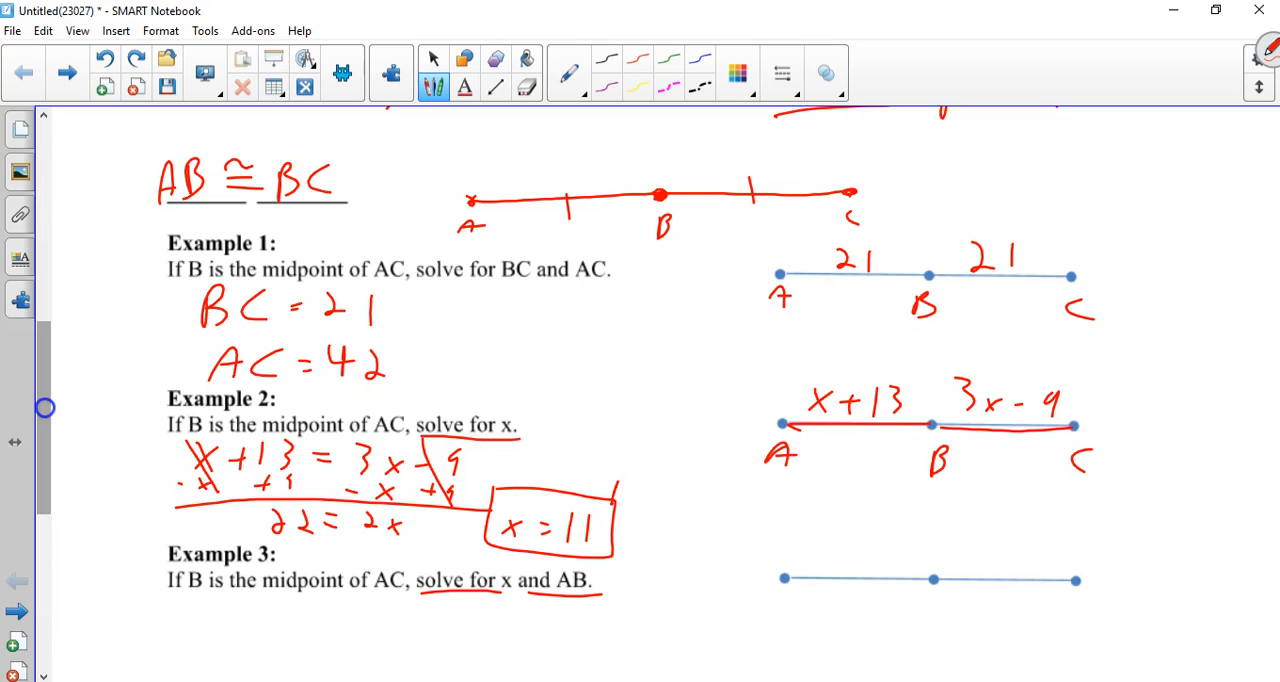
left_click_drag(610, 516, 780, 388)
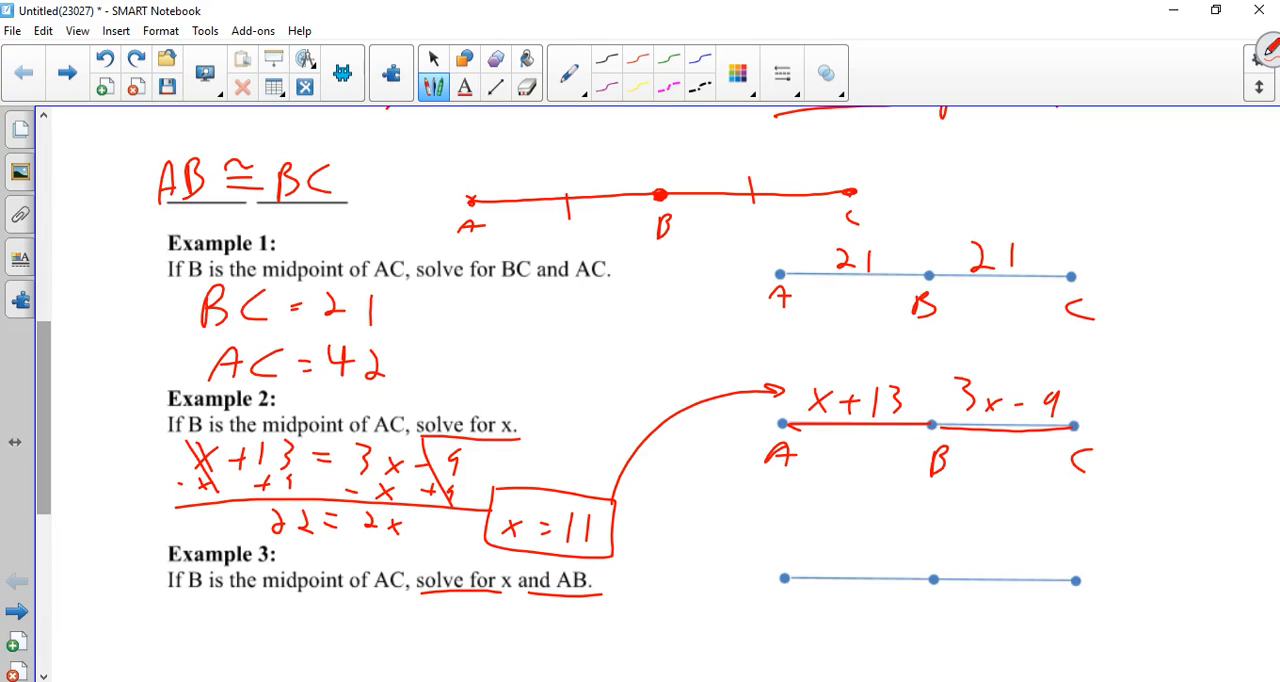
Label Example 3's halves 2x+6 each and brace the whole segment AC as 5x+2
scroll("down", 3)
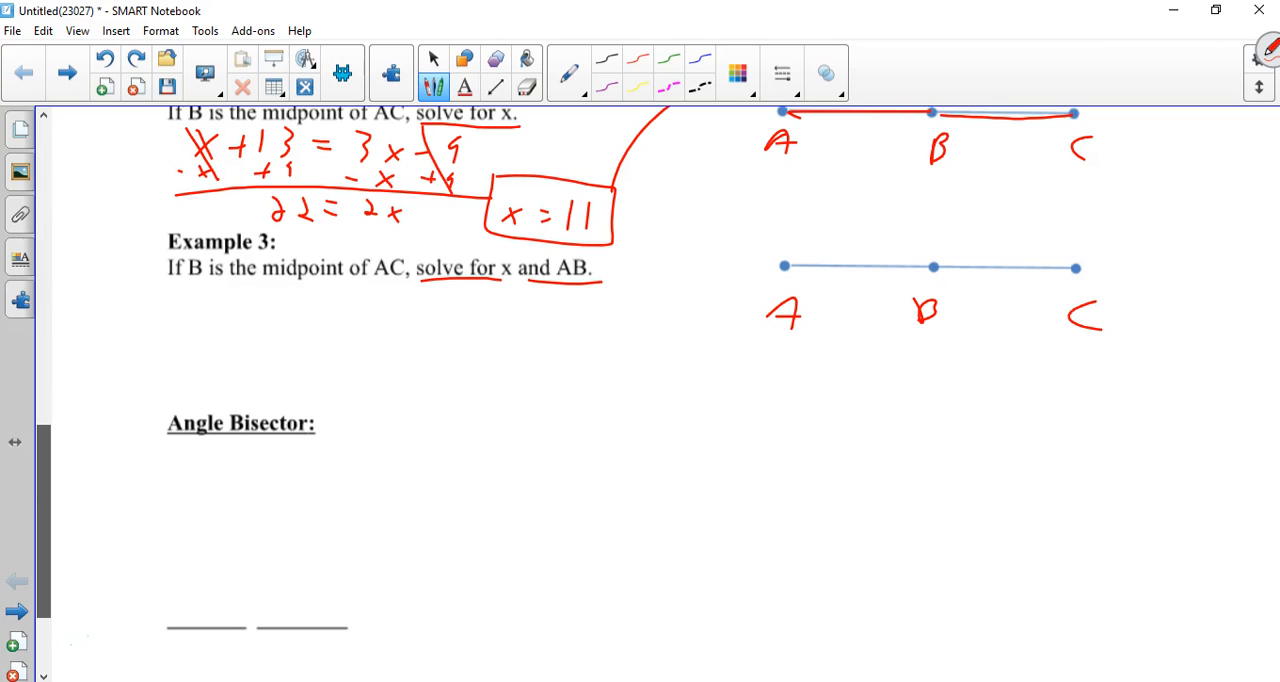
left_click_drag(960, 240, 1050, 250)
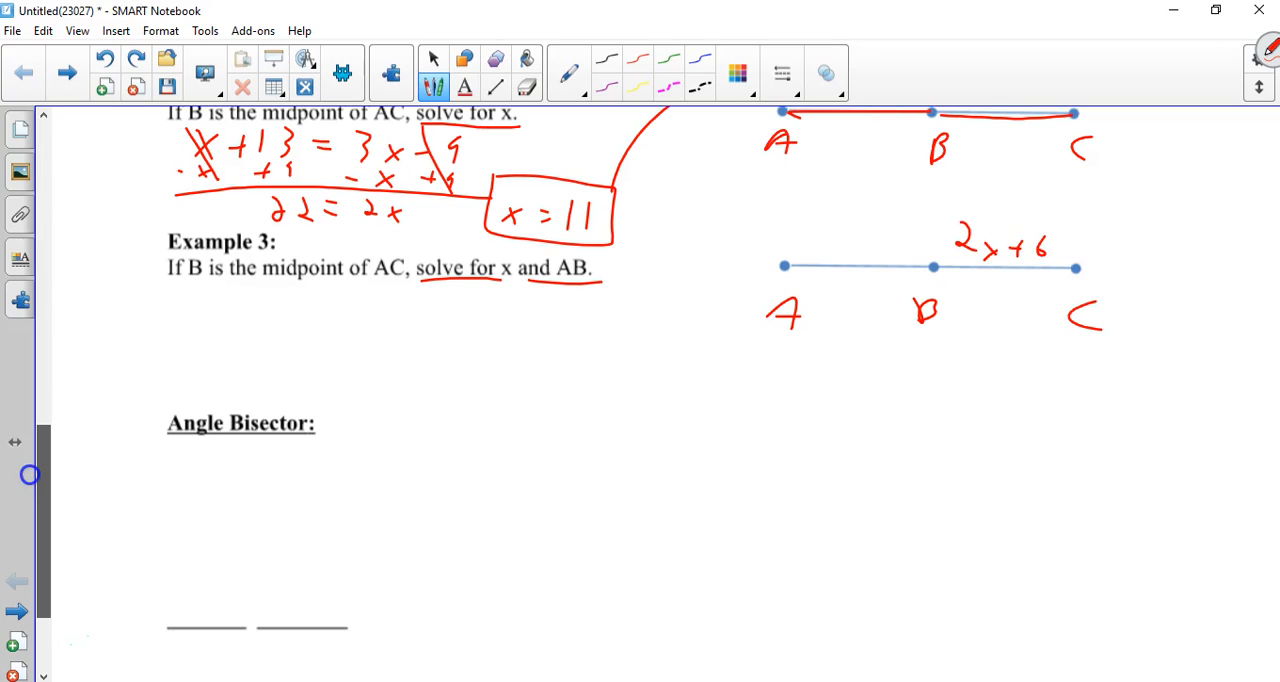
left_click_drag(790, 356, 1076, 350)
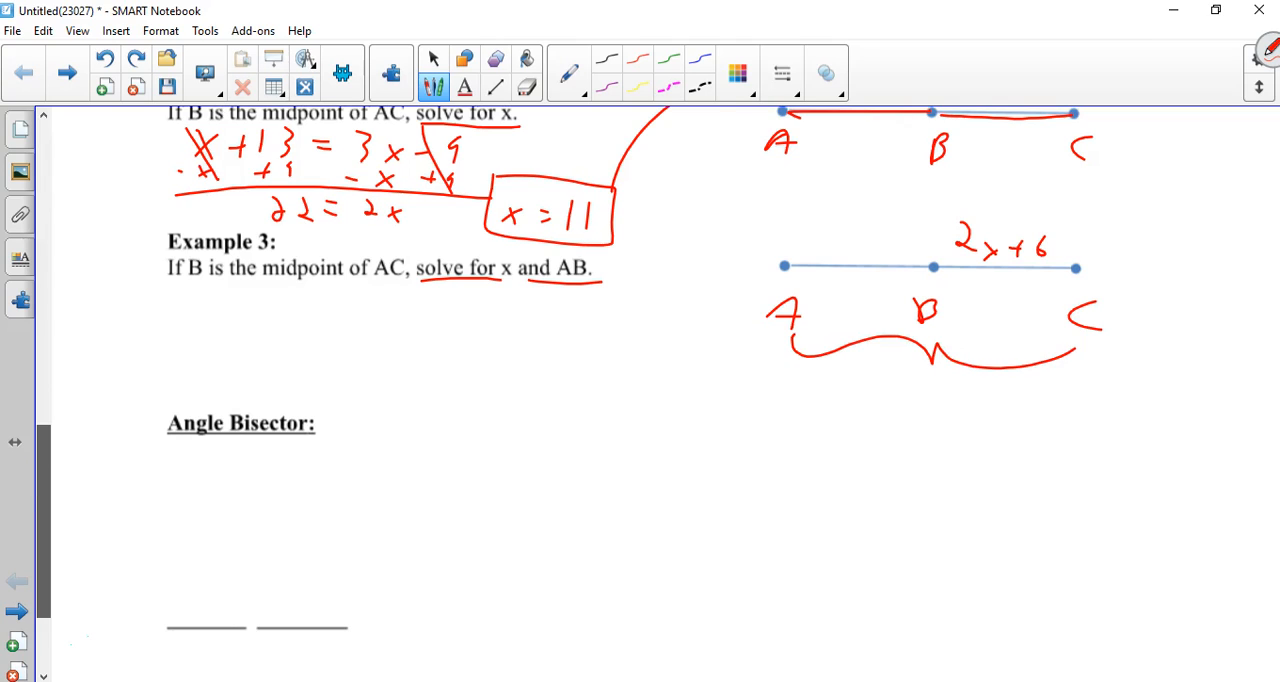
left_click_drag(900, 400, 980, 420)
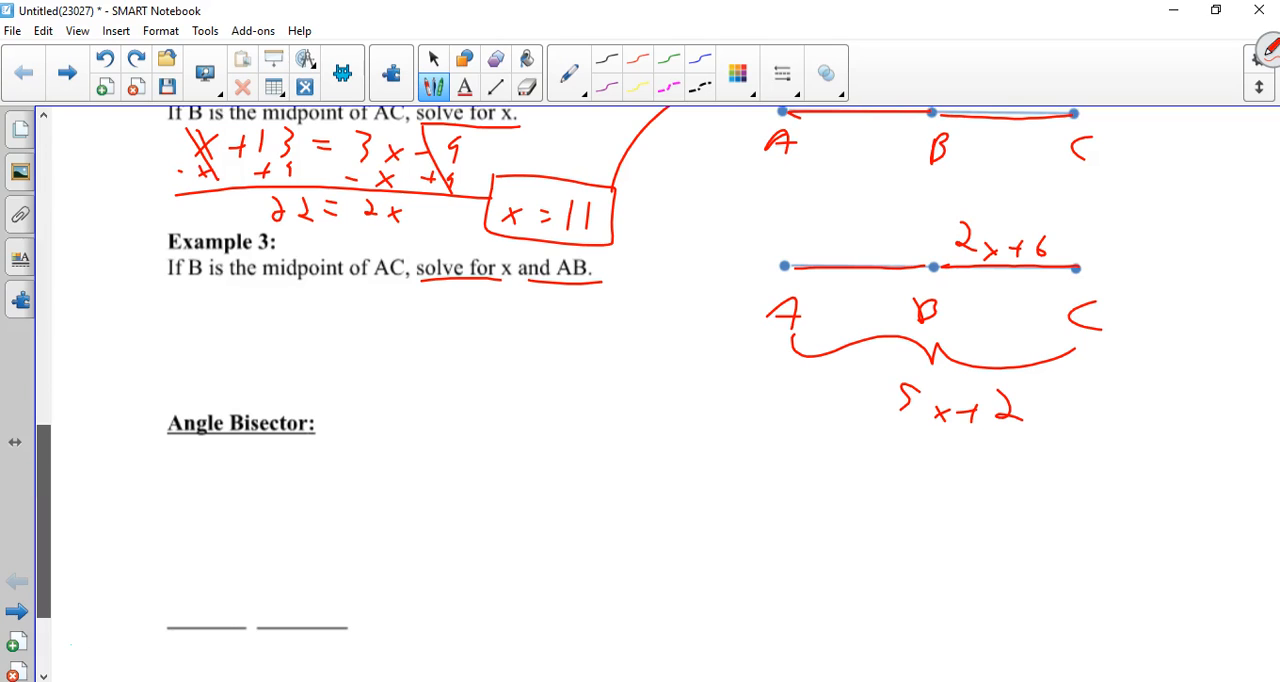
left_click_drag(790, 244, 864, 244)
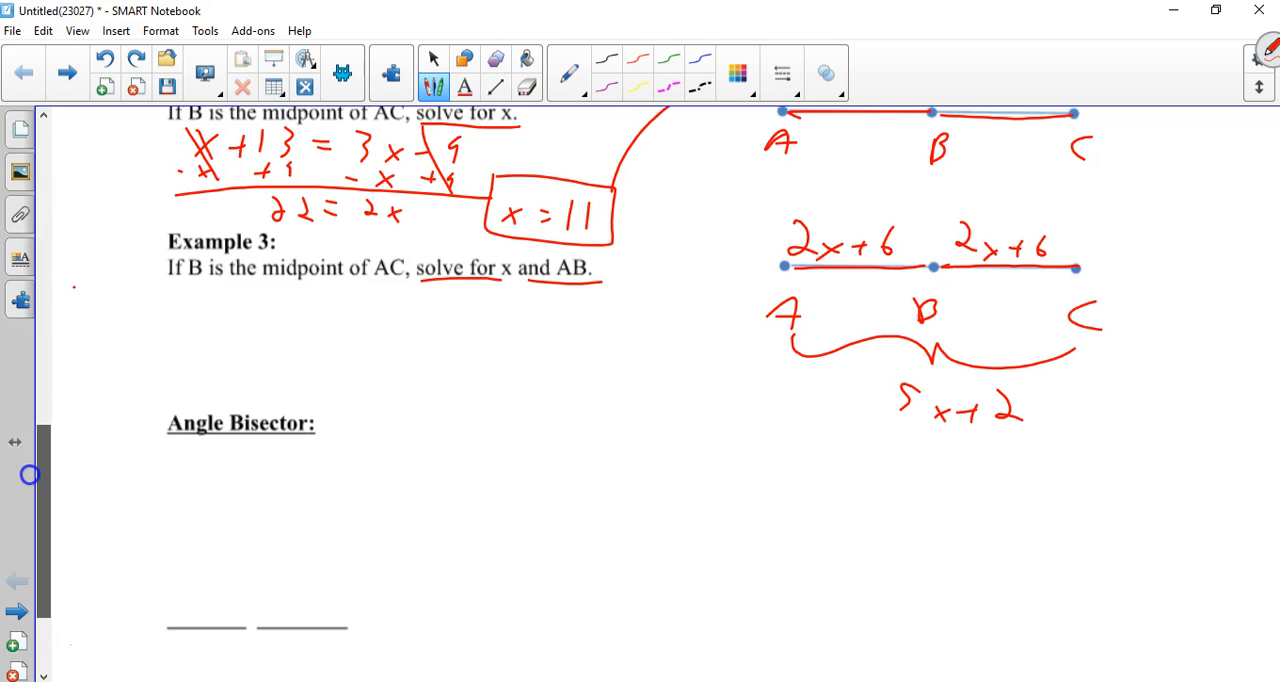
Write 2x+6 + 2x+6 = 5x+2 and the alternate form 2(2x+6) = 5x+2
left_click_drag(64, 310, 204, 310)
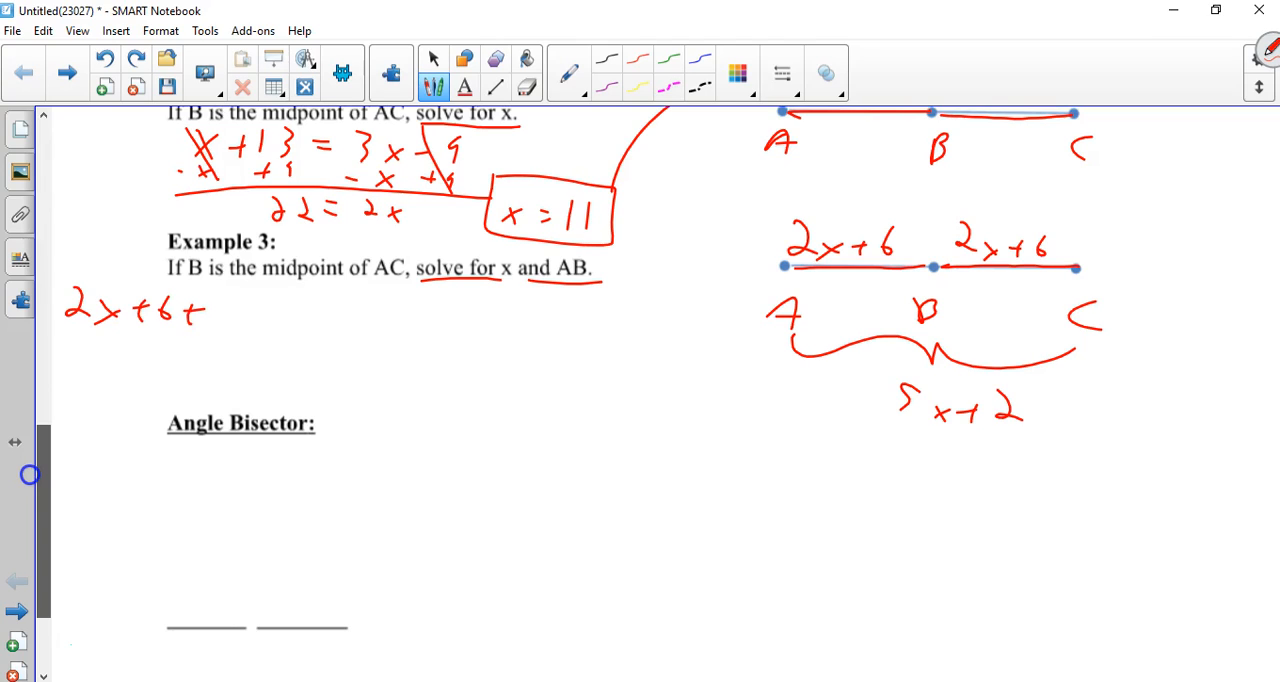
left_click_drag(210, 310, 320, 312)
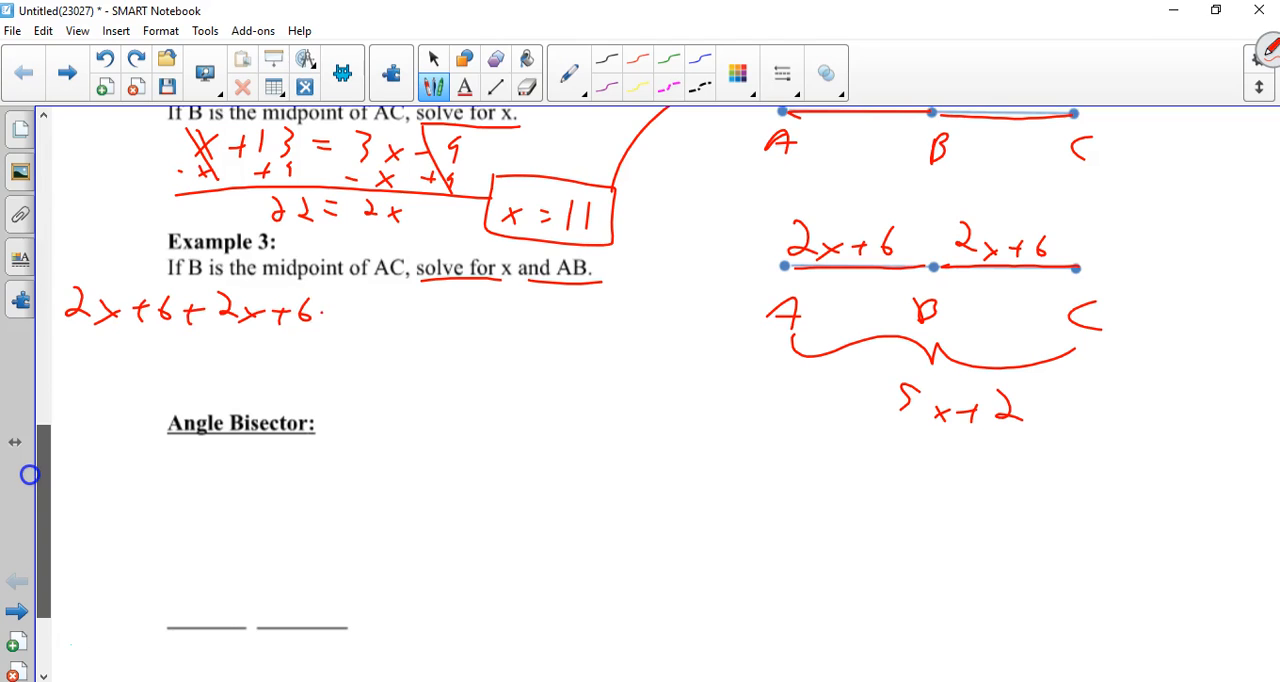
left_click_drag(340, 316, 436, 318)
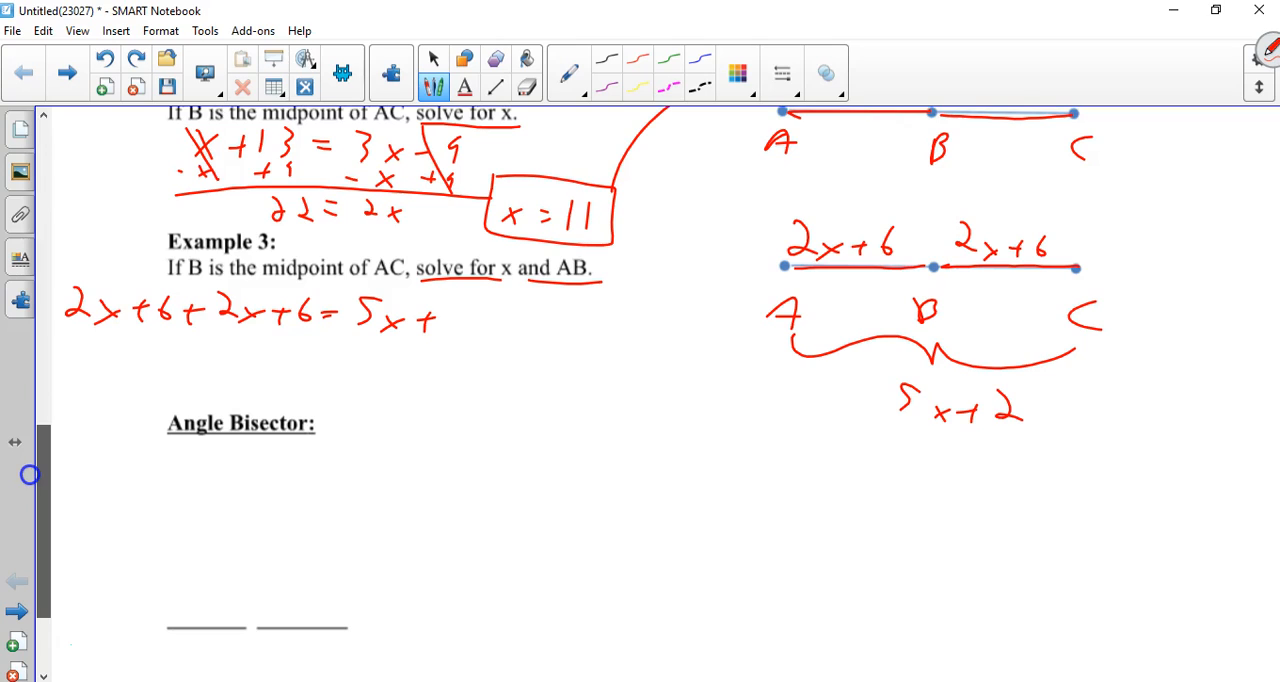
left_click_drag(440, 316, 460, 320)
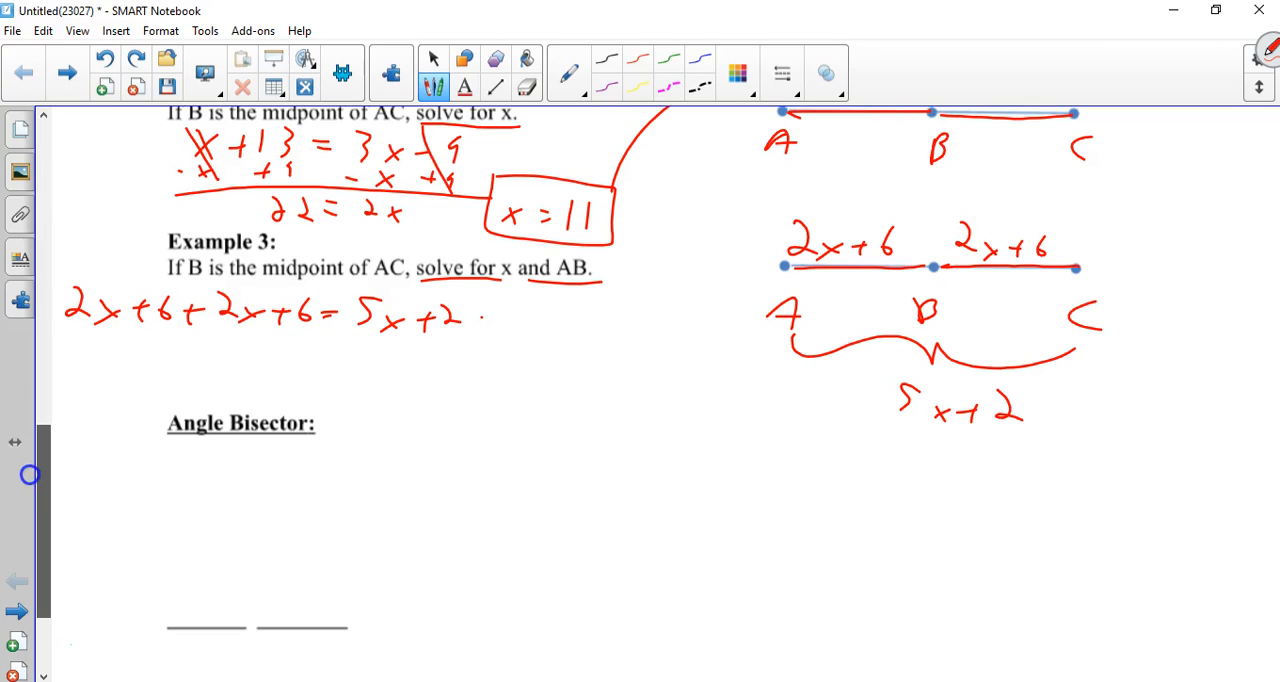
left_click_drag(484, 320, 580, 340)
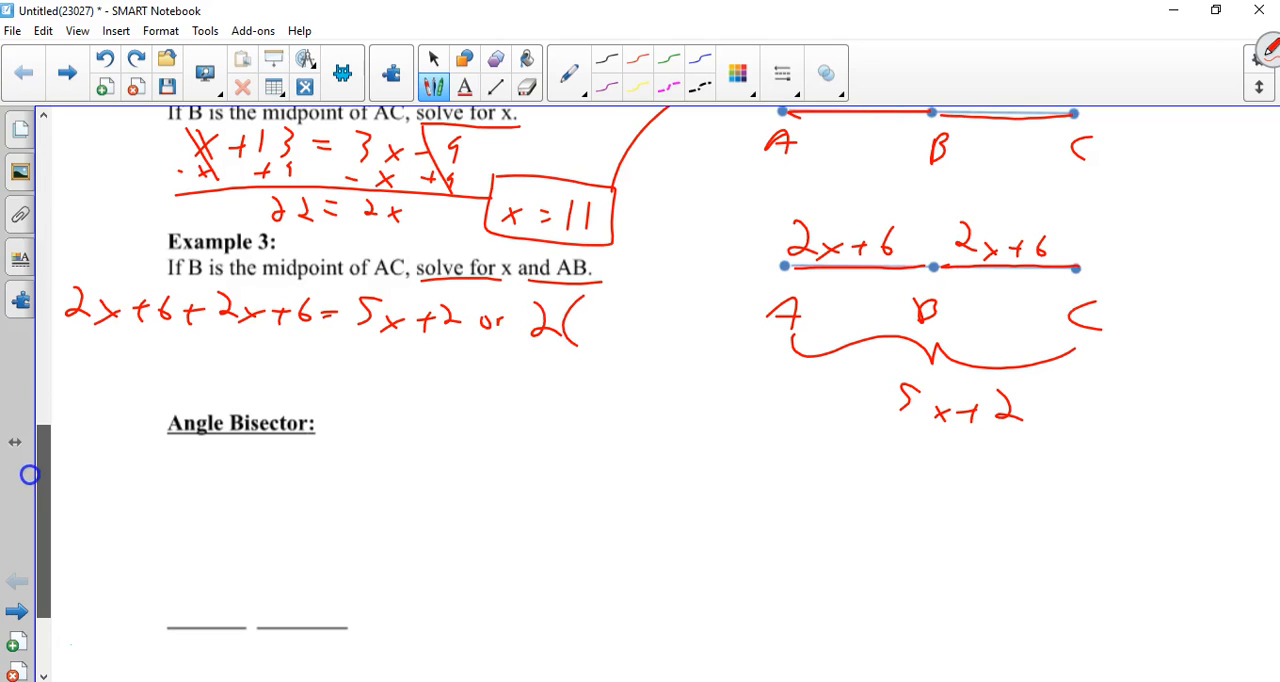
left_click_drag(580, 324, 670, 336)
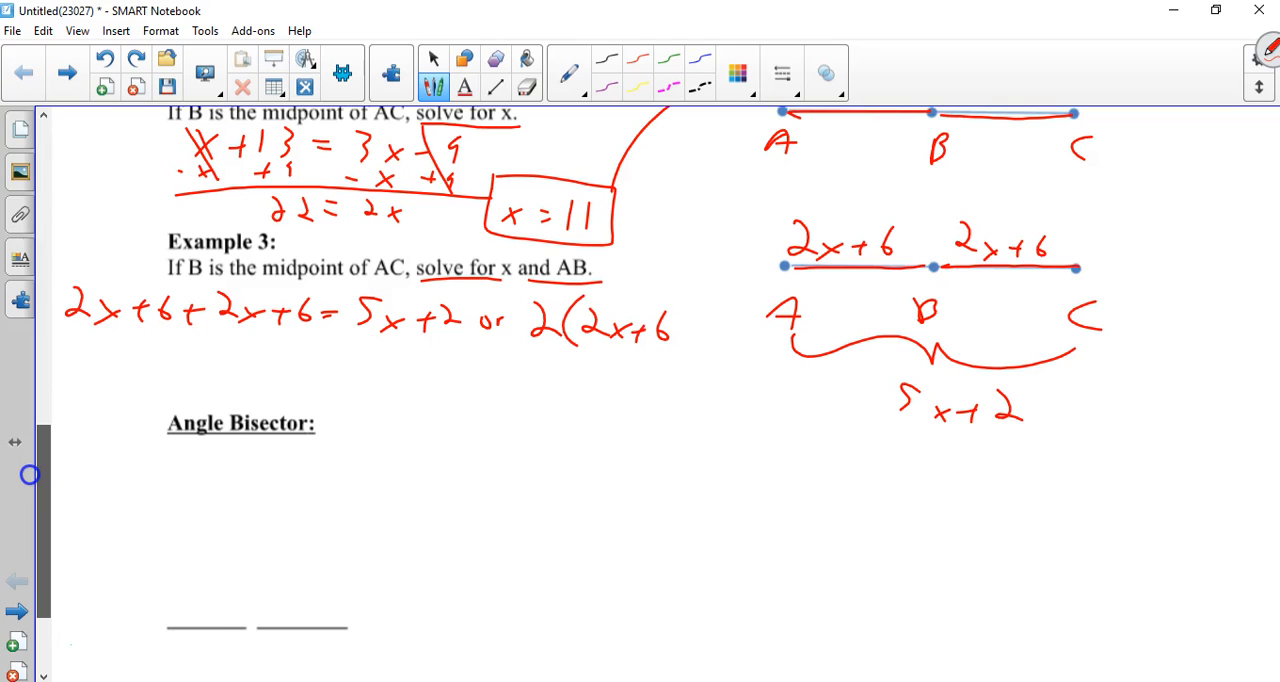
left_click_drag(680, 310, 710, 330)
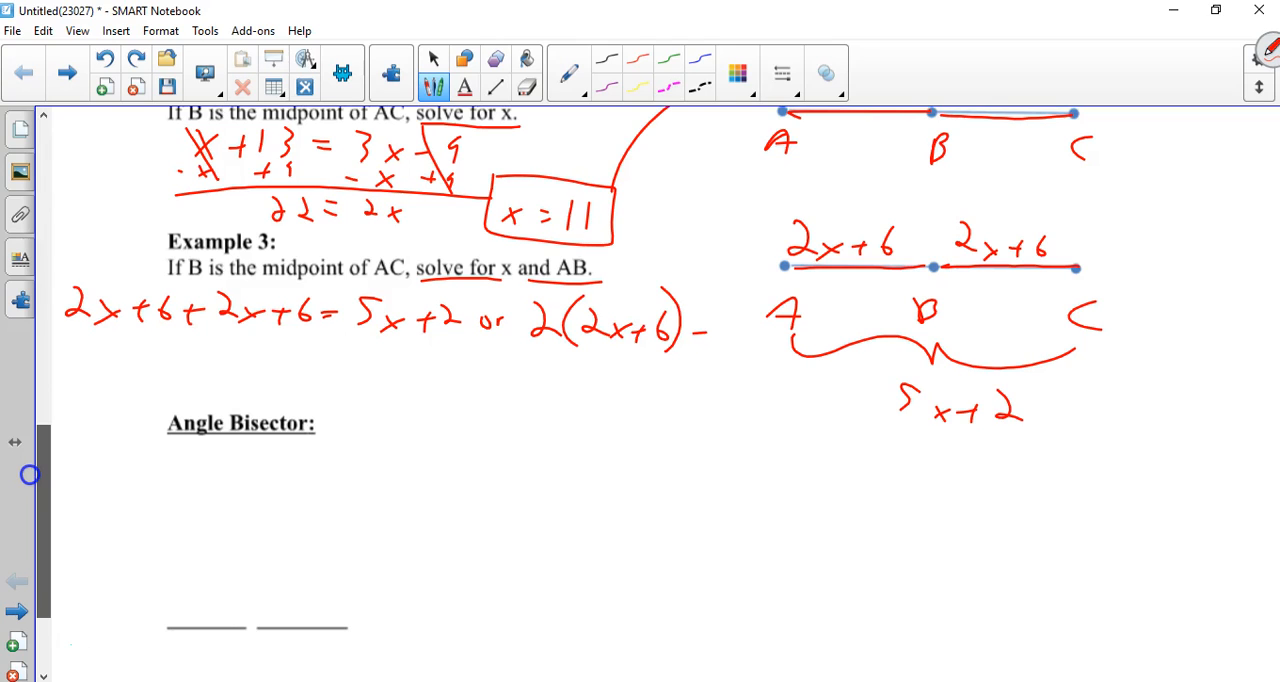
left_click_drag(700, 330, 790, 344)
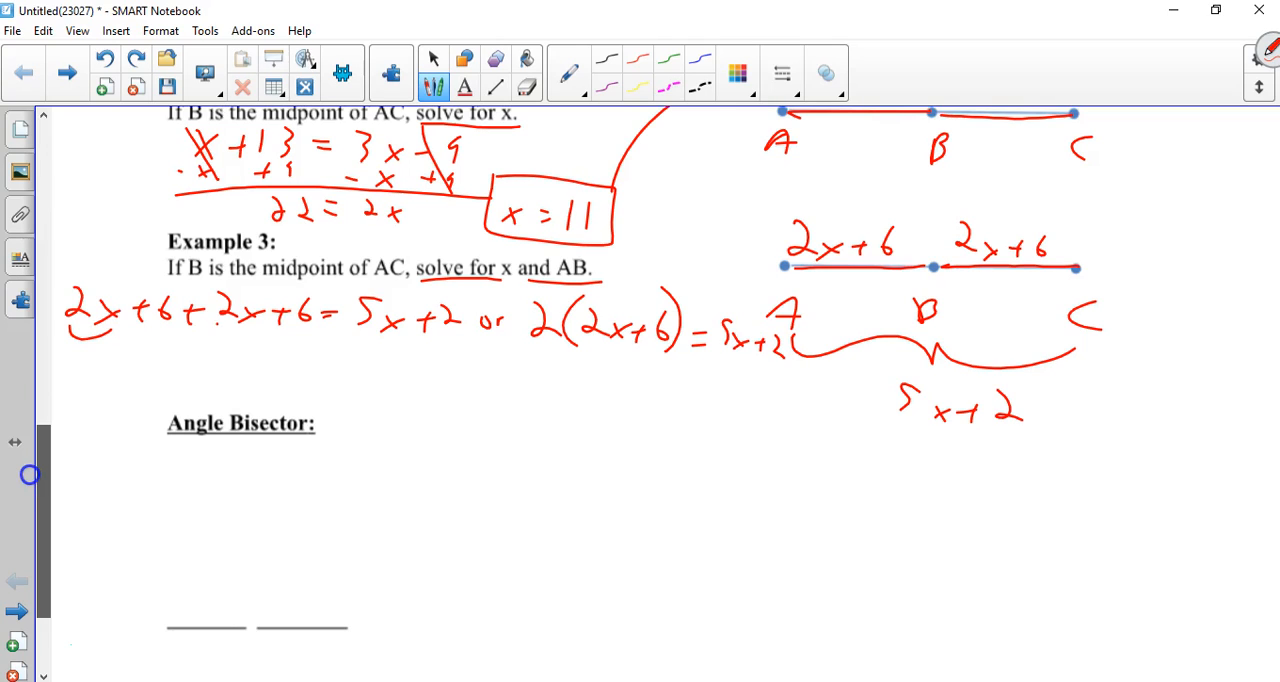
Simplify to 4x+12 = 5x+2, solve for x = 10 and AB = 26, and circle both
left_click_drag(90, 364, 130, 390)
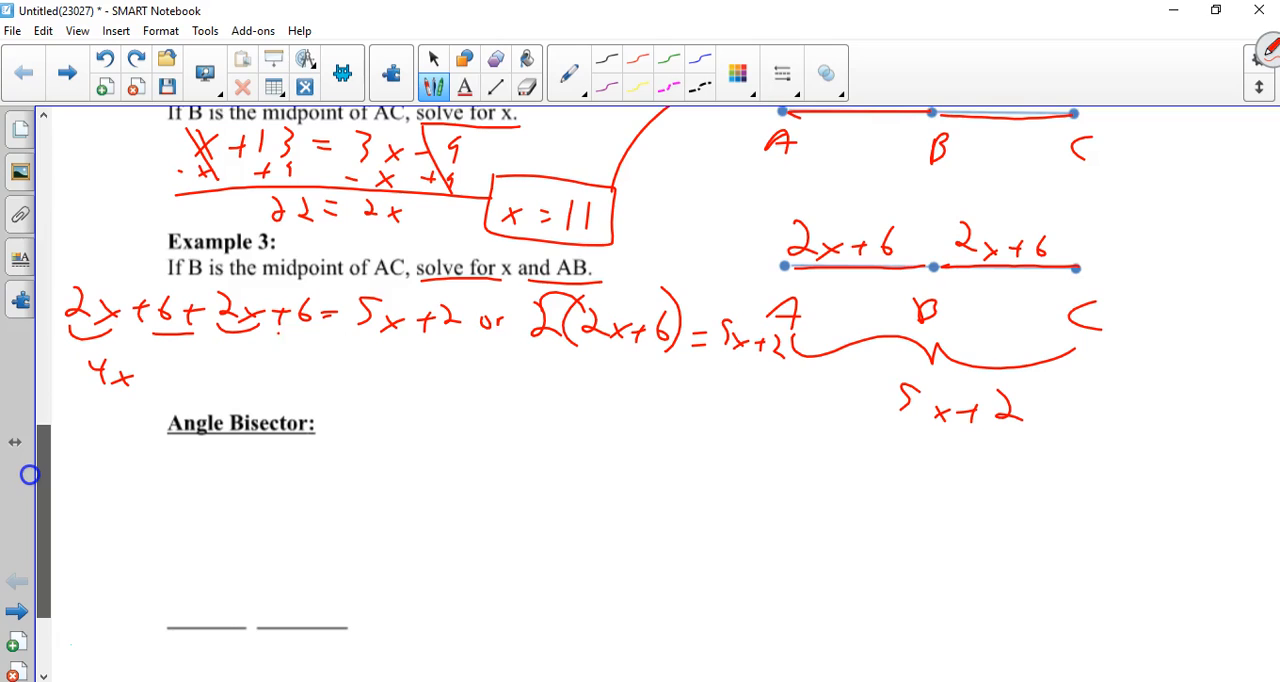
left_click_drag(140, 380, 220, 380)
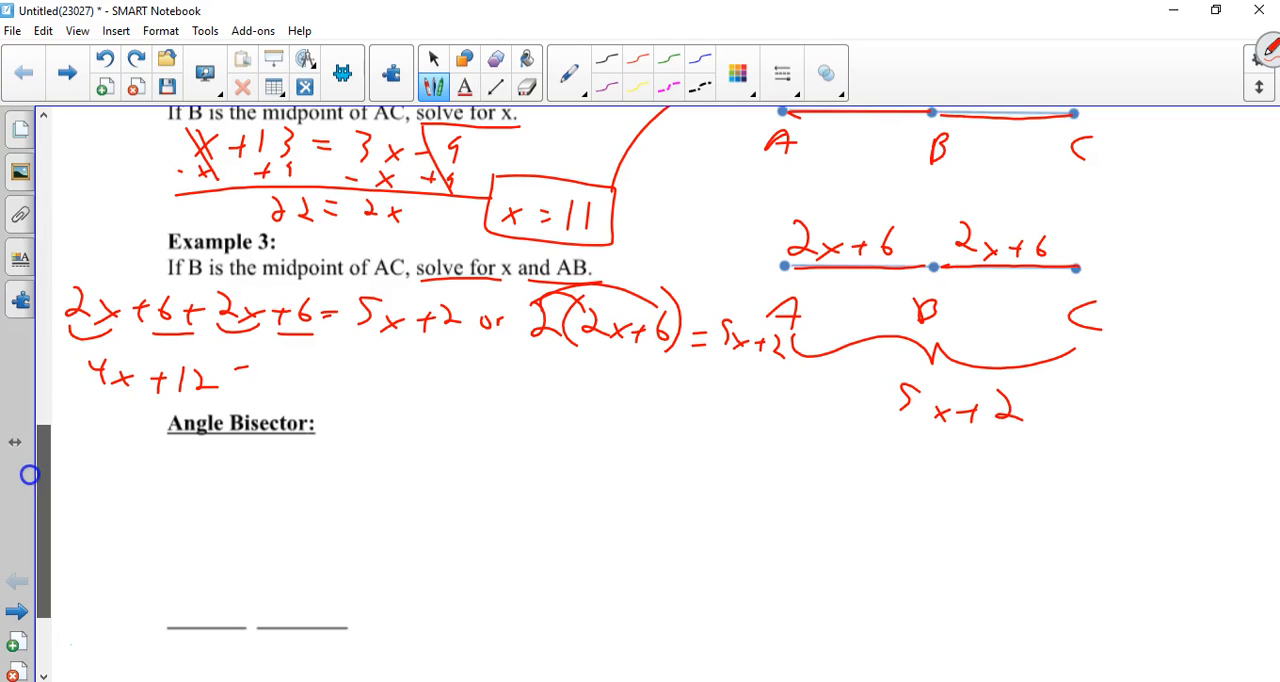
left_click_drag(240, 374, 360, 374)
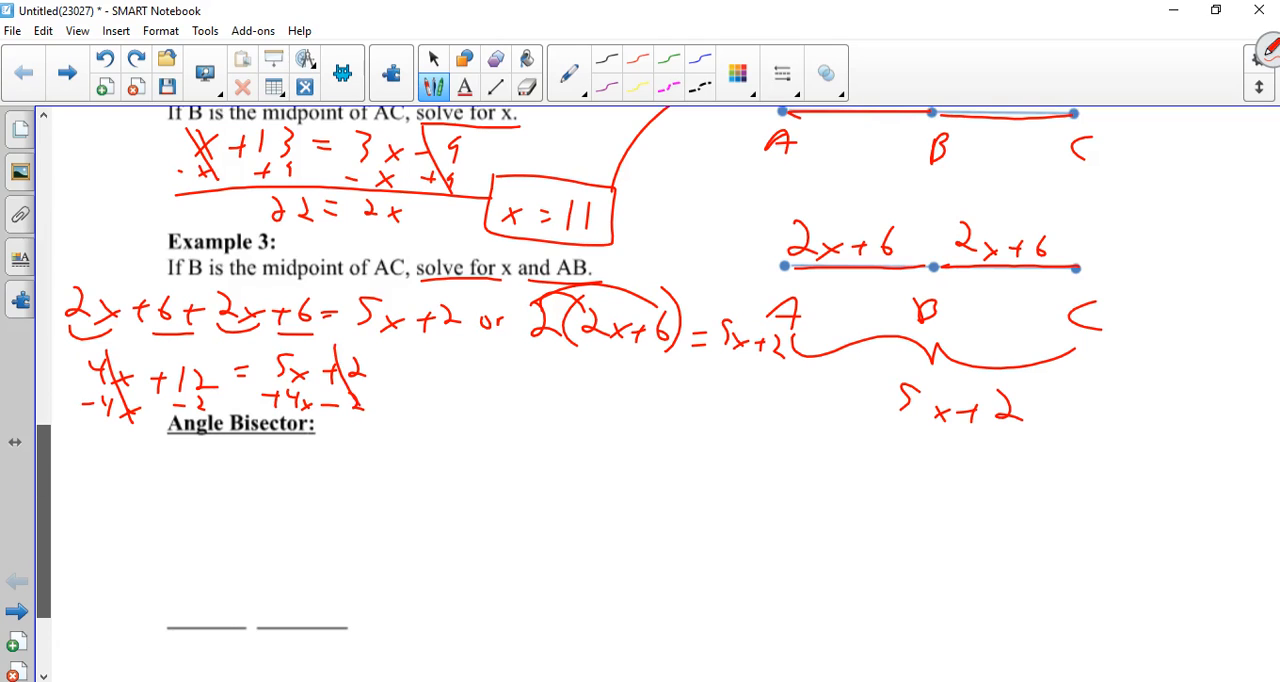
left_click_drag(404, 356, 464, 380)
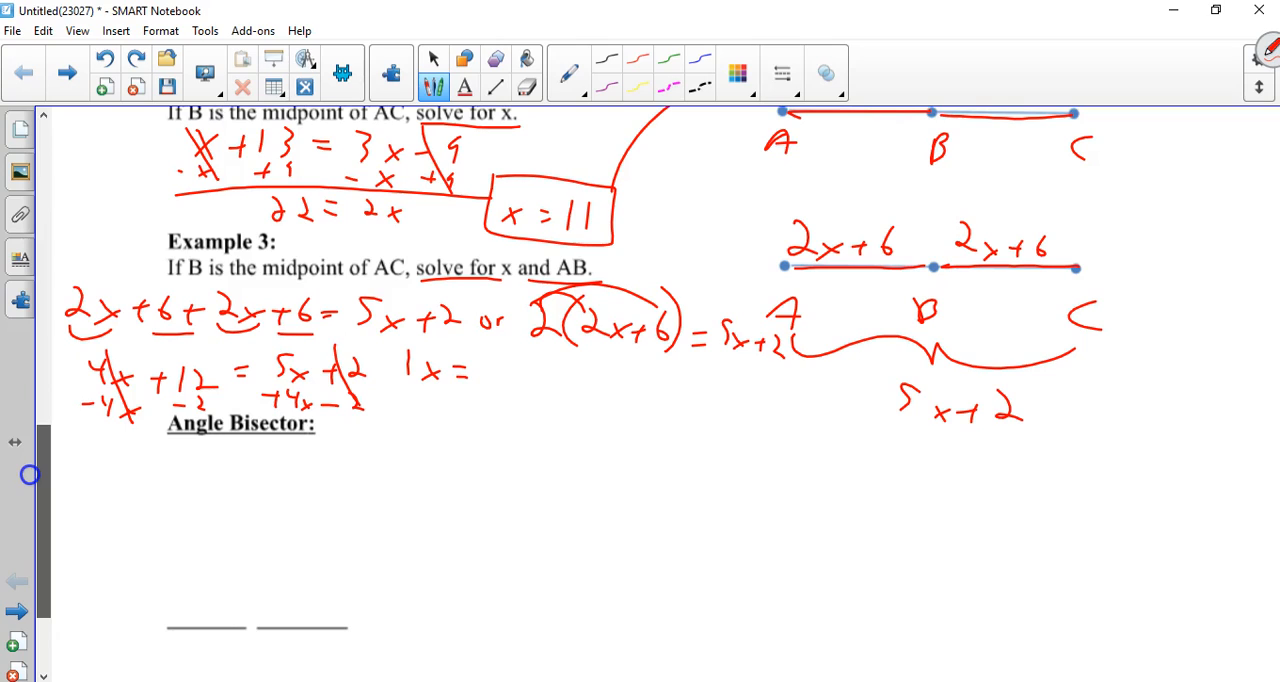
left_click_drag(470, 370, 510, 370)
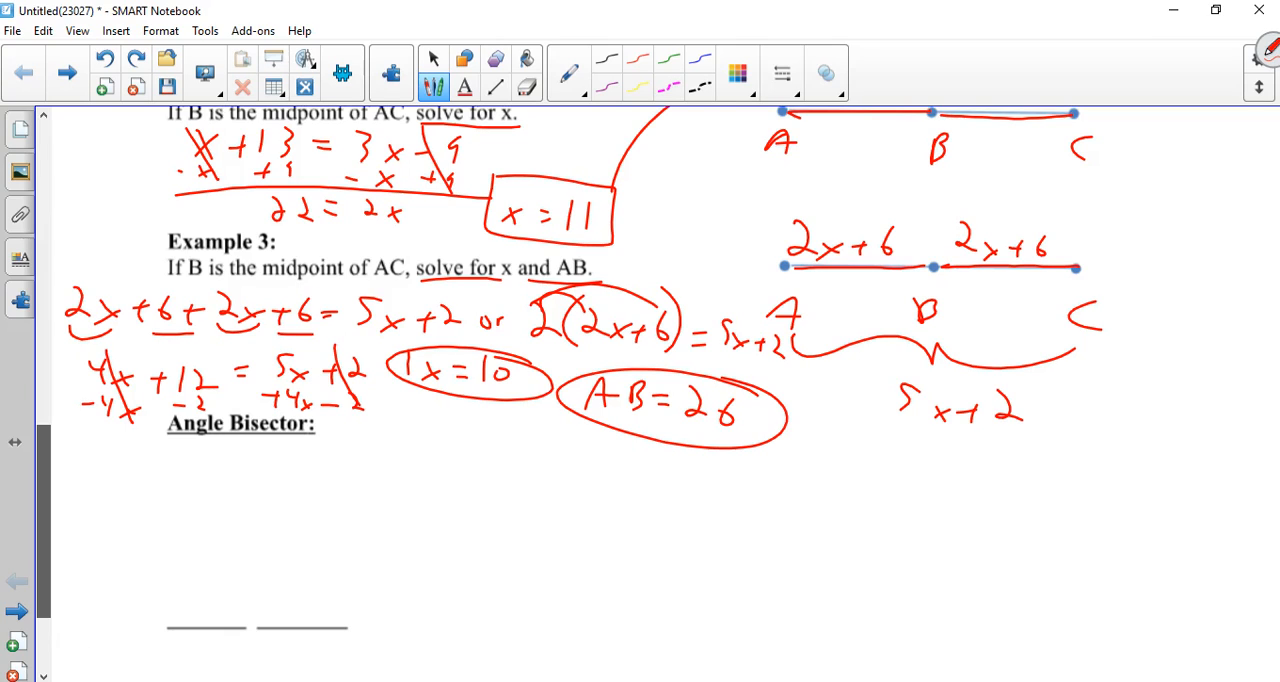
Write 'a ray that divides an angle into 2 congruent angles' in red, underlining 'ray'
left_click_drag(190, 460, 290, 464)
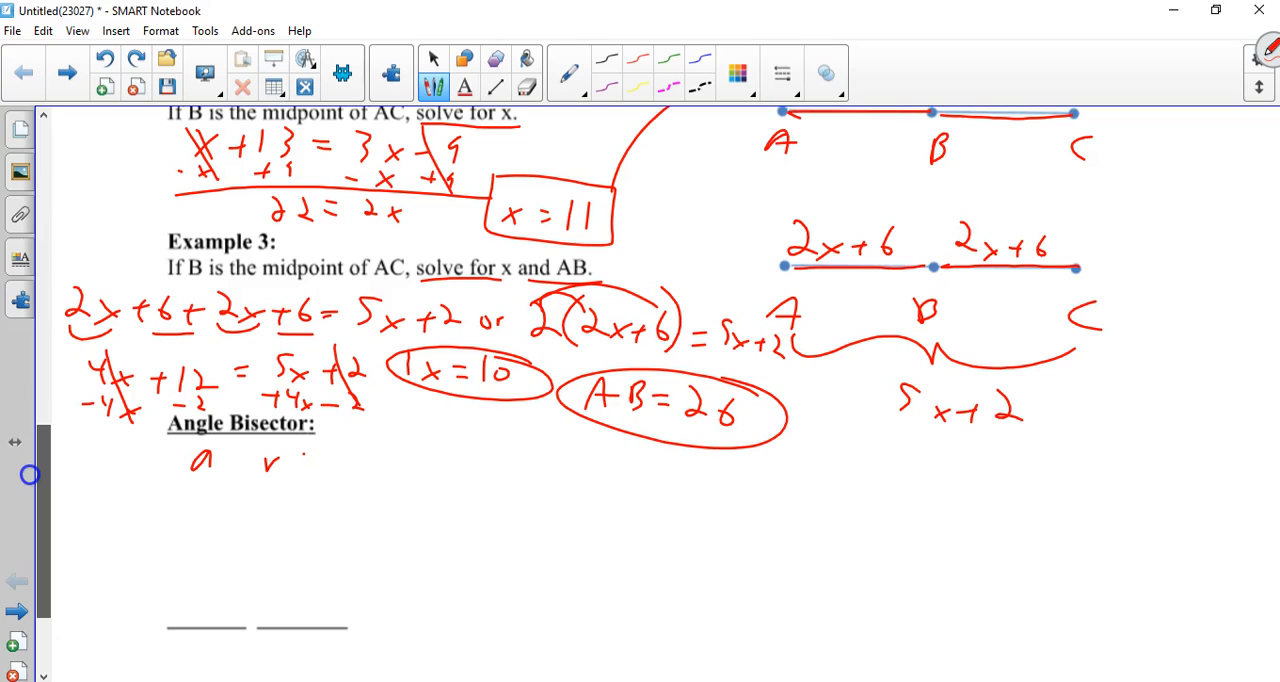
left_click_drag(284, 470, 336, 470)
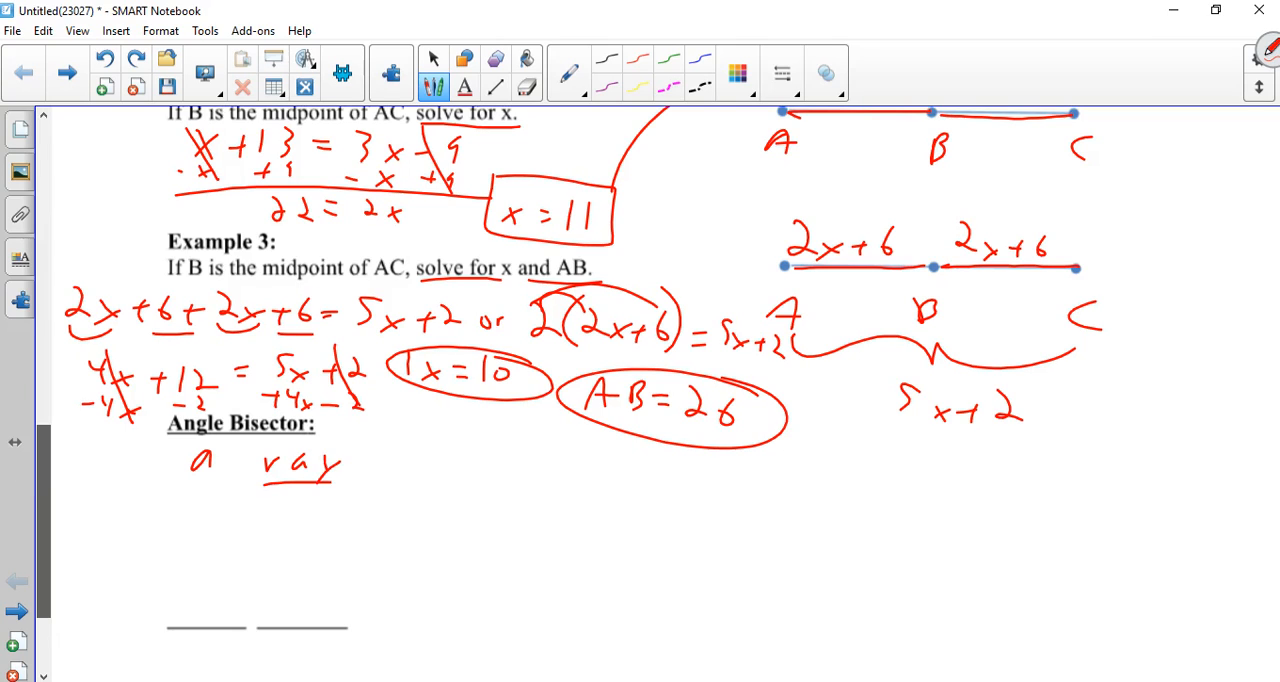
left_click_drag(380, 476, 444, 470)
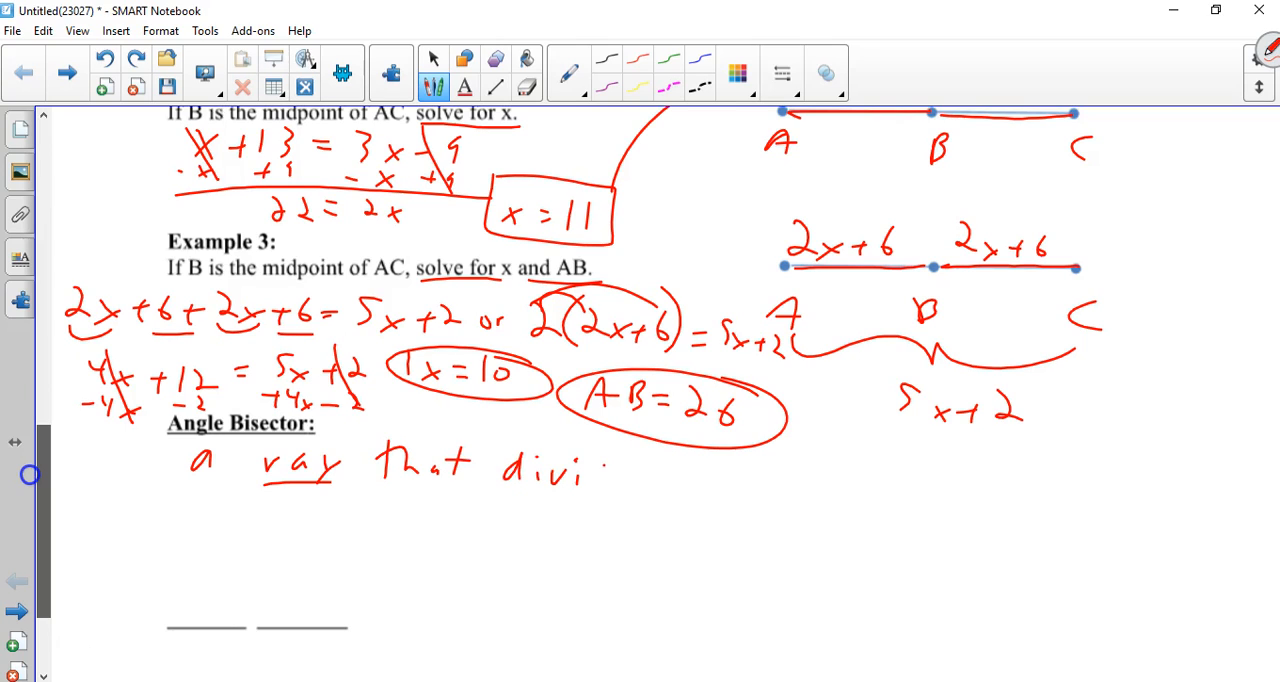
left_click_drag(604, 470, 656, 490)
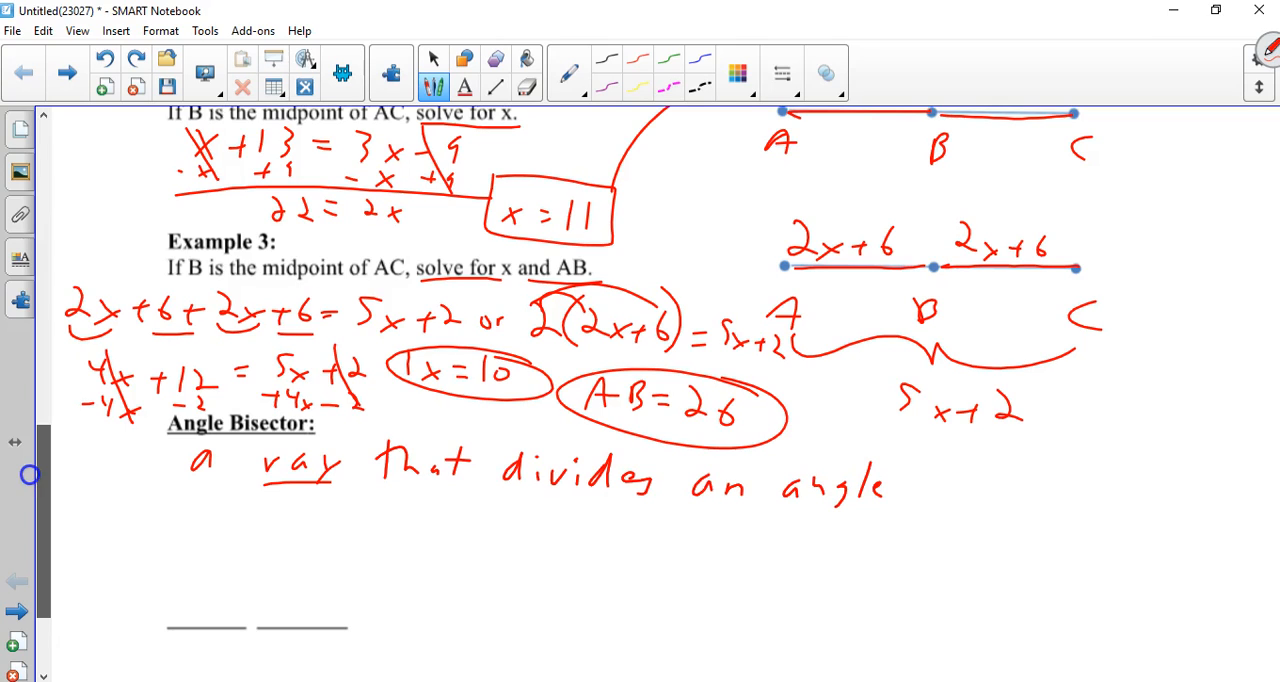
type("into 2 congruent")
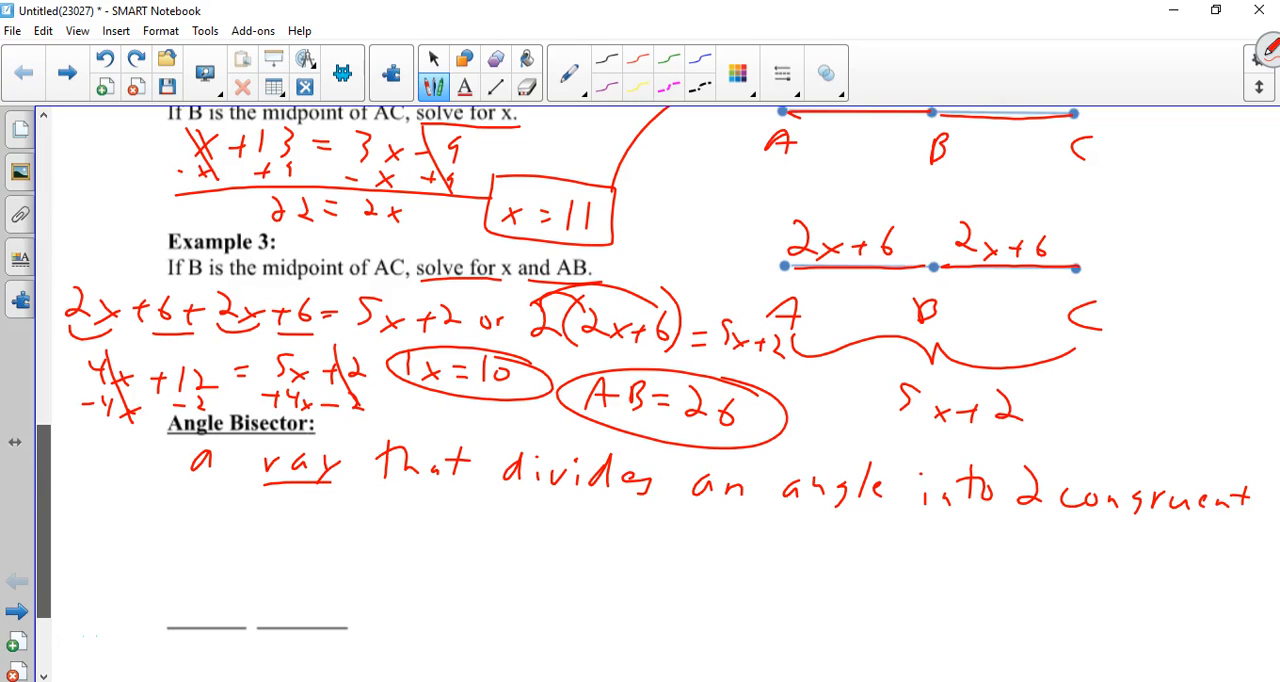
left_click_drag(224, 540, 320, 520)
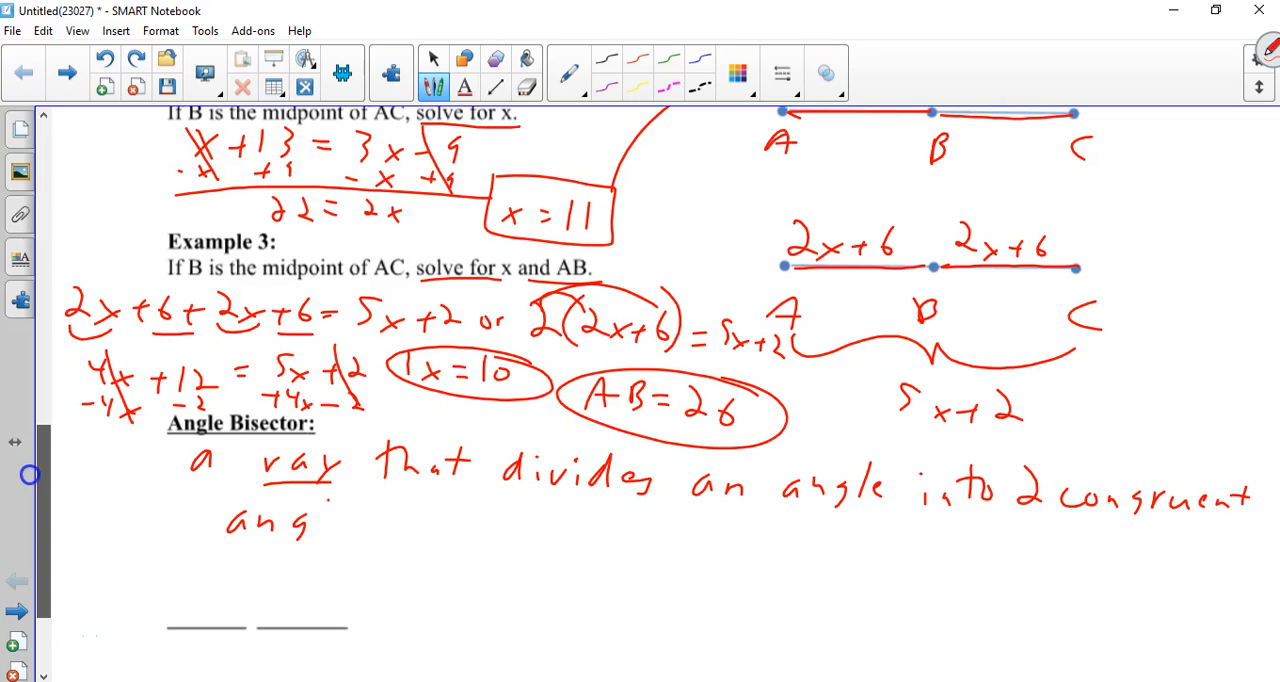
left_click_drag(320, 520, 384, 530)
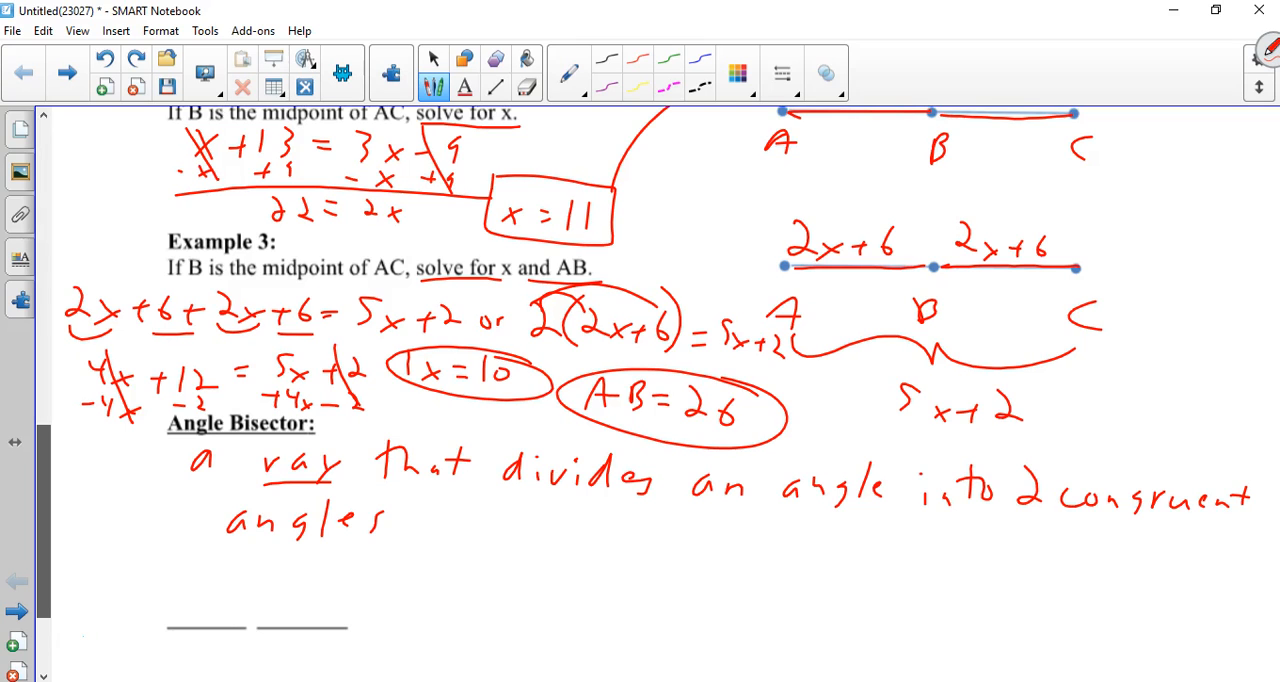
scroll("down", 3)
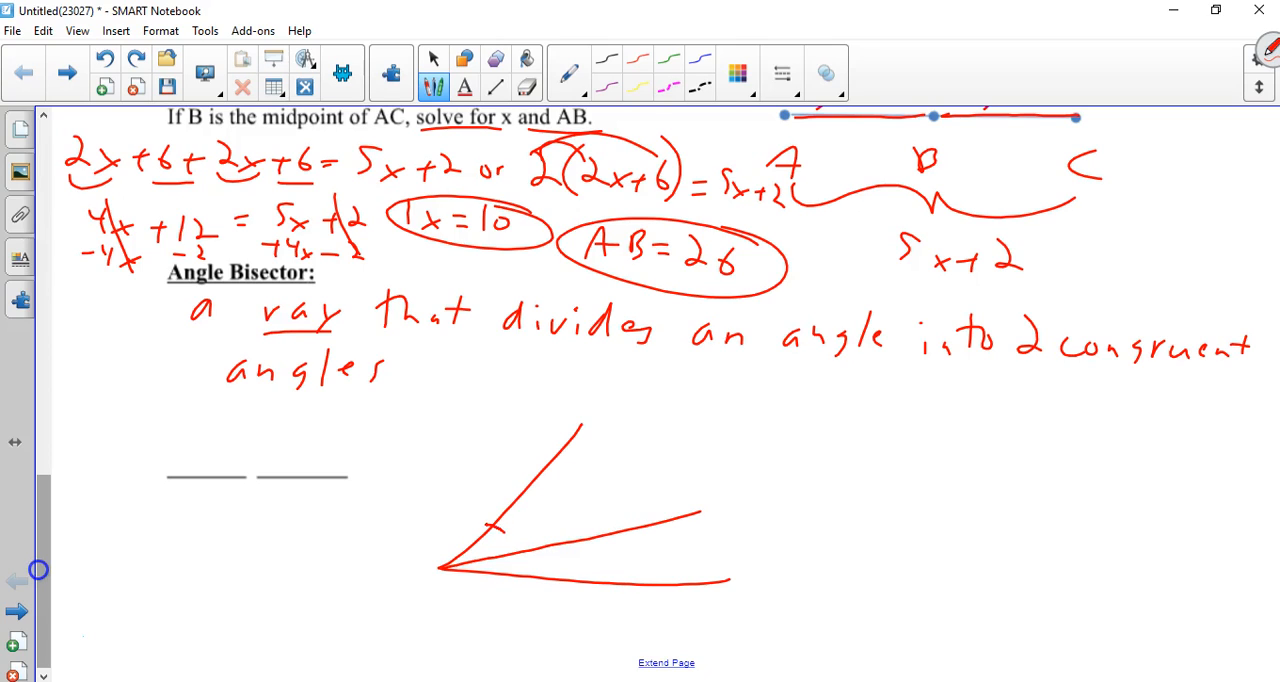
Draw an angle with bisecting ray OB labelled O, A, B, C and start the ∠AOB ≅ statement
left_click_drag(500, 530, 524, 570)
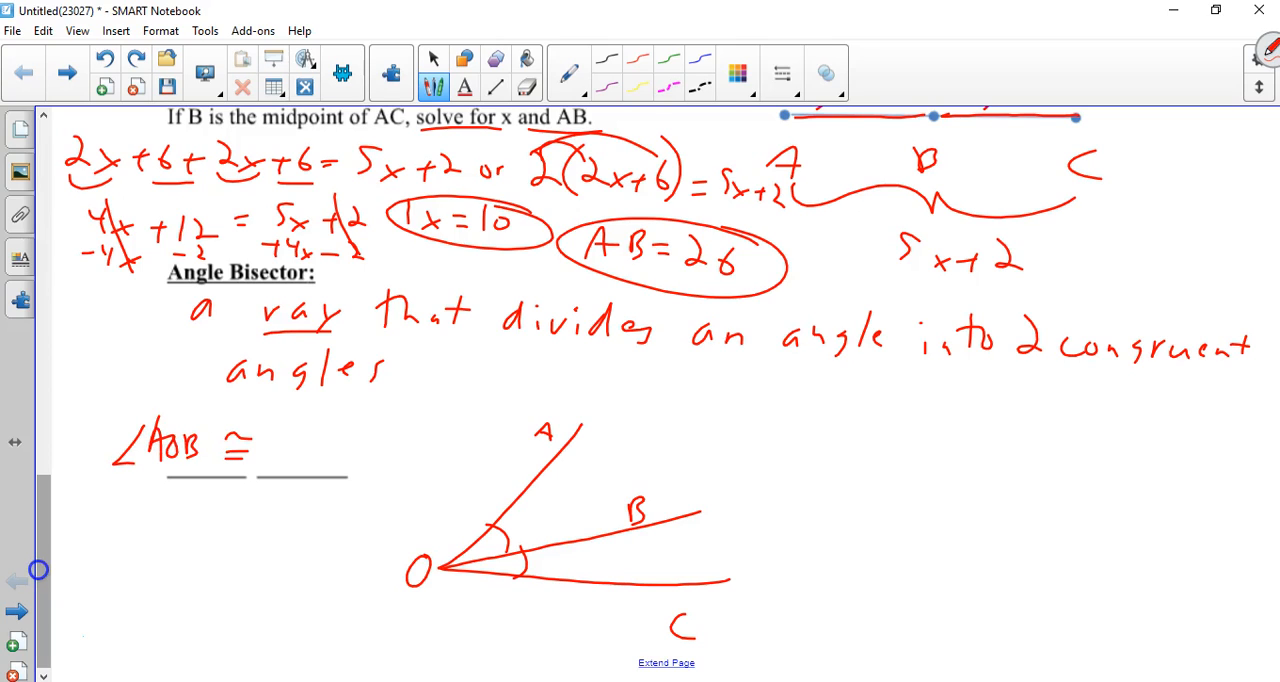
left_click(288, 436)
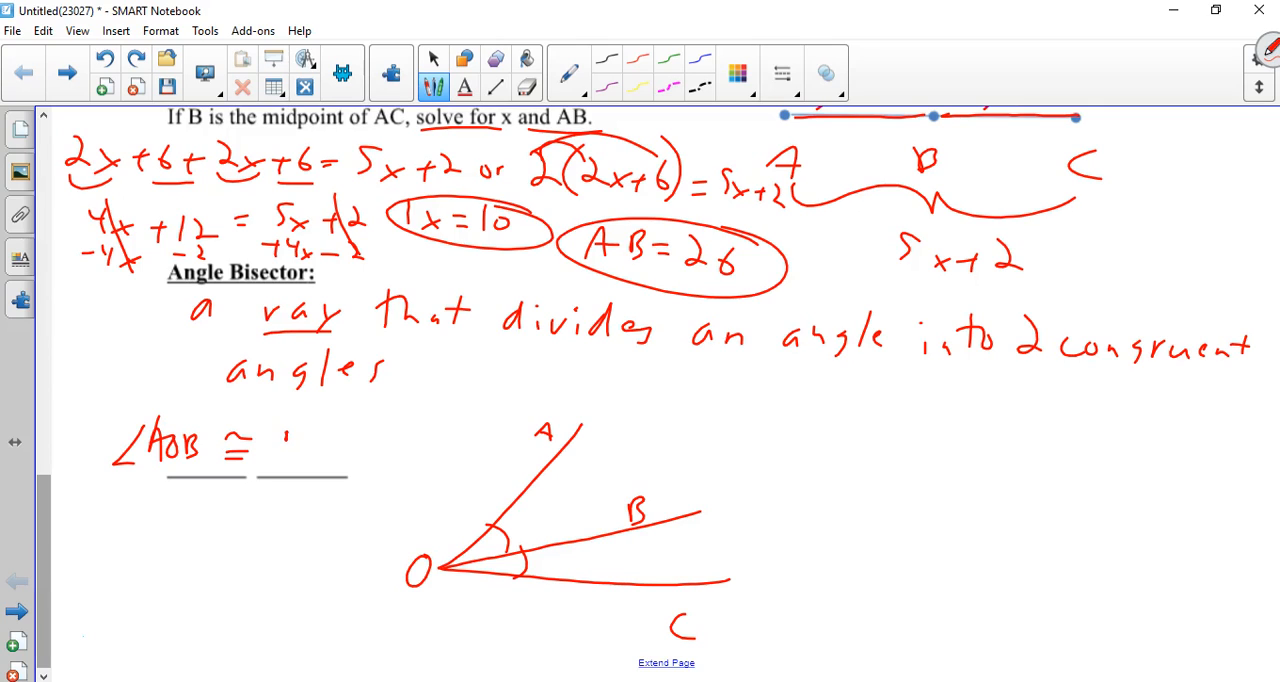
left_click_drag(276, 450, 370, 450)
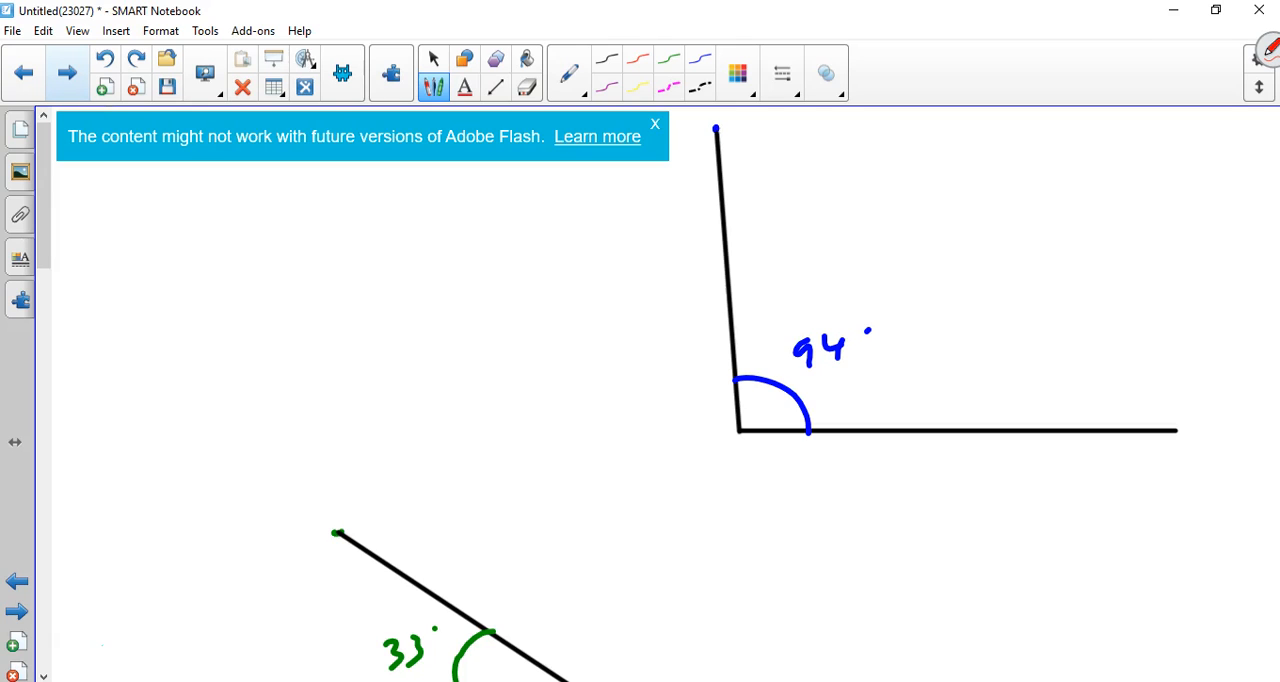
On the Example 4 page, label the points and write 84 ÷ 2 = 42, giving 42° for both angles
left_click(66, 72)
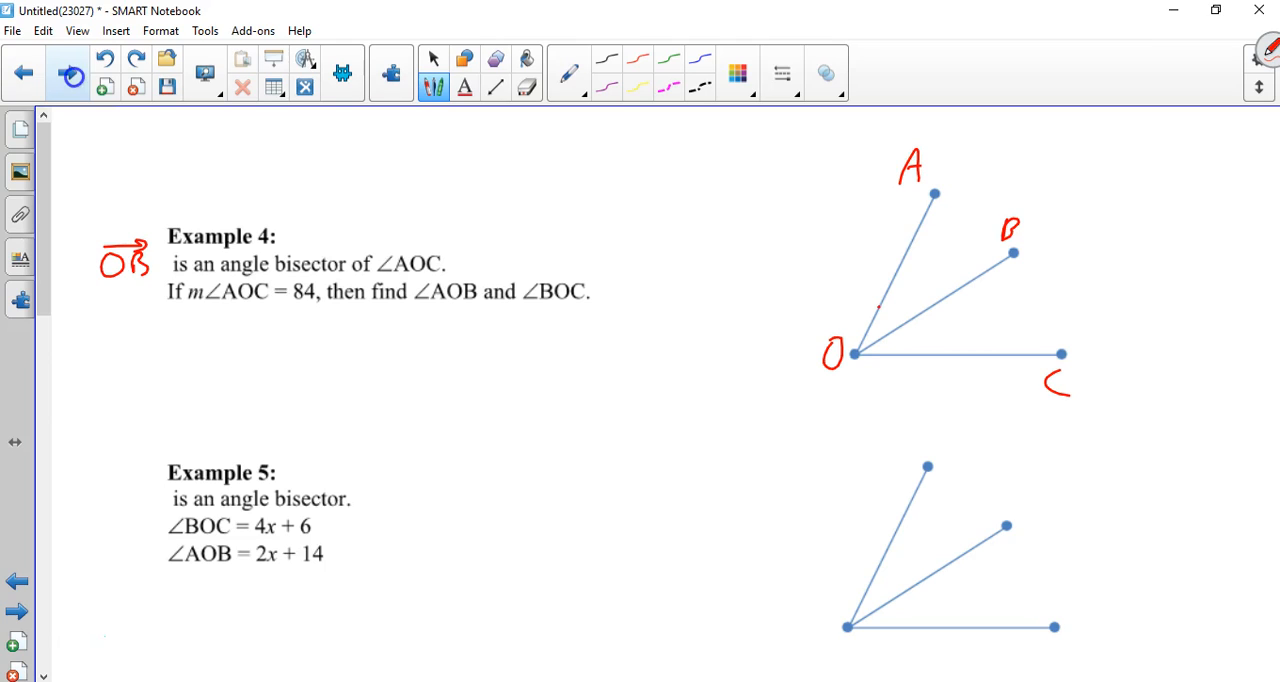
left_click_drag(904, 310, 920, 370)
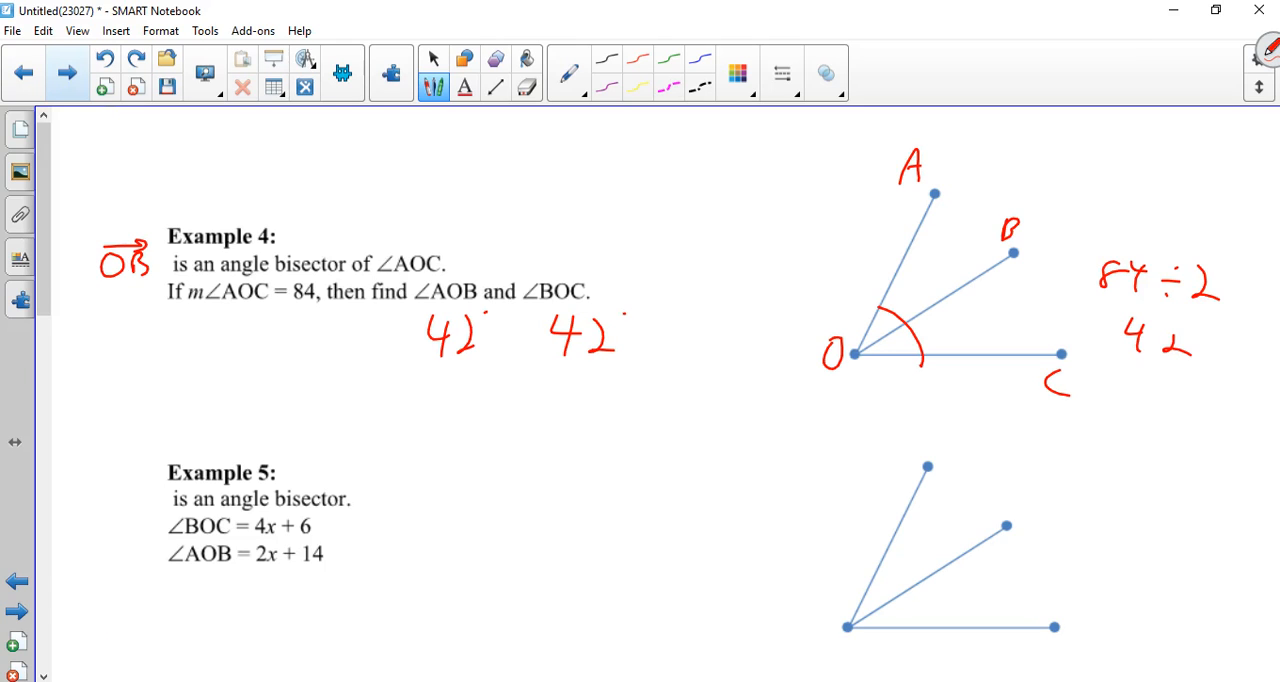
scroll("down", 3)
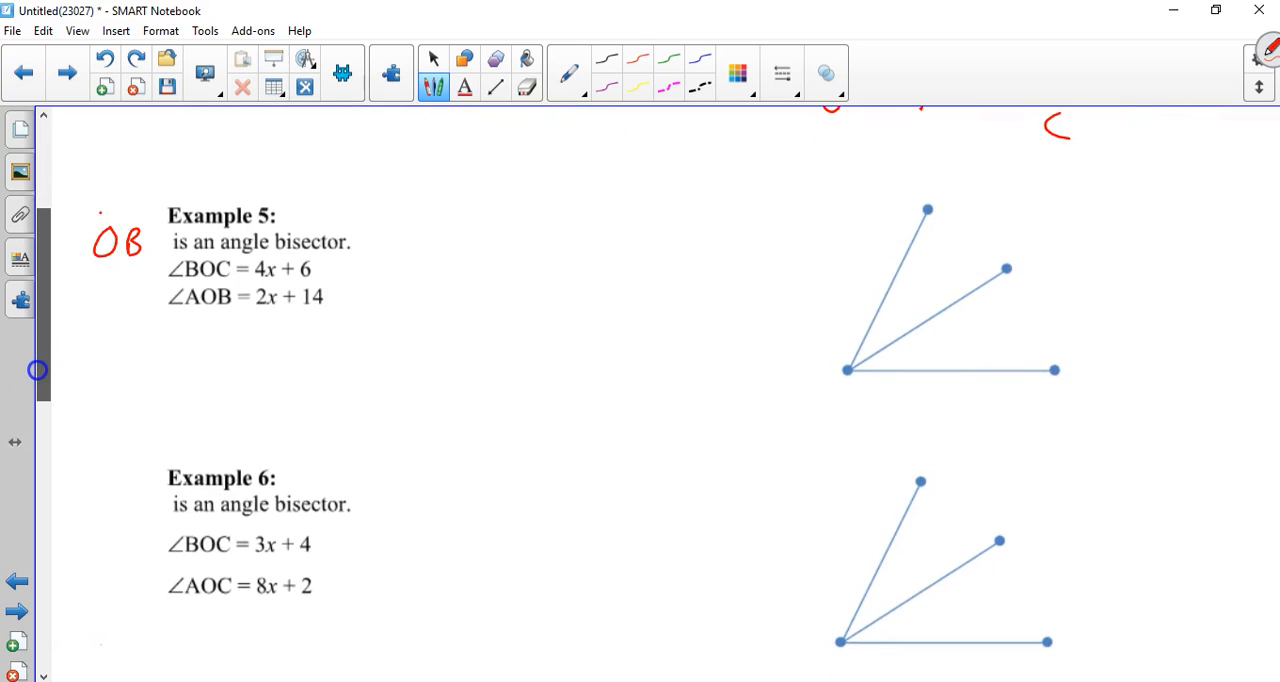
Mark OB as a ray and label angles BOC = 4x+6 and AOB = 2x+14 on Example 5's diagram
left_click_drag(100, 210, 160, 210)
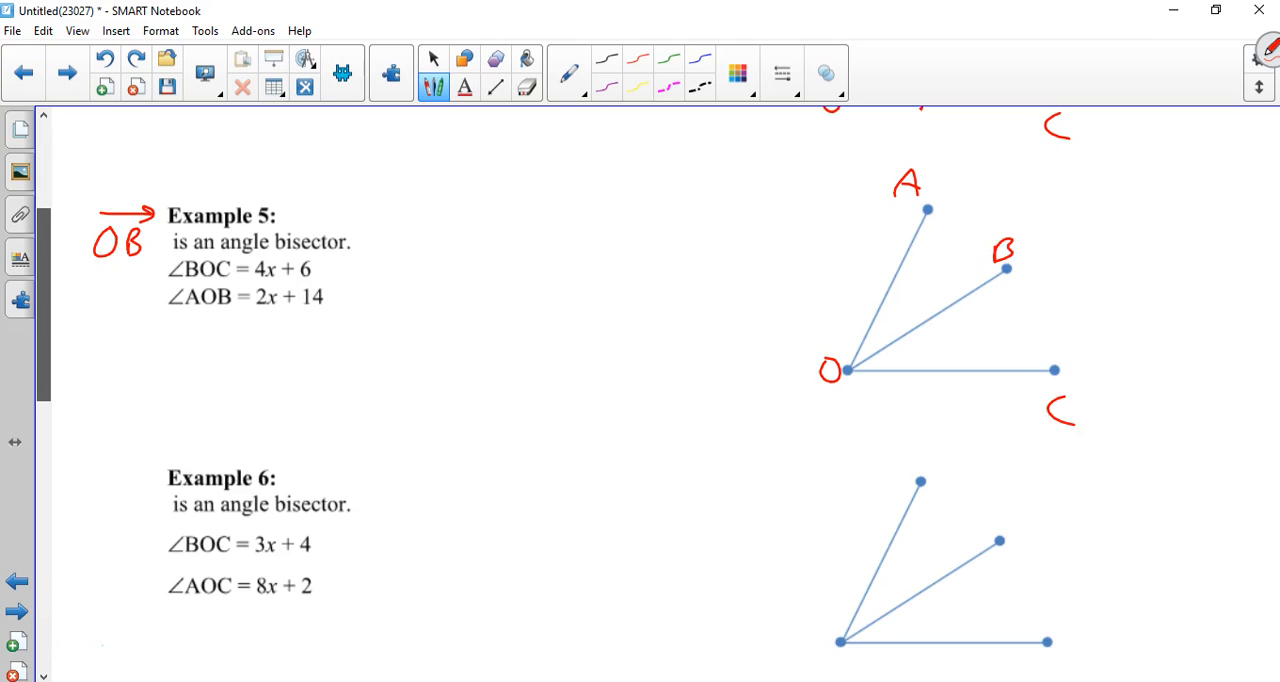
left_click_drag(910, 340, 920, 370)
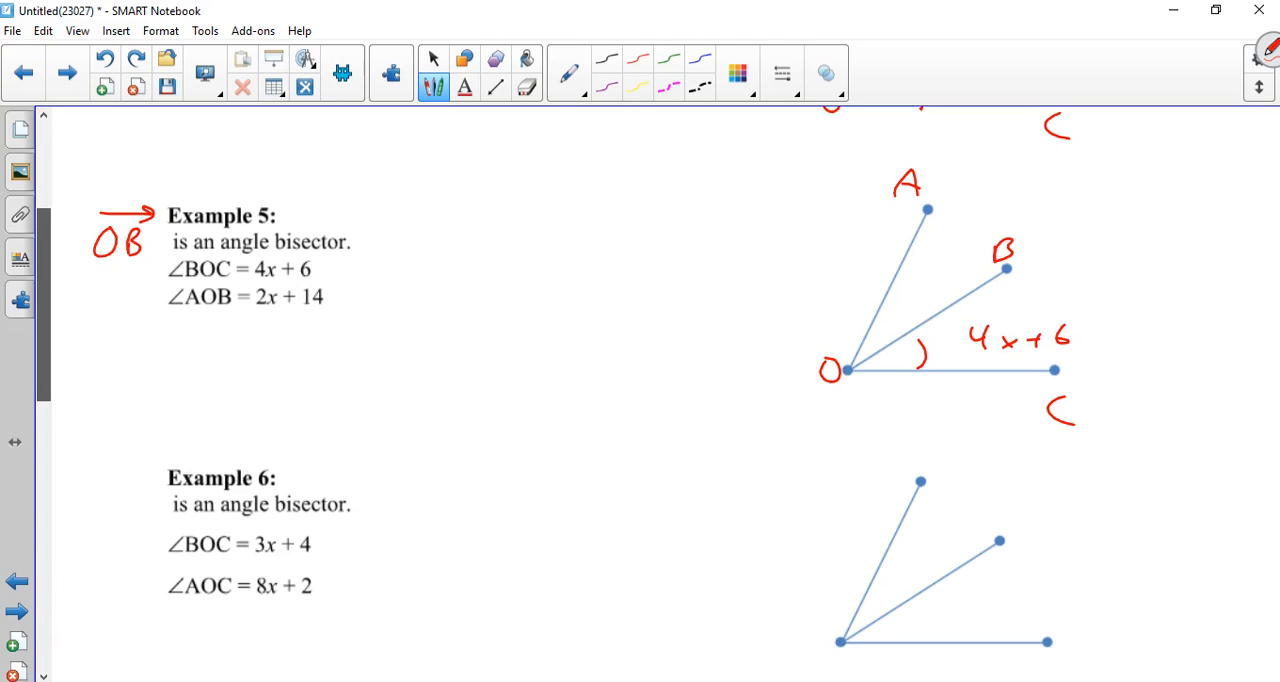
left_click_drag(904, 280, 890, 340)
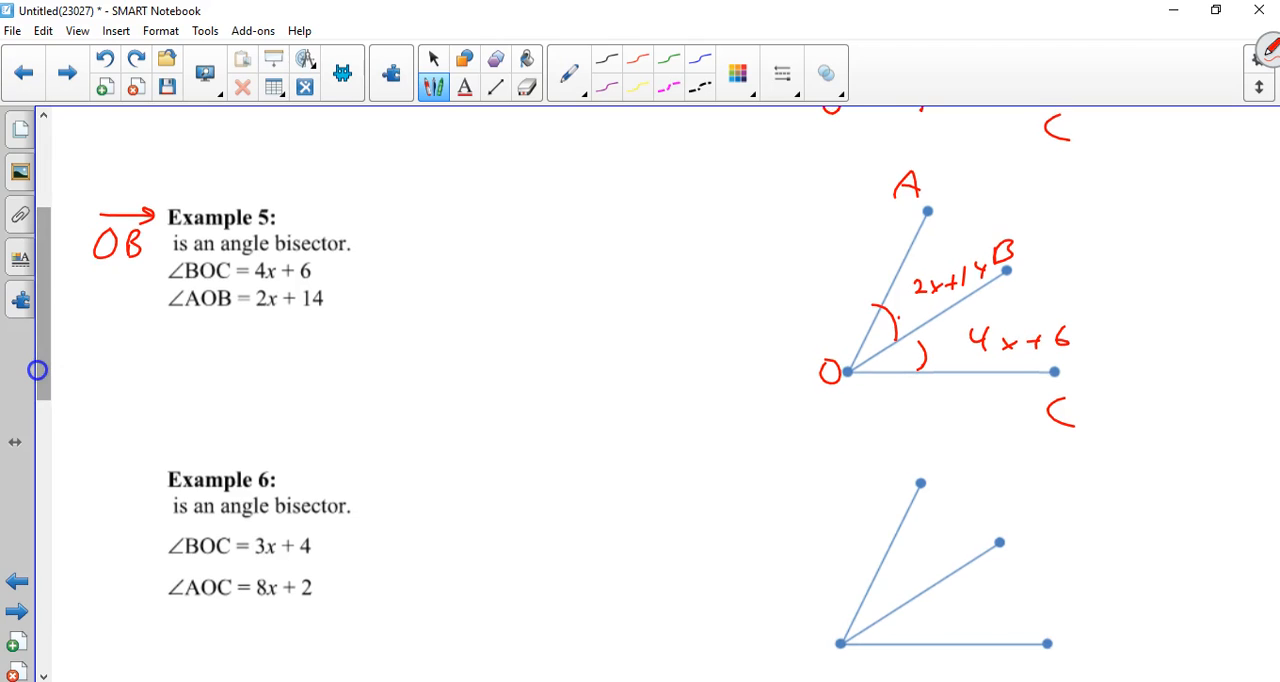
Write 4x+6 = 2x+14, reduce to 2x = 8, and circle x = 4 with a 'Find x' note
left_click_drag(150, 344, 256, 344)
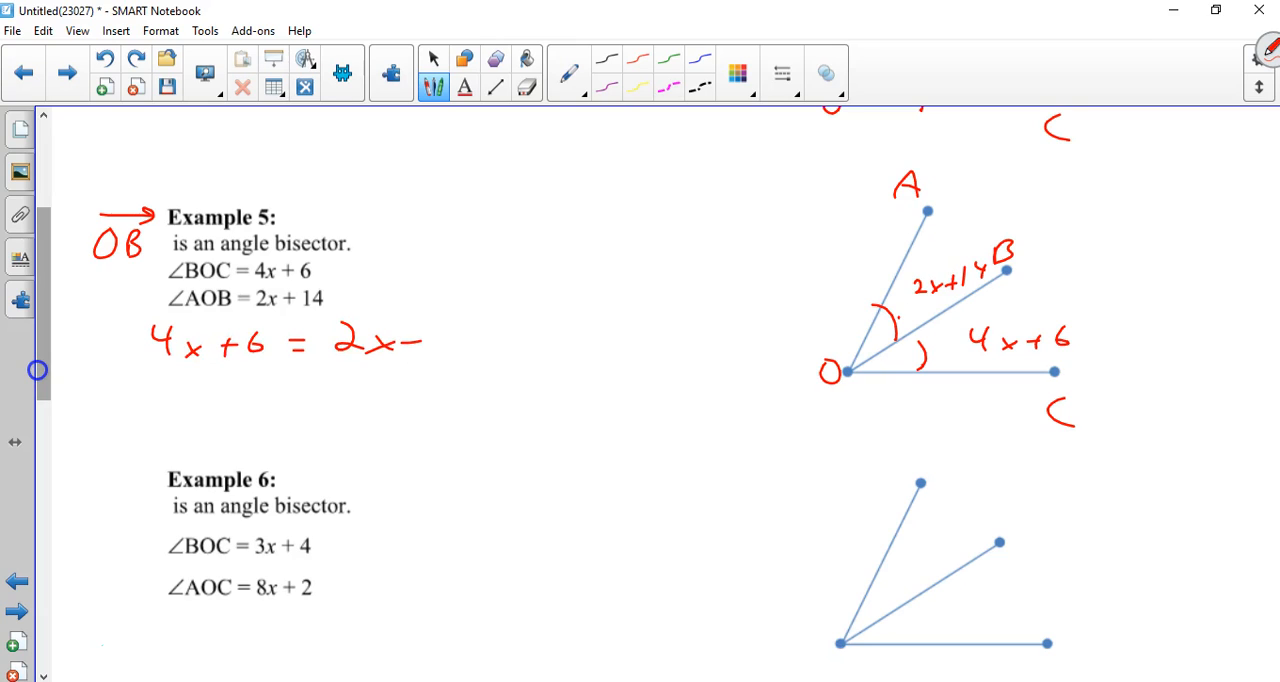
type("14")
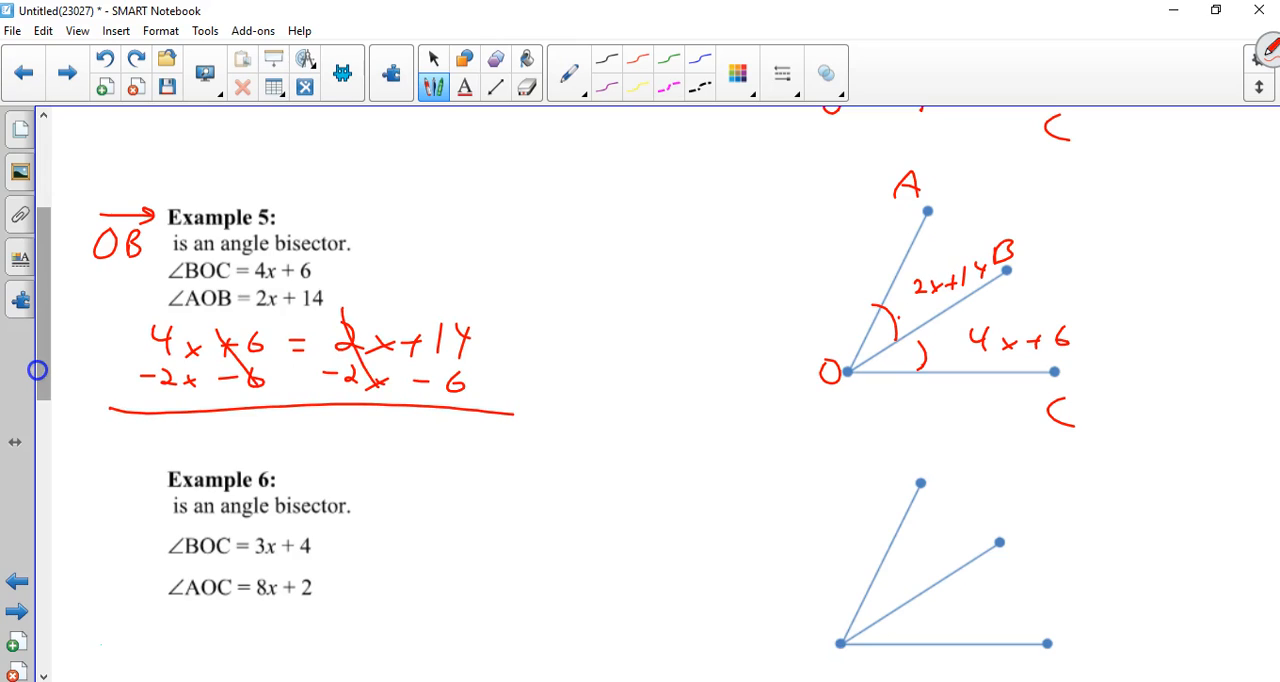
left_click_drag(190, 430, 270, 436)
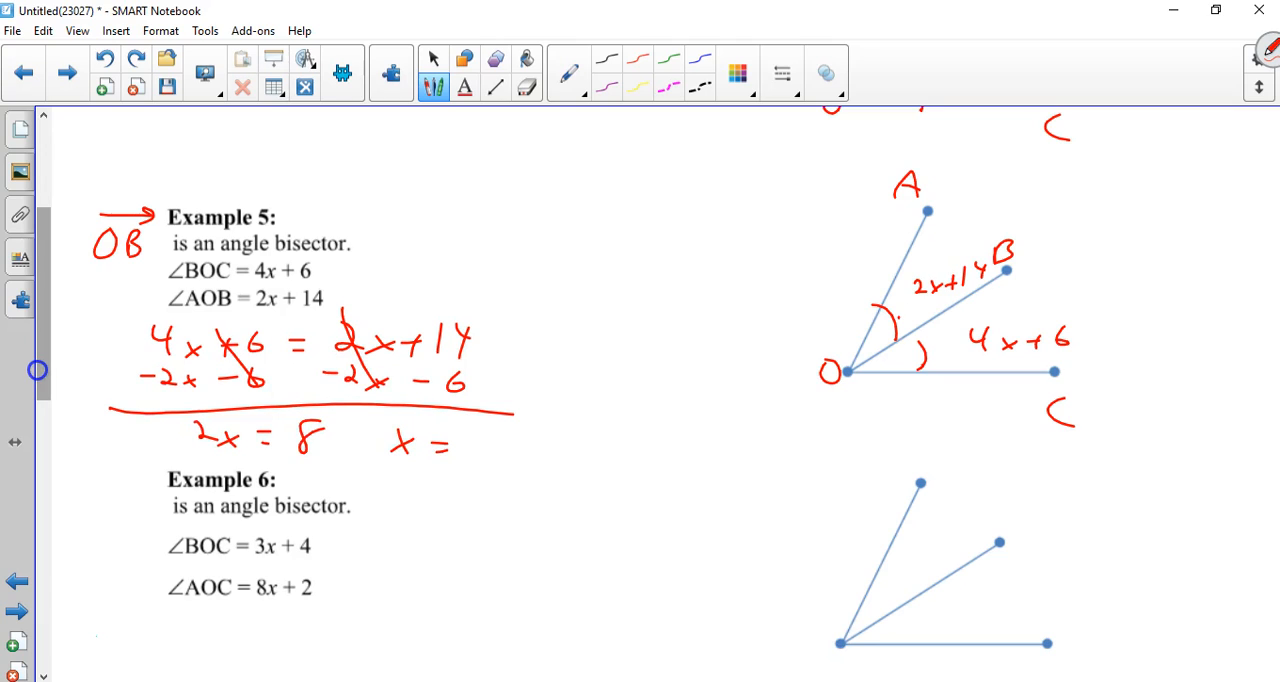
left_click_drag(460, 430, 484, 460)
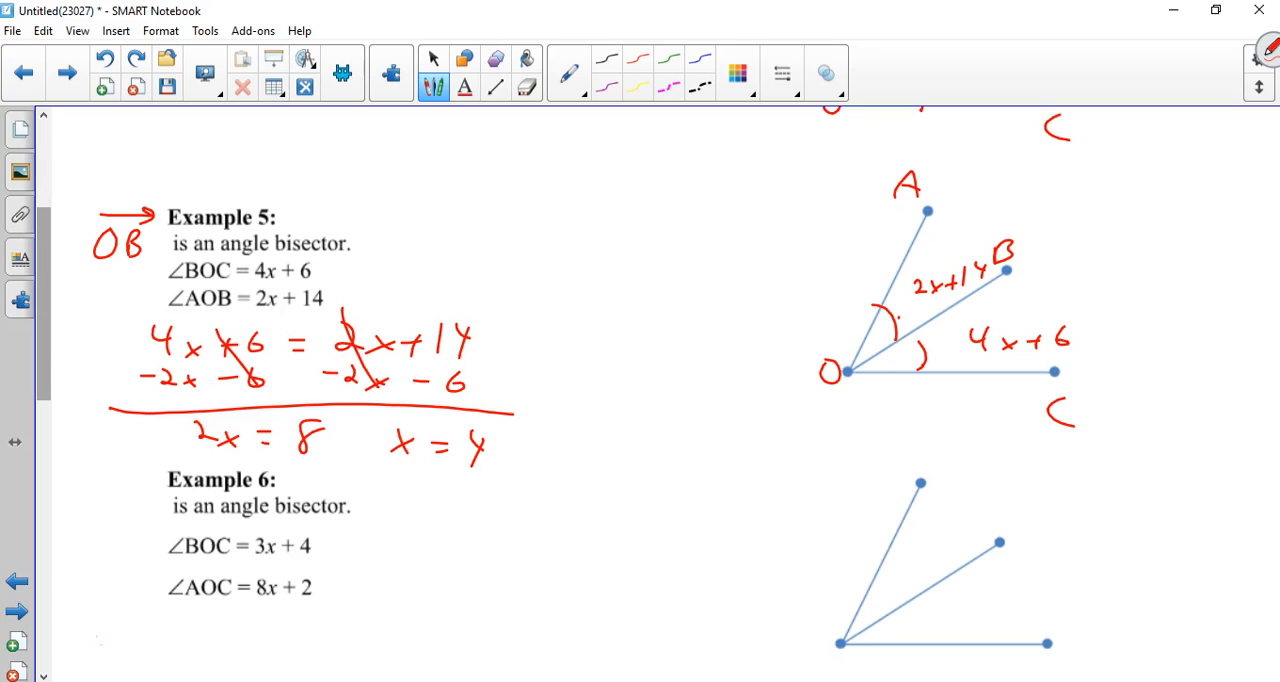
left_click_drag(384, 244, 384, 280)
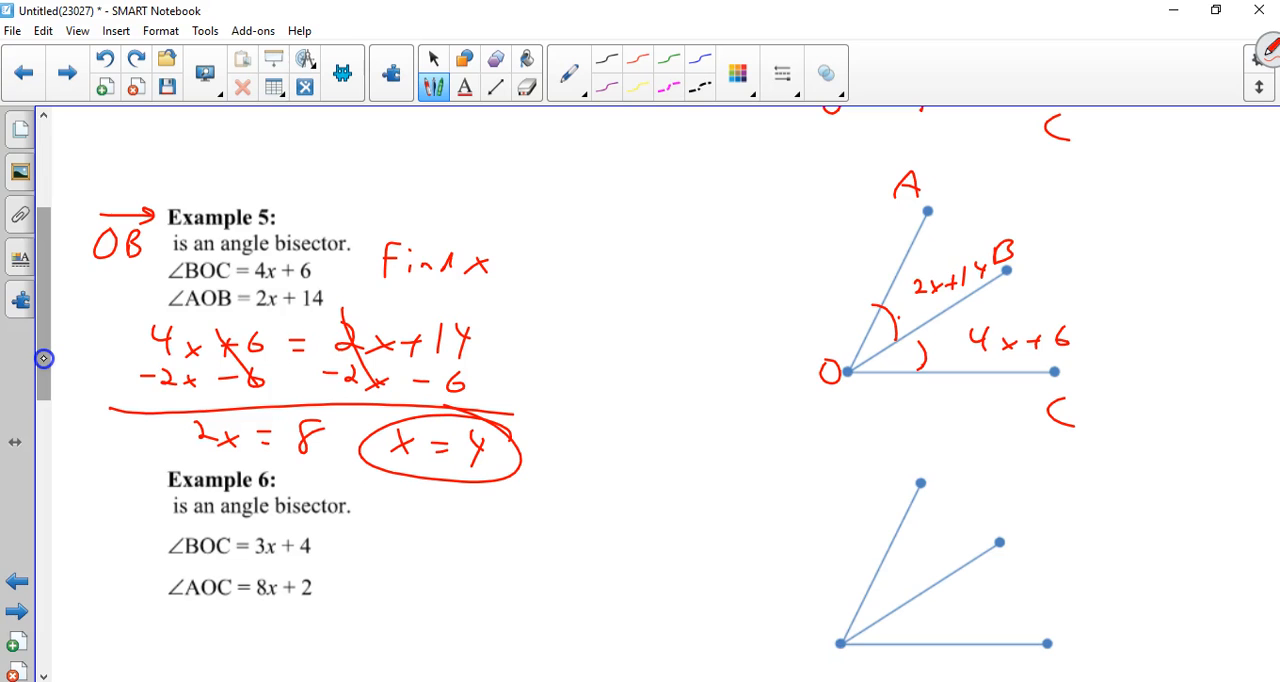
scroll("down", 3)
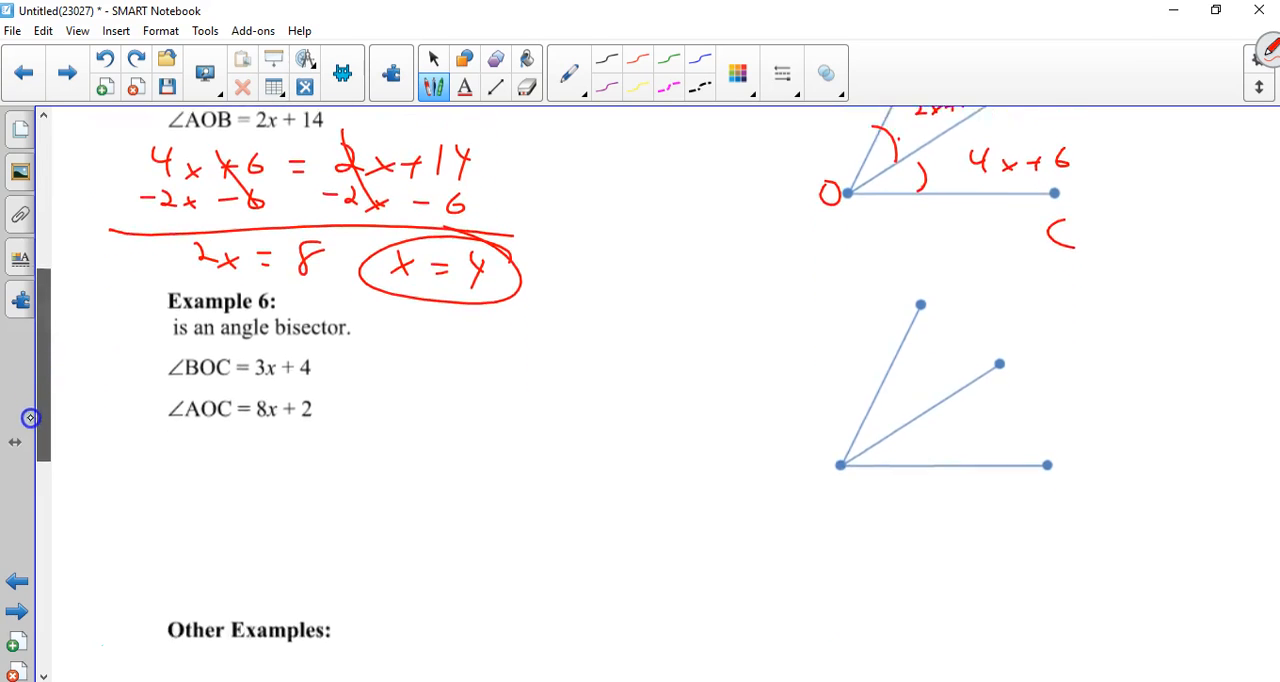
Label Example 6's angles AOB and BOC as 3x+4 and the whole angle AOC as 8x+2
scroll("down", 3)
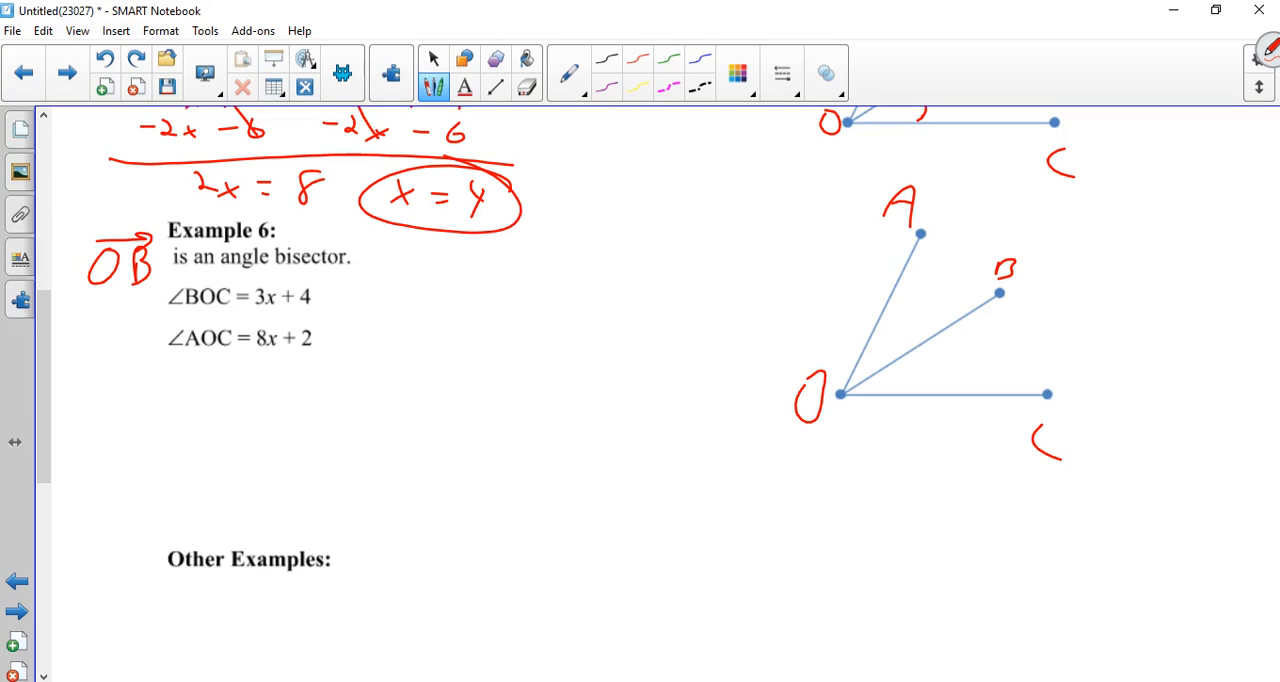
left_click_drag(936, 374, 1010, 374)
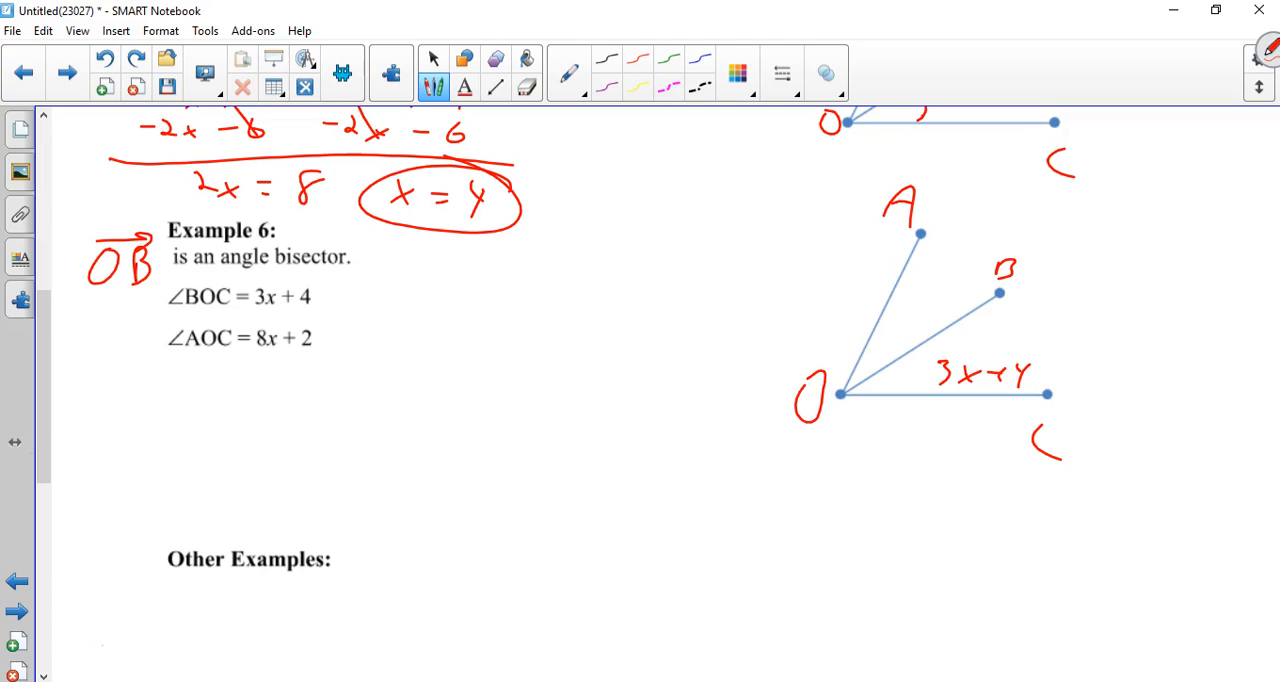
left_click_drag(876, 330, 920, 404)
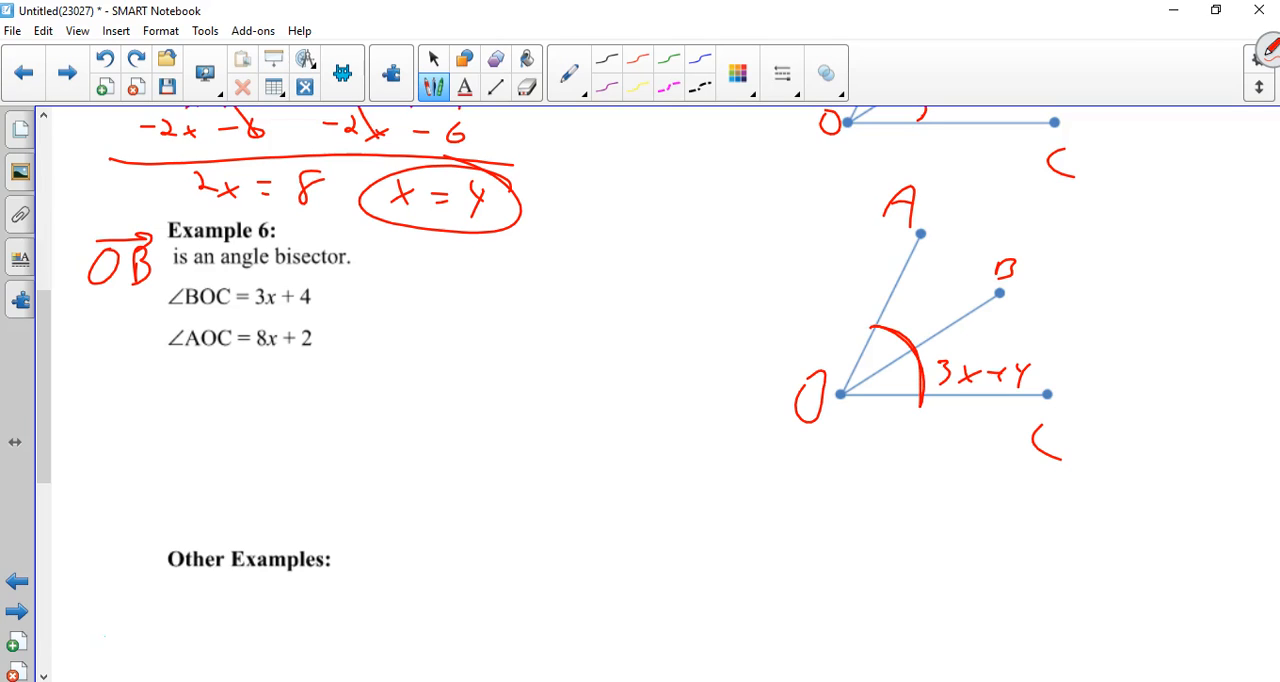
left_click_drag(1024, 250, 1076, 250)
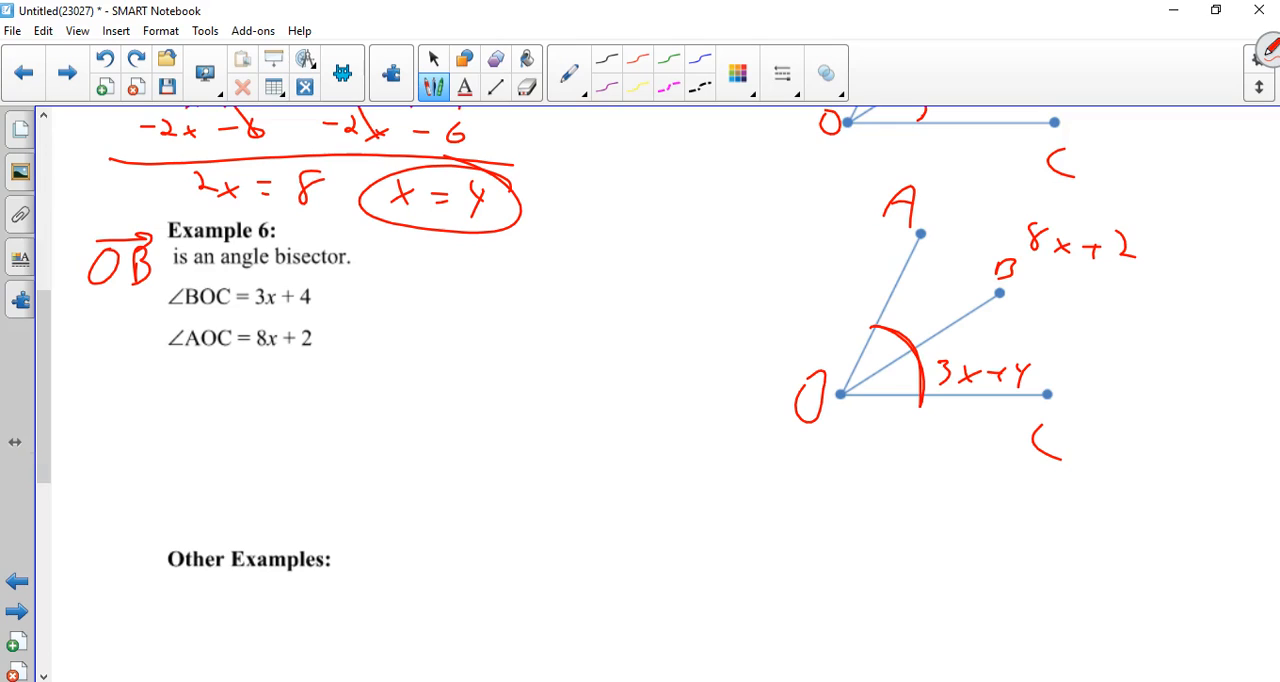
left_click(916, 304)
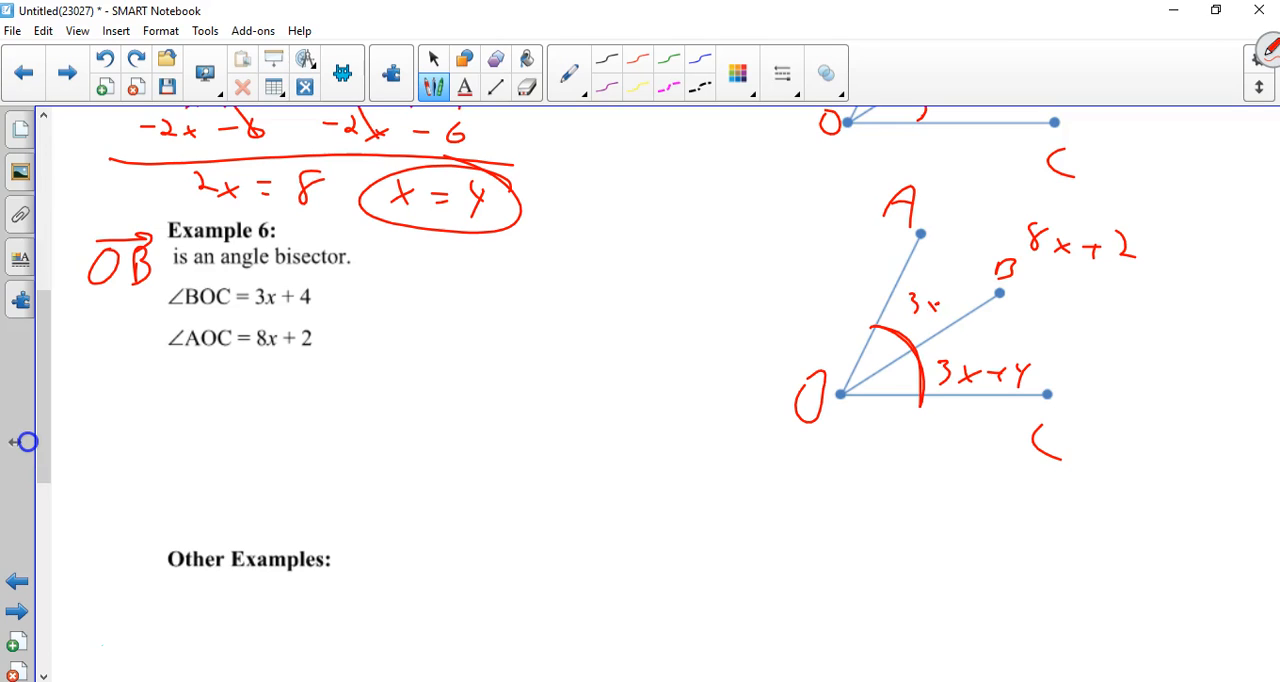
left_click_drag(940, 300, 980, 296)
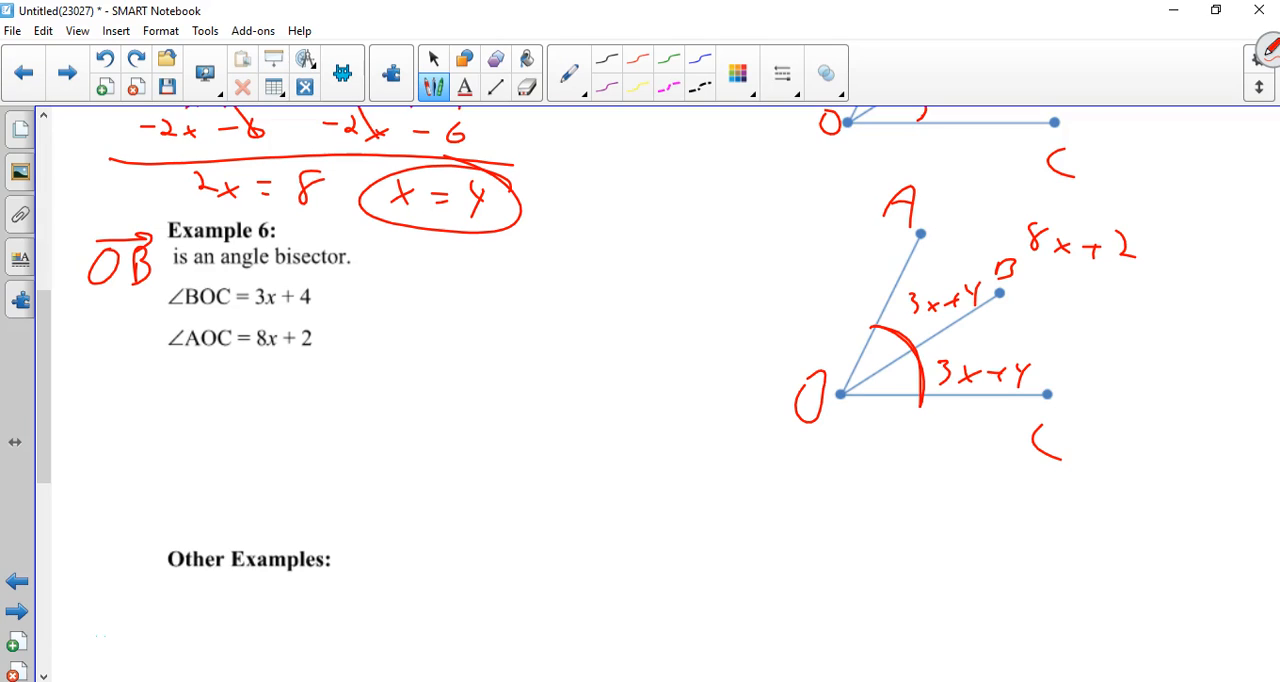
Write 2(3x+4) = 8x+2, expand, subtract 6x and 2, and circle x = 3
left_click_drag(110, 396, 176, 374)
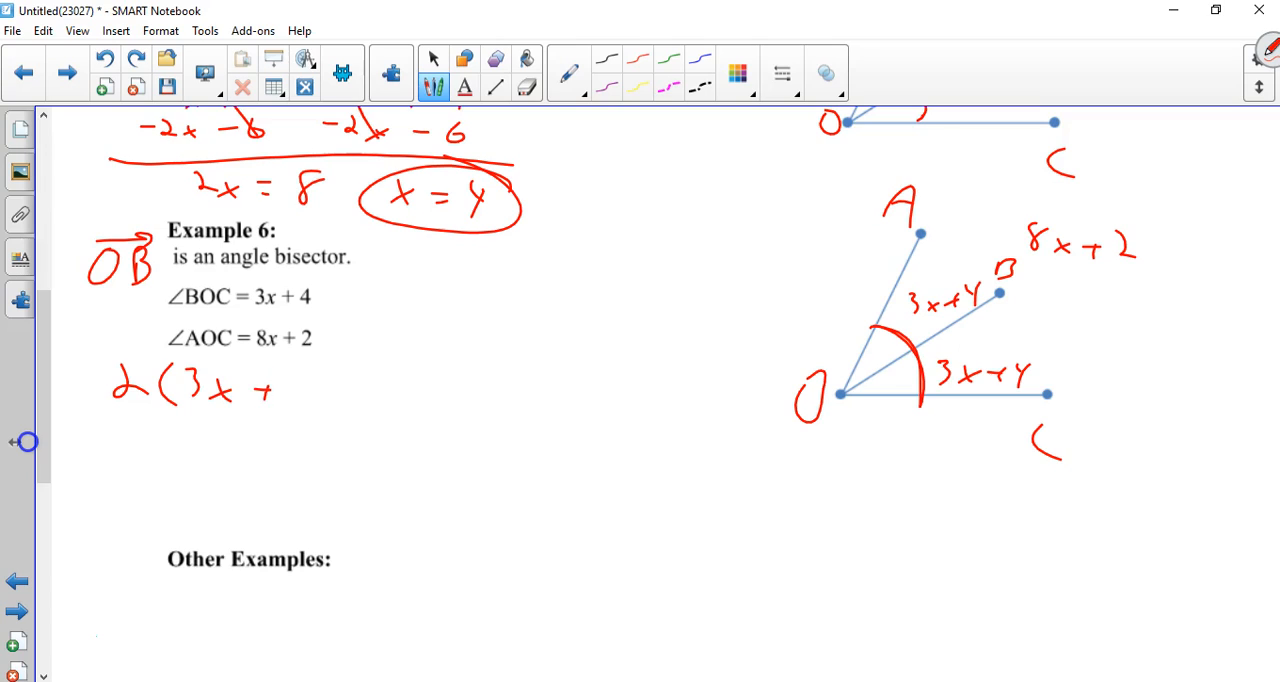
left_click_drag(276, 390, 304, 390)
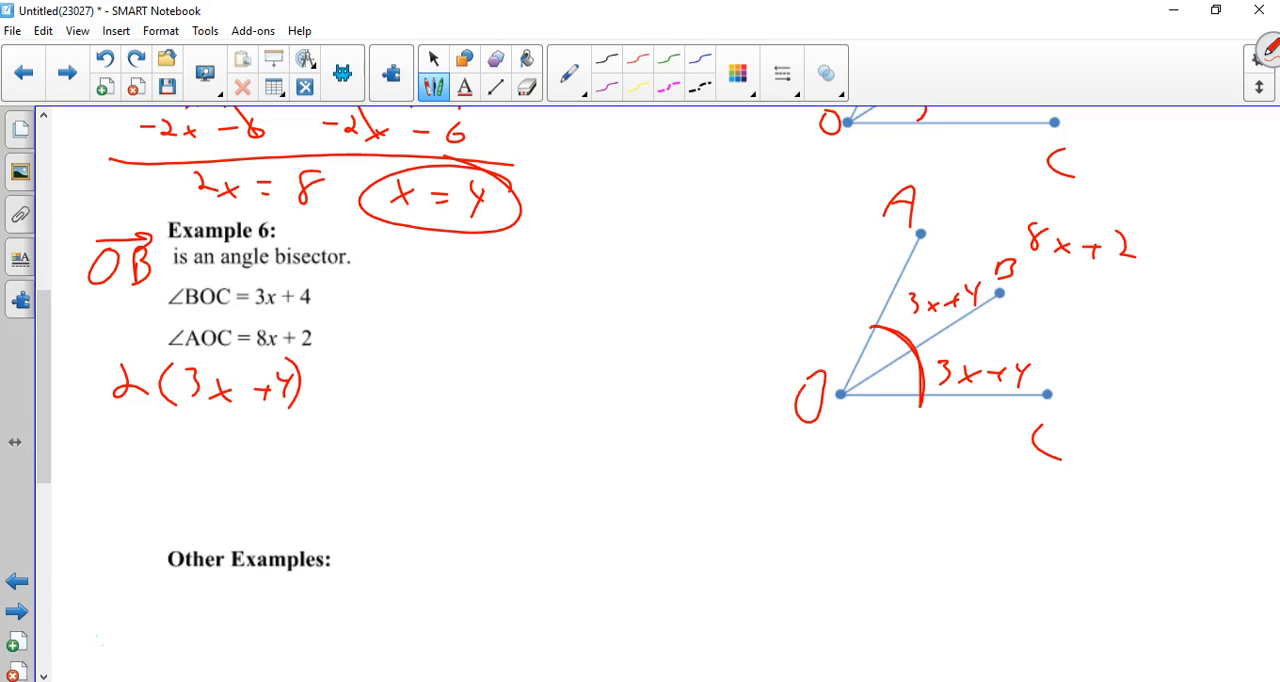
left_click_drag(320, 386, 444, 390)
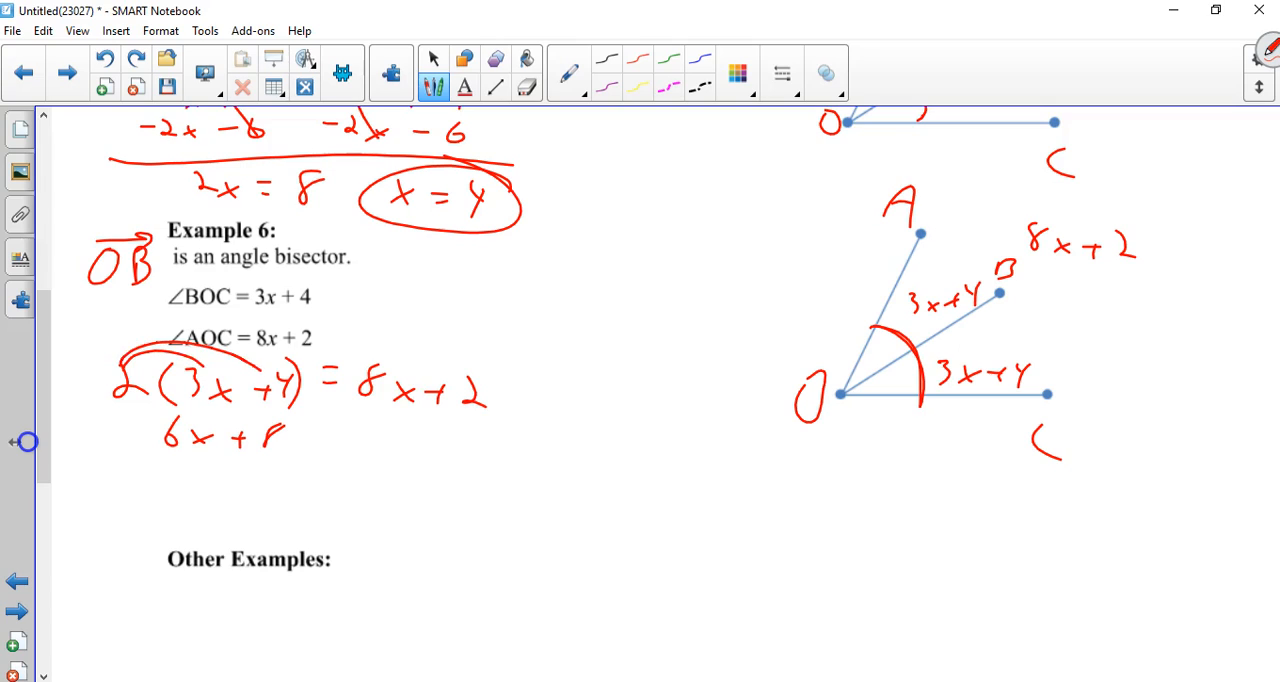
left_click_drag(310, 444, 436, 444)
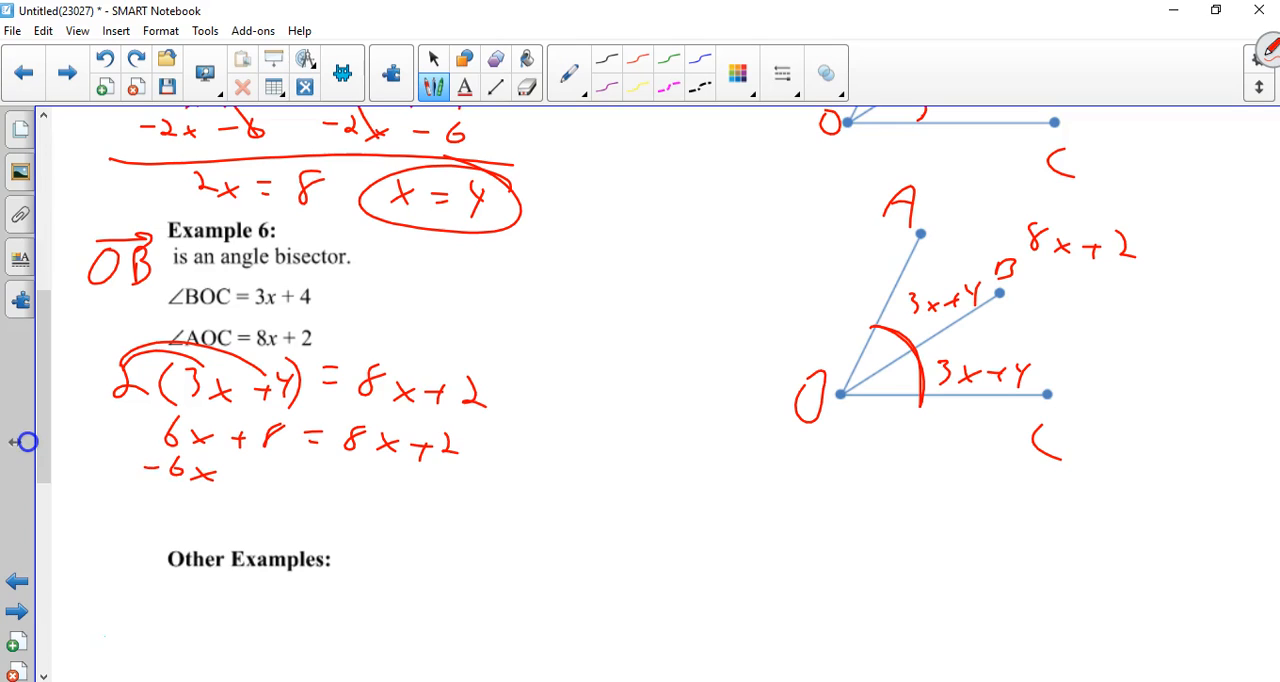
left_click_drag(340, 470, 390, 484)
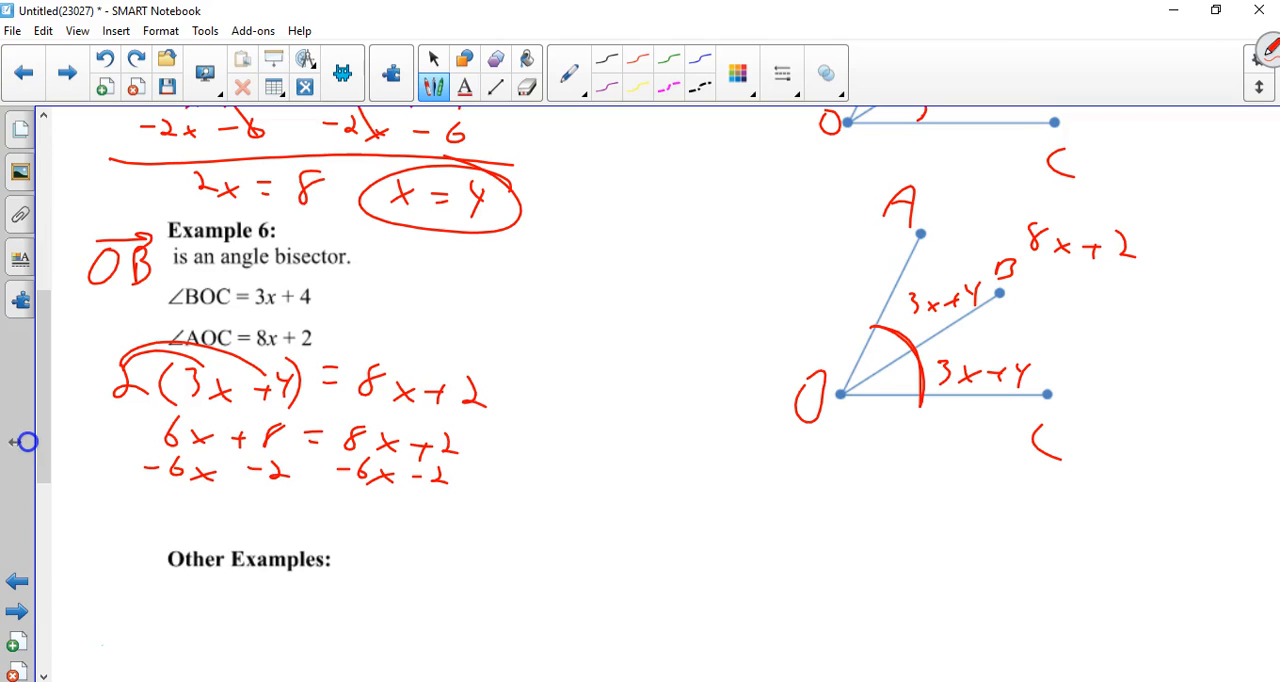
left_click_drag(150, 496, 490, 510)
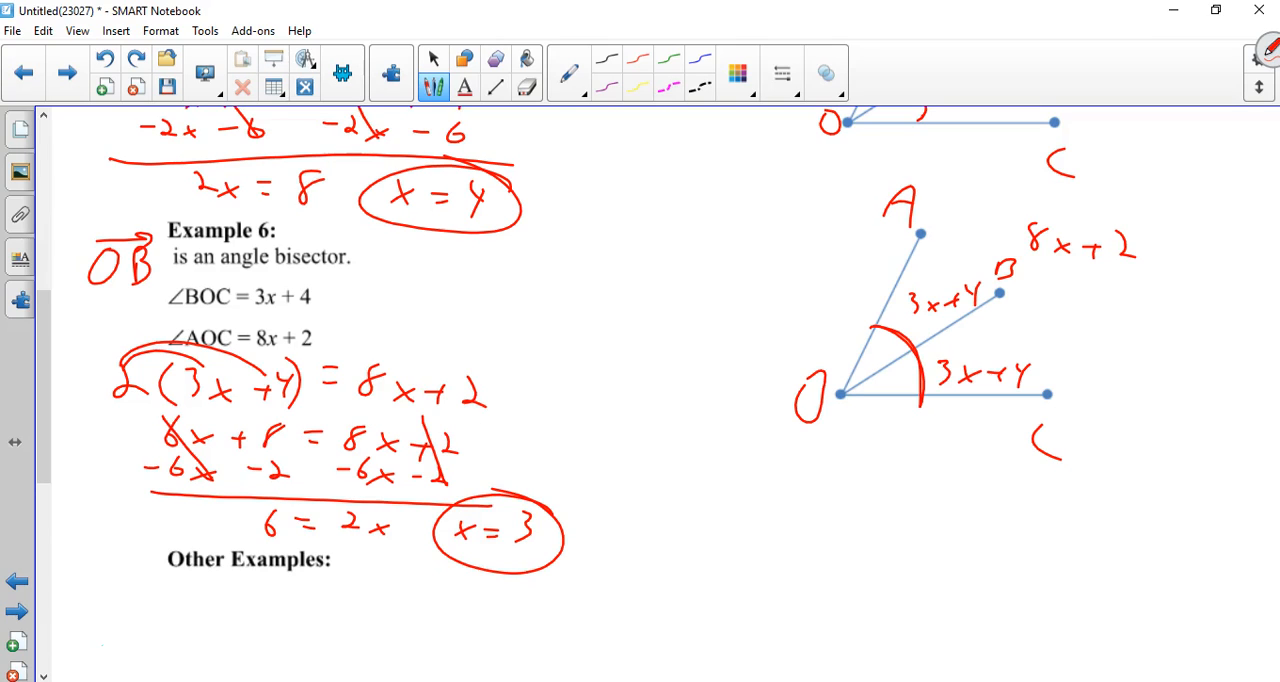
Note each half angle measures 13 and the whole angle 26° beside the diagram
left_click_drag(1108, 330, 1102, 364)
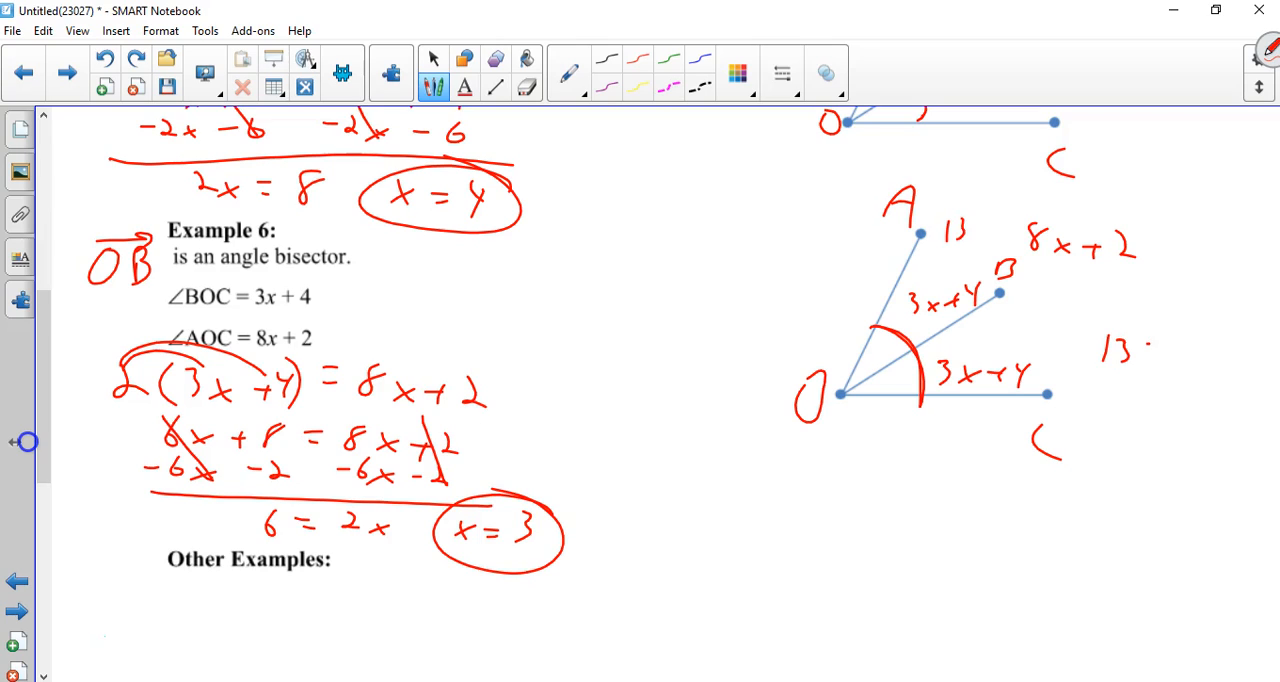
left_click_drag(1144, 240, 1170, 240)
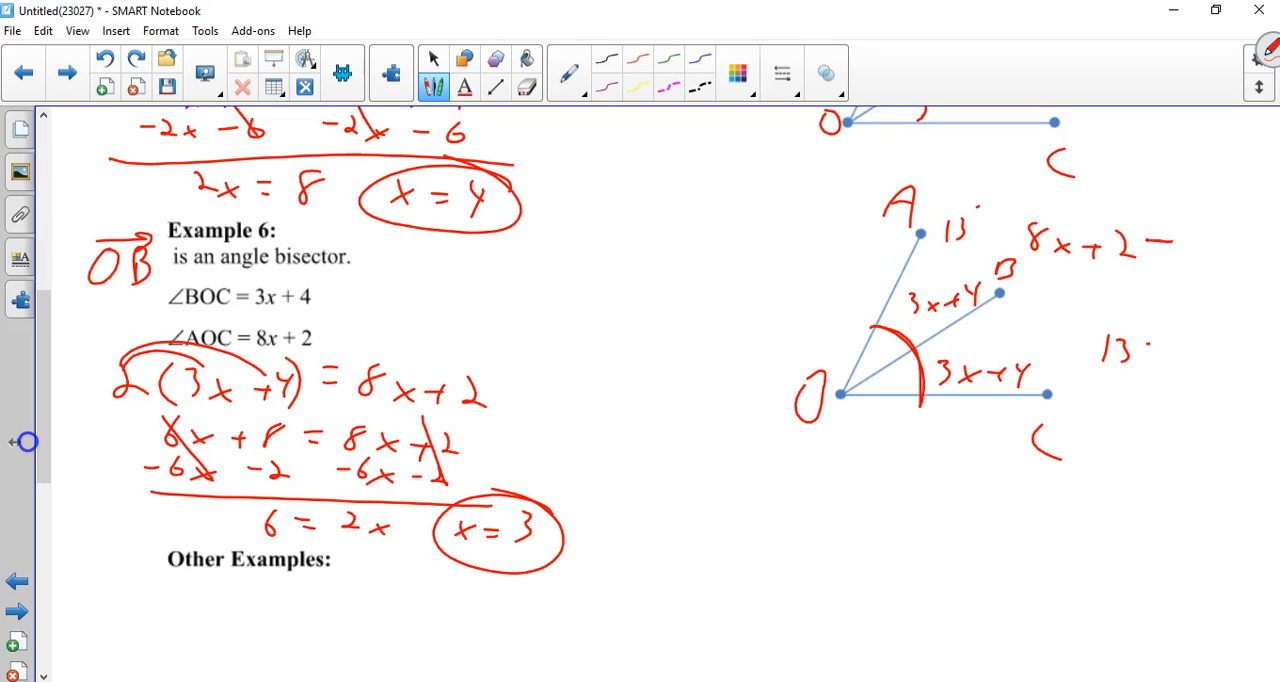
left_click_drag(1160, 244, 1240, 250)
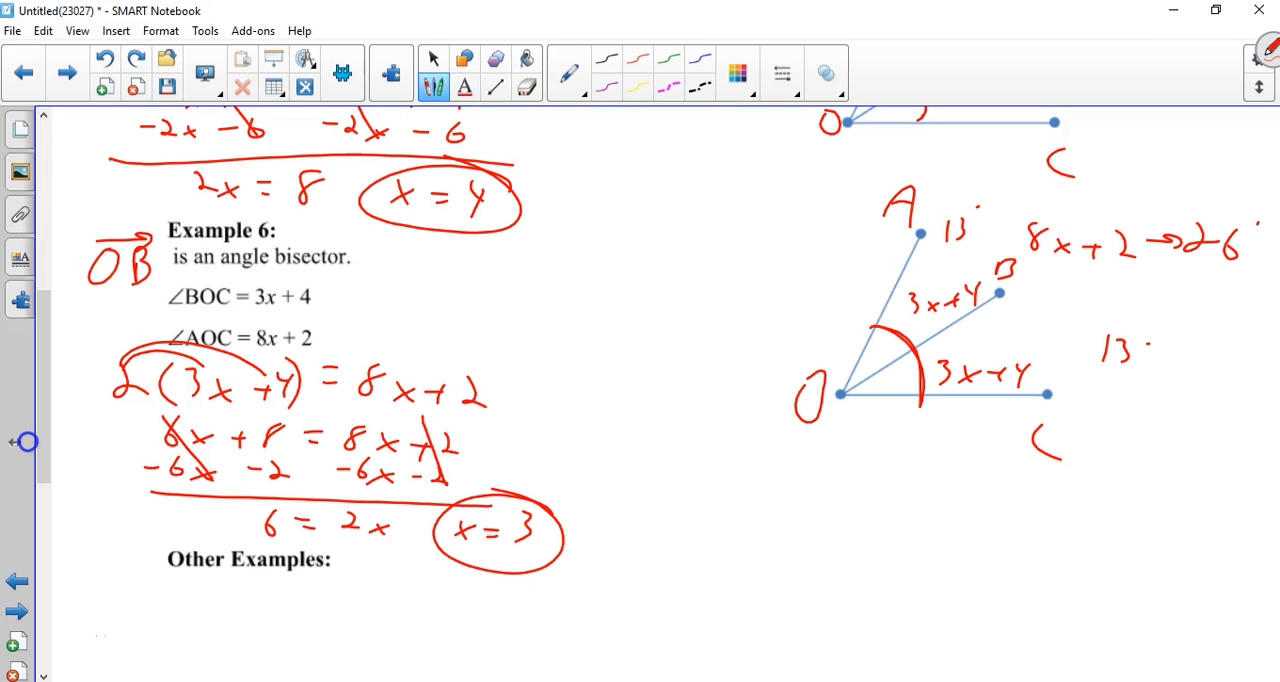
scroll("down", 3)
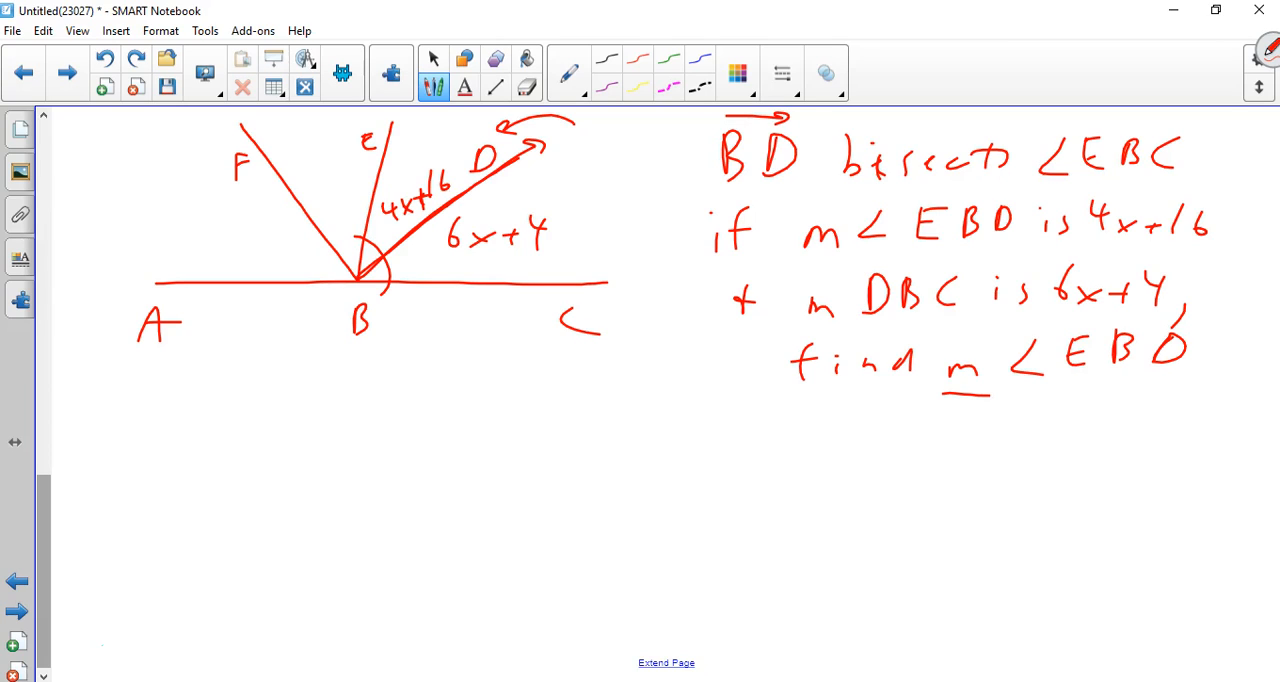
Write 4x+16 = 6x+4 and subtract 4x and 4 from both sides
left_click_drag(176, 410, 224, 444)
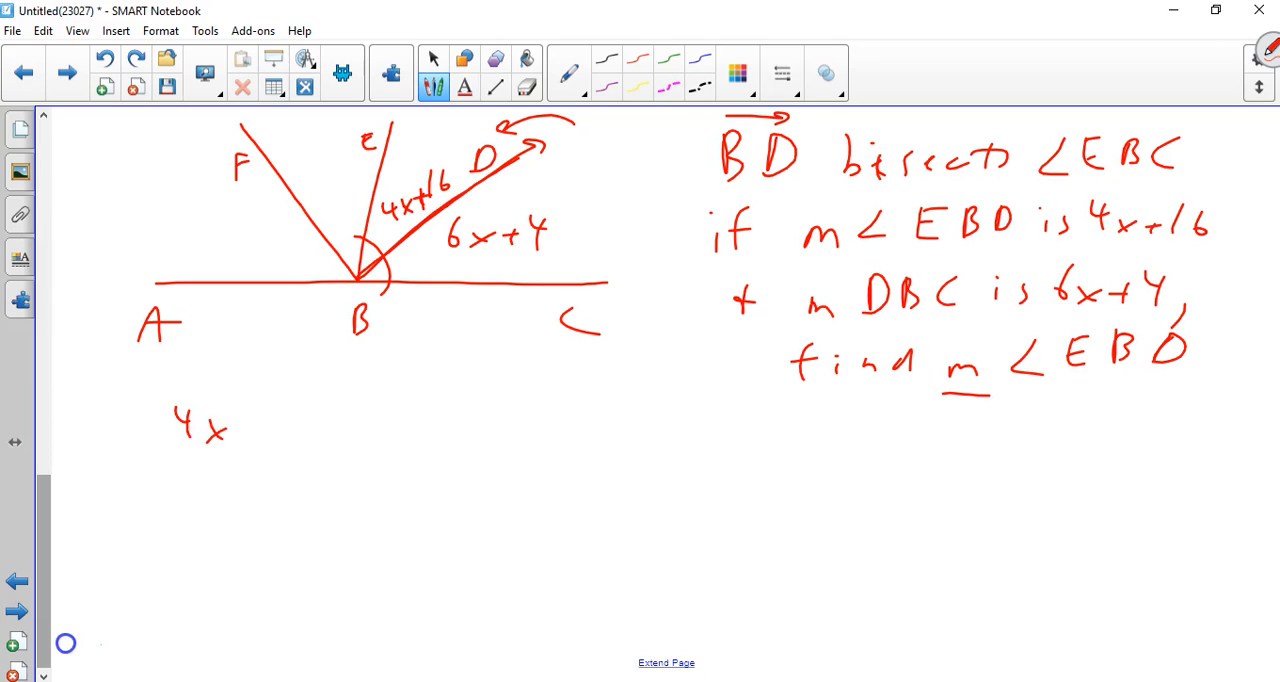
left_click_drag(230, 424, 396, 424)
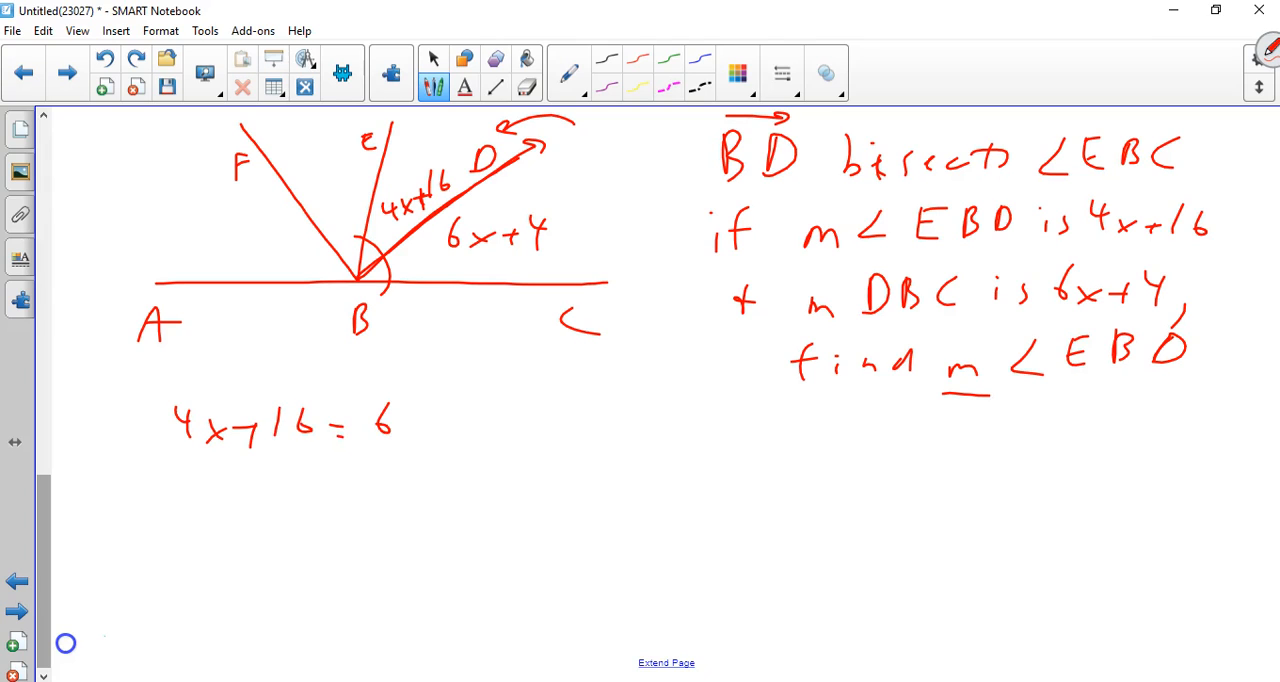
left_click_drag(390, 424, 480, 420)
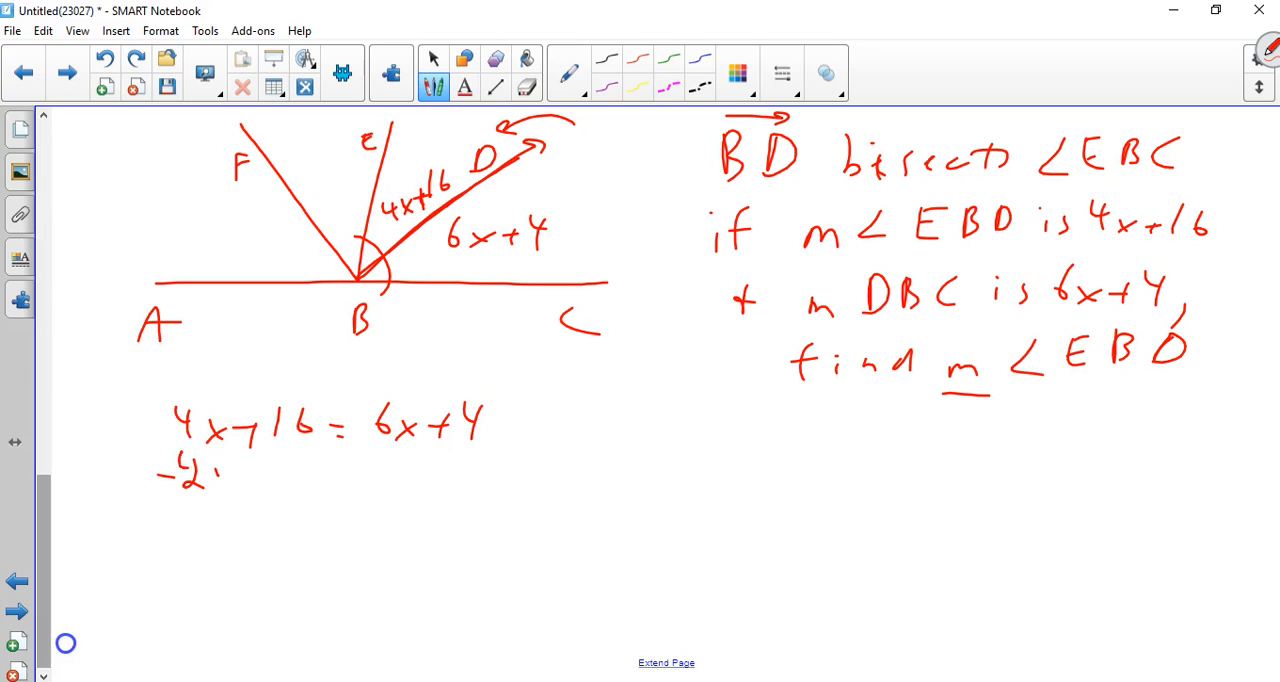
left_click_drag(180, 480, 400, 470)
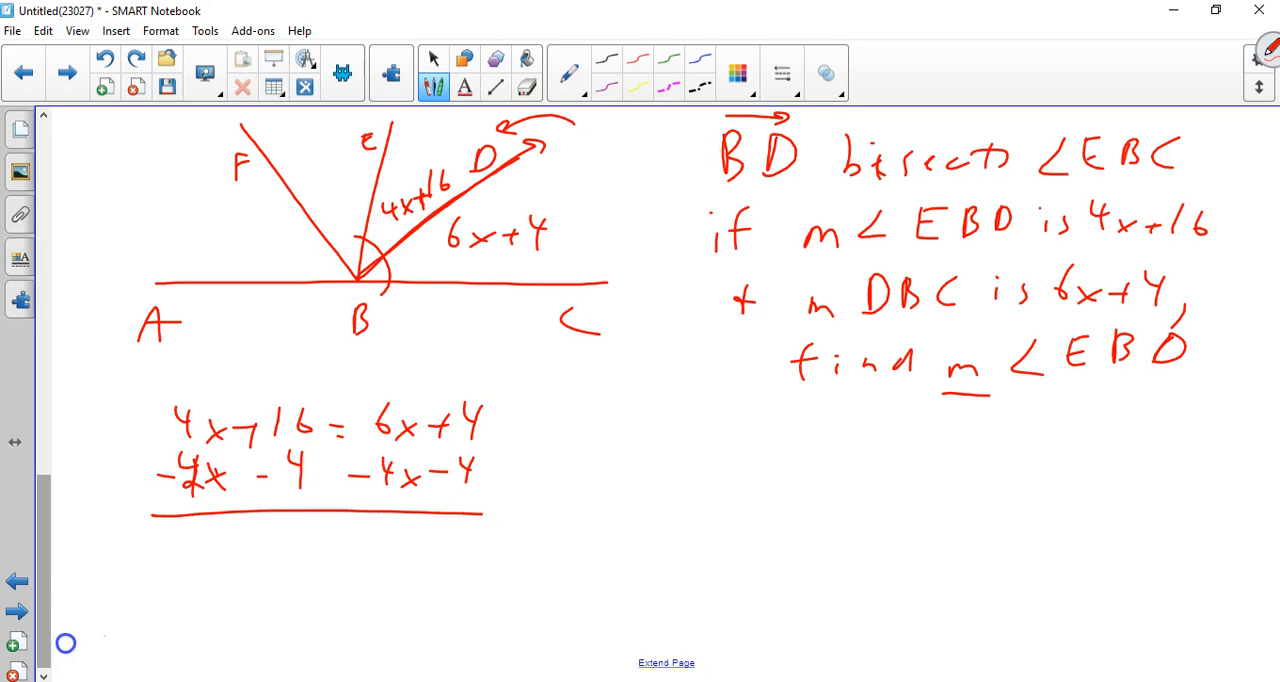
Solve for x = 6, substitute to get 4(6)+16 = 40, and label m∠EBD = 40
left_click_drag(152, 380, 236, 510)
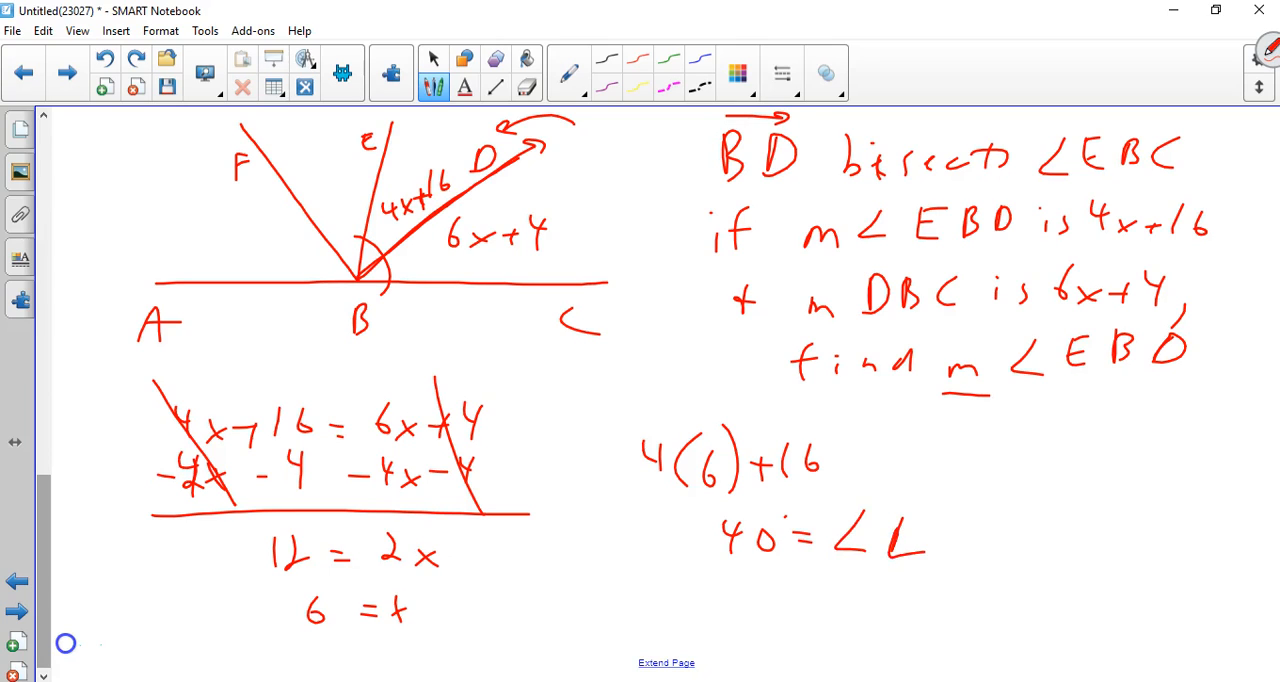
left_click_drag(884, 540, 1010, 544)
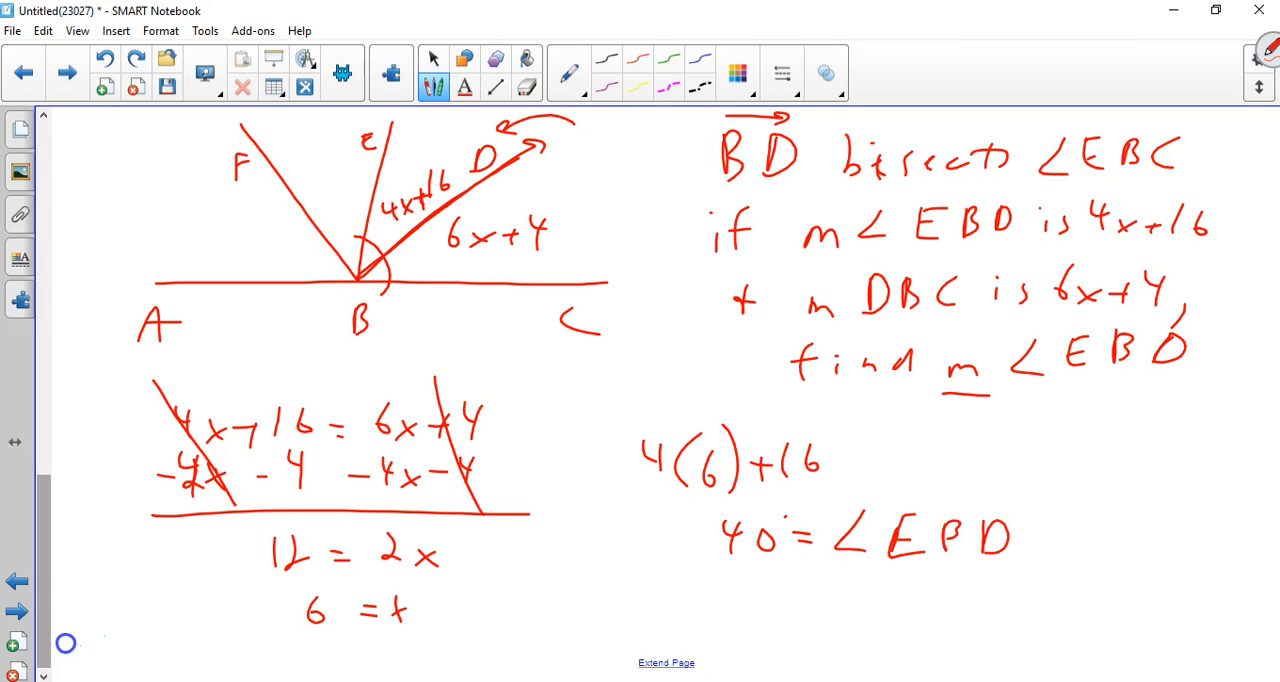
left_click(434, 58)
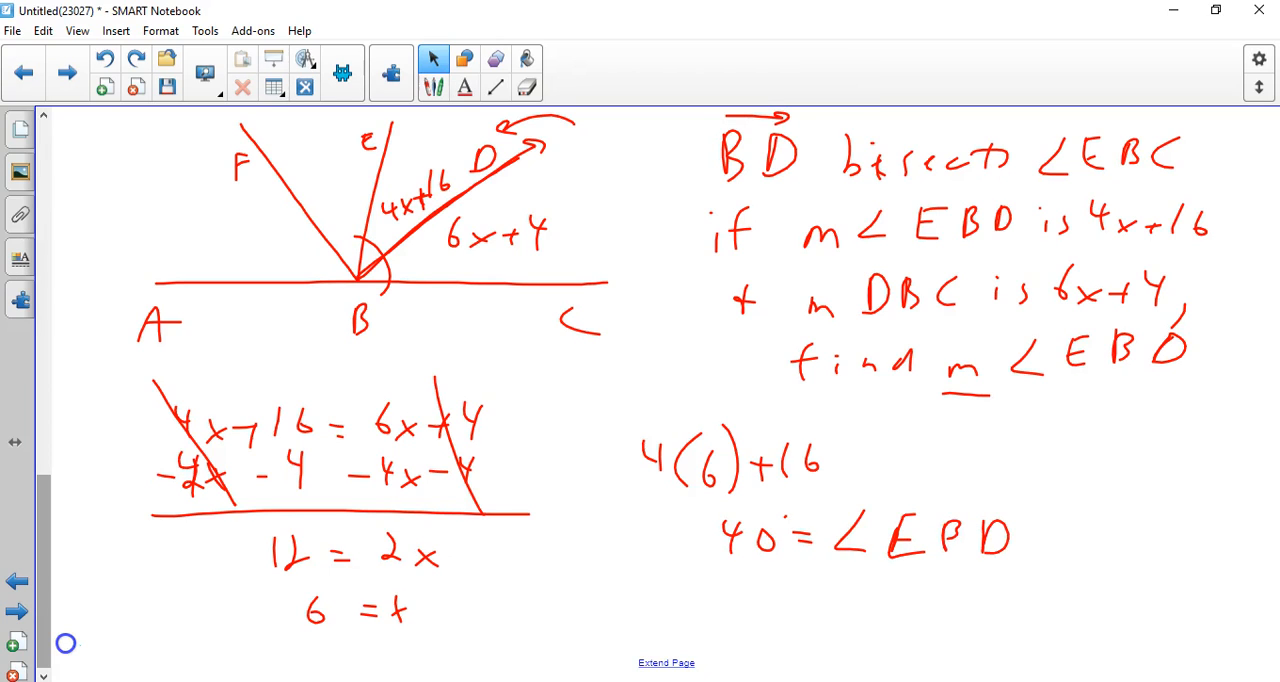